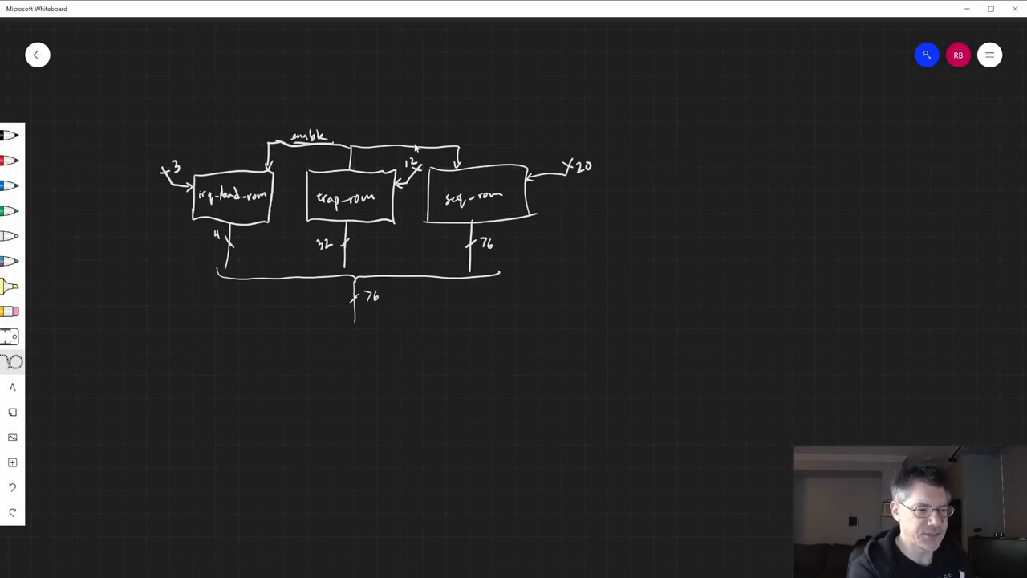
In red ink, circle the 32 label below erg-rom and mark its enable line.
{"action": "left_click", "coordinate": [405, 157]}
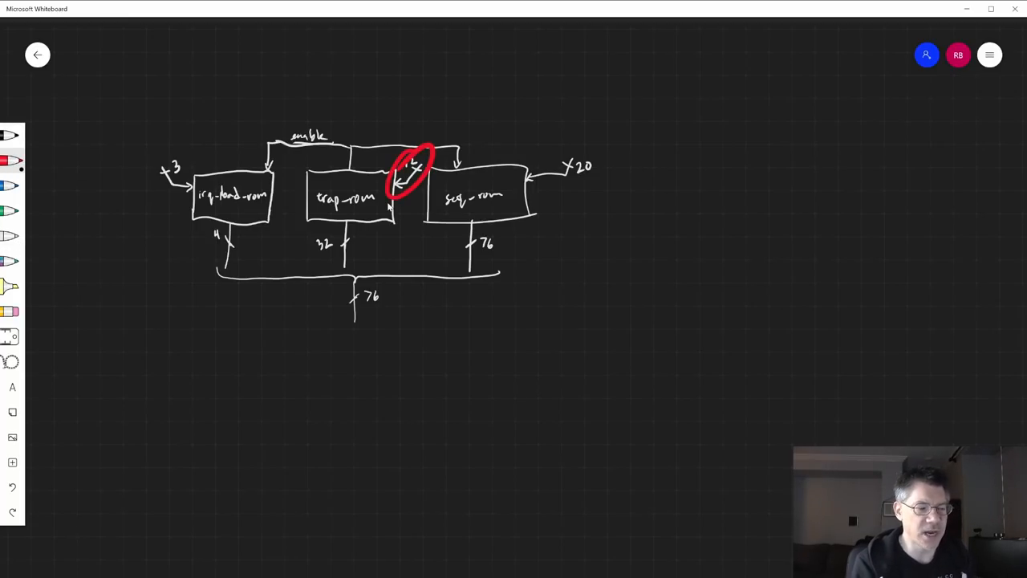
{"action": "left_click_drag", "start_coordinate": [309, 232], "coordinate": [337, 257]}
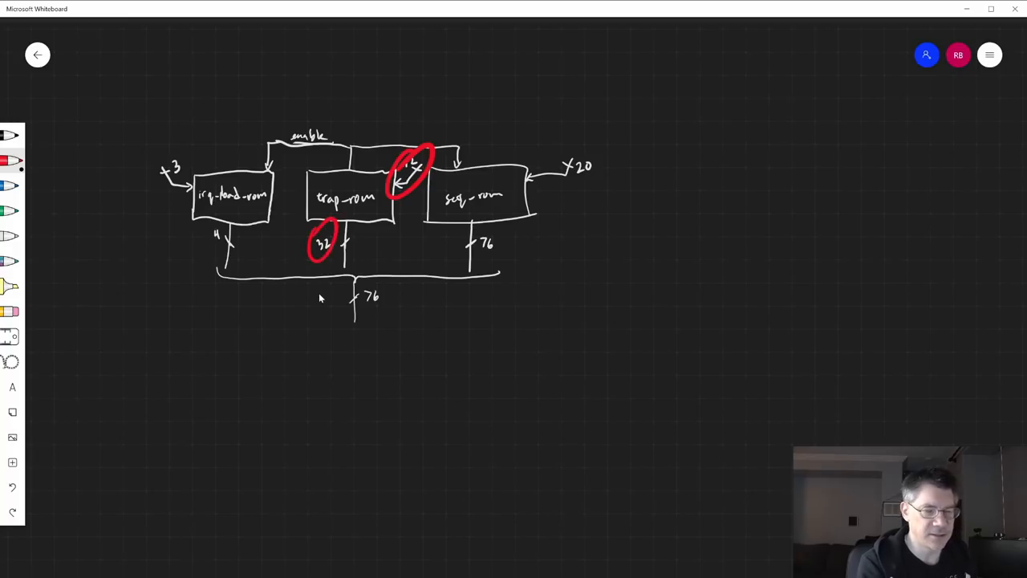
{"action": "left_click_drag", "start_coordinate": [341, 160], "coordinate": [361, 148]}
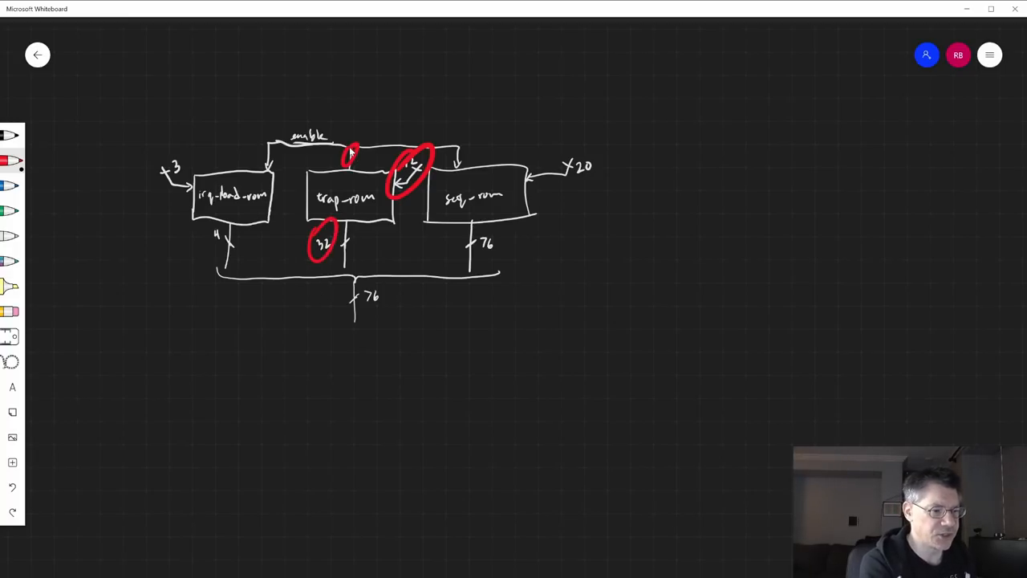
{"action": "mouse_move", "coordinate": [450, 118]}
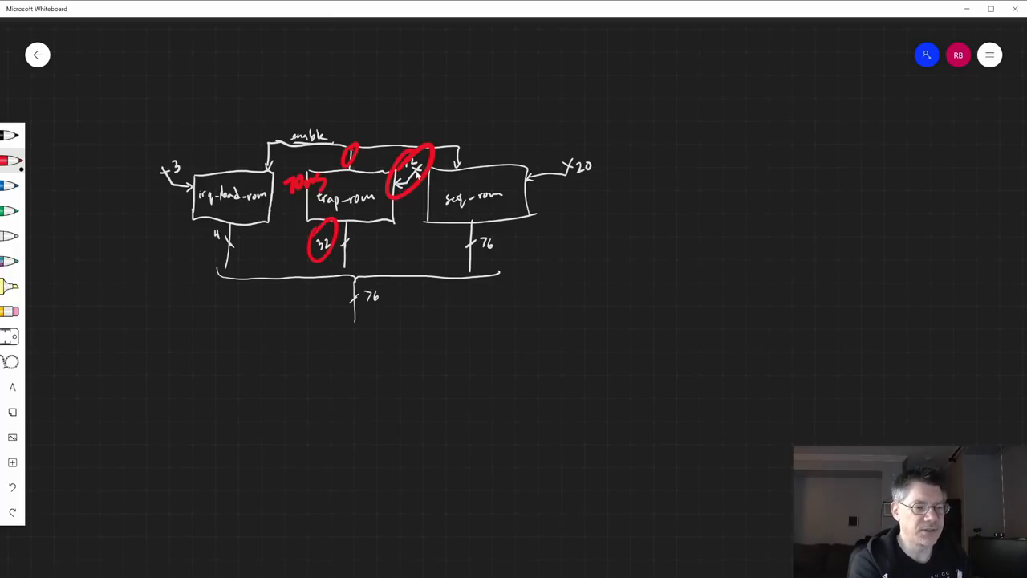
{"action": "mouse_move", "coordinate": [405, 360]}
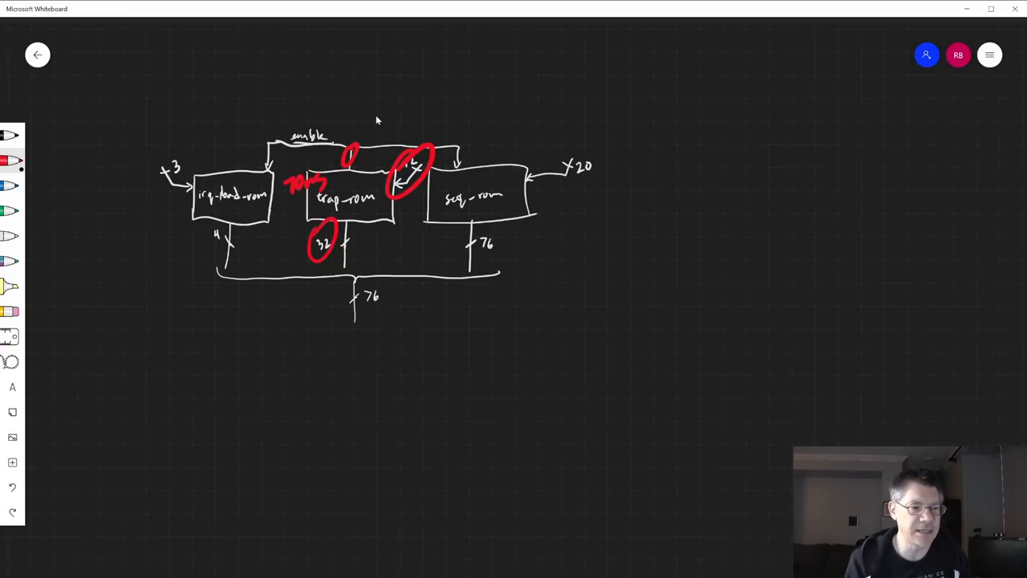
Write, erase and rewrite a red delay note right of seq-rom, then circle the 76 bus label.
{"action": "left_click_drag", "start_coordinate": [539, 196], "coordinate": [552, 207]}
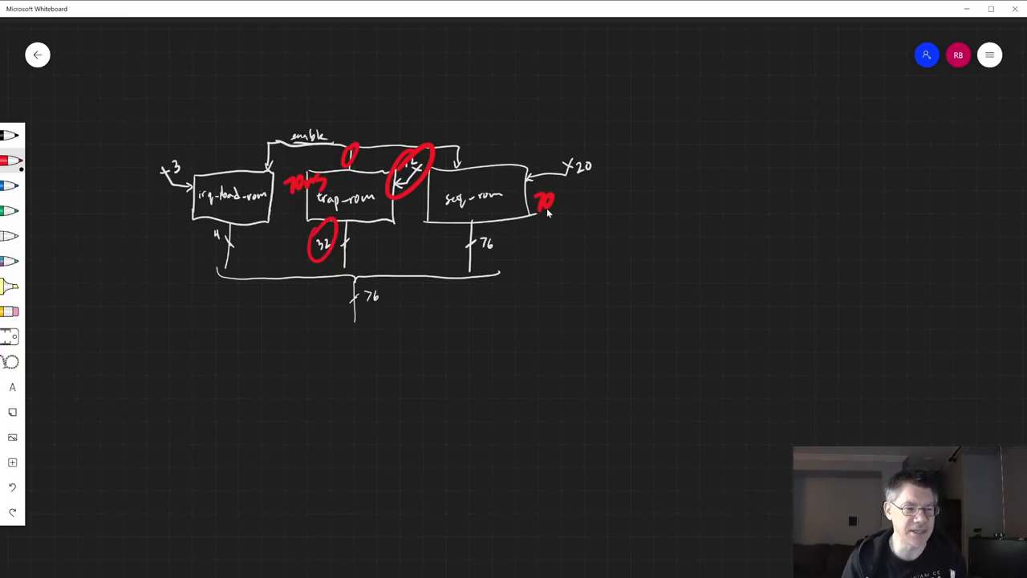
{"action": "mouse_move", "coordinate": [466, 142]}
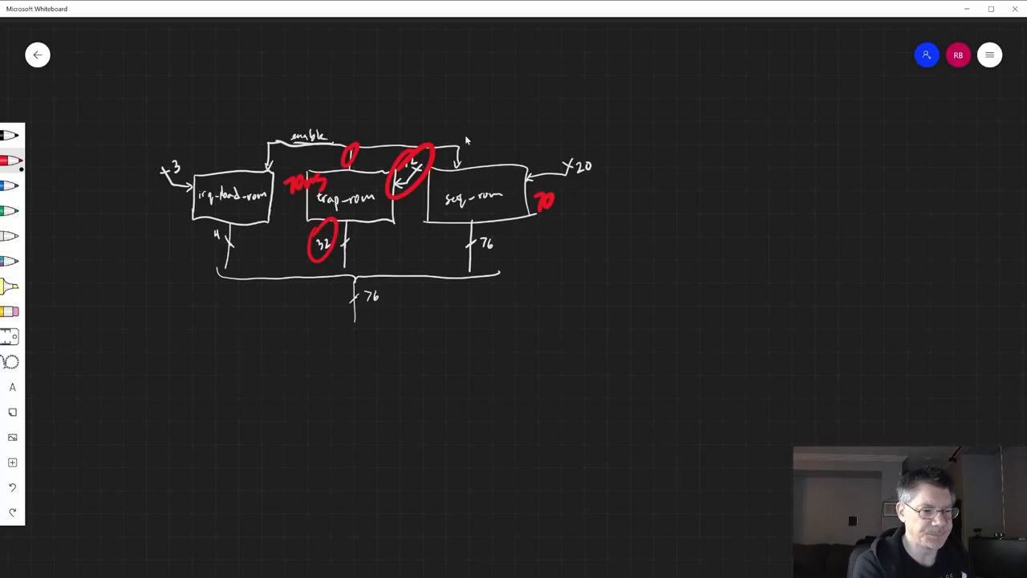
{"action": "mouse_move", "coordinate": [600, 164]}
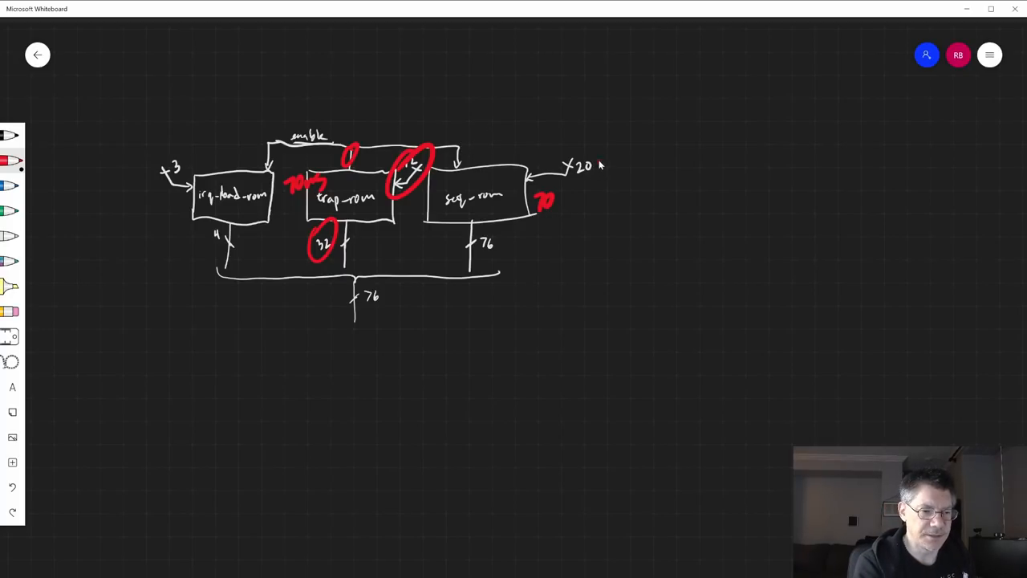
{"action": "left_click_drag", "start_coordinate": [597, 163], "coordinate": [578, 192]}
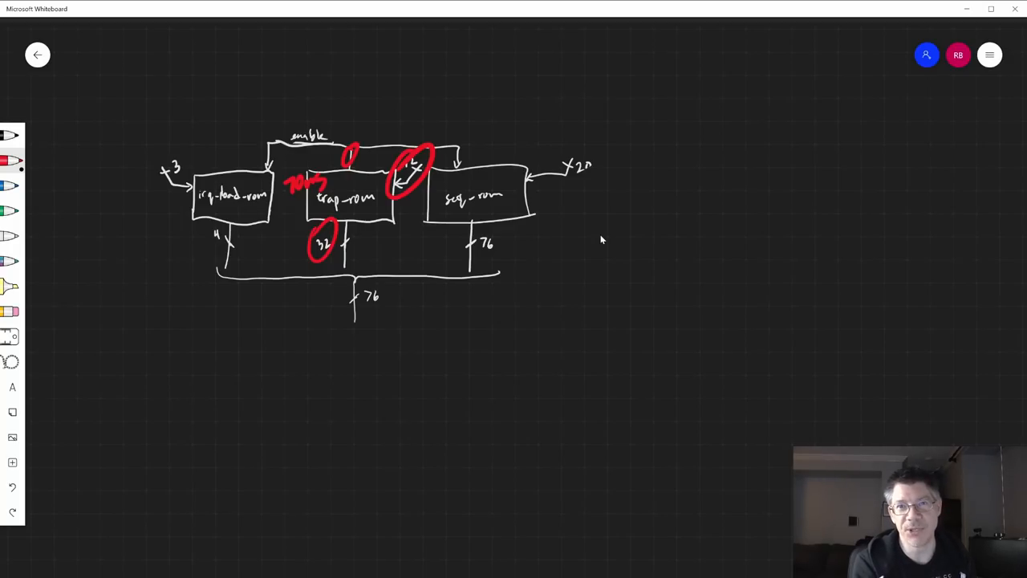
{"action": "left_click_drag", "start_coordinate": [543, 199], "coordinate": [575, 200]}
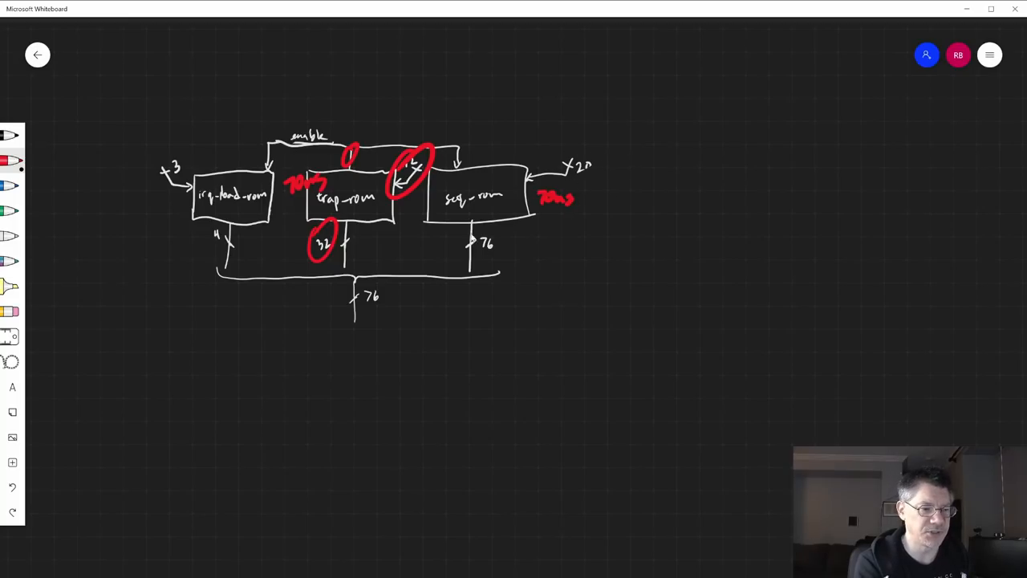
{"action": "mouse_move", "coordinate": [475, 257]}
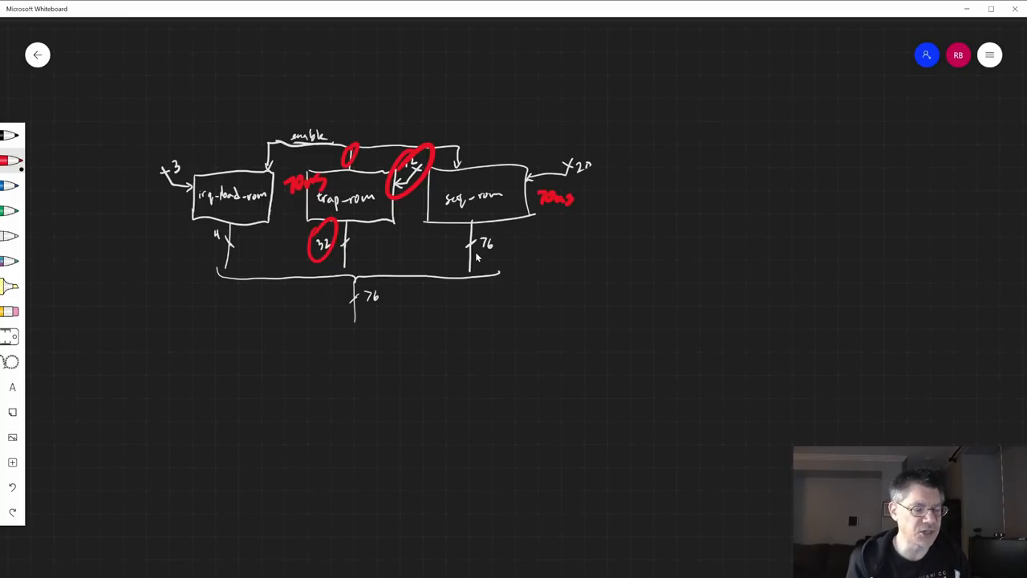
{"action": "mouse_move", "coordinate": [361, 270]}
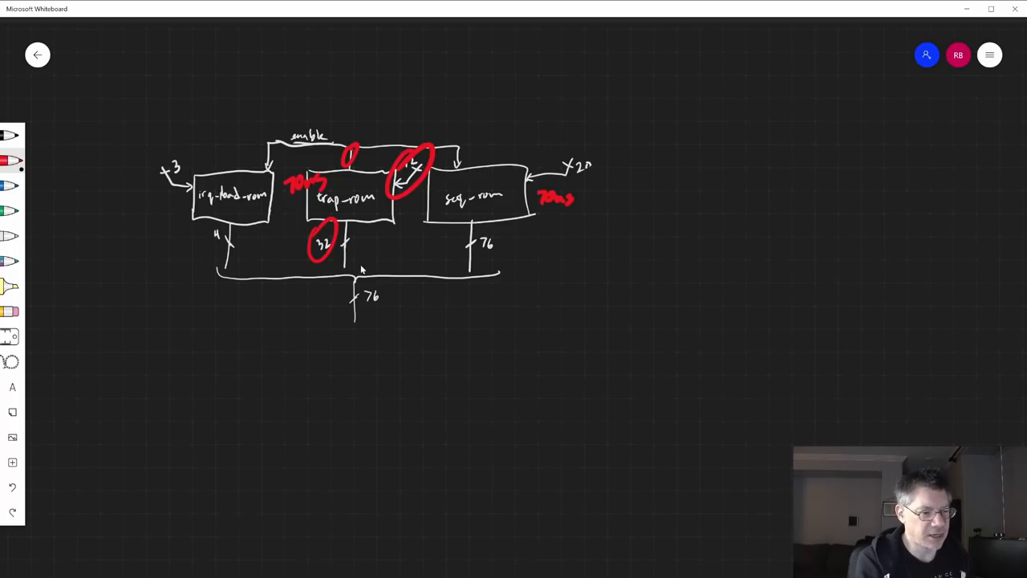
{"action": "mouse_move", "coordinate": [304, 286]}
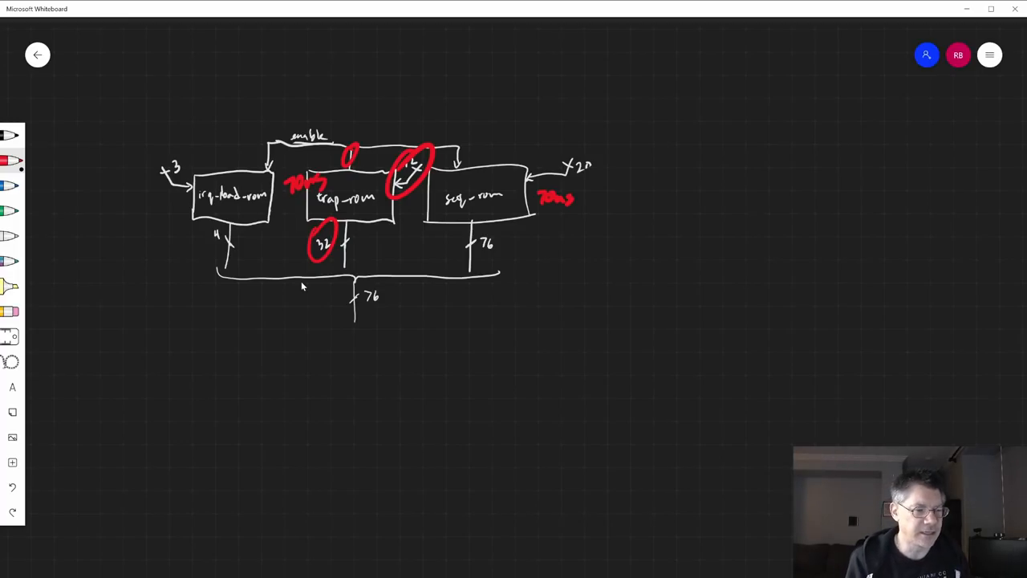
{"action": "left_click_drag", "start_coordinate": [345, 286], "coordinate": [377, 321]}
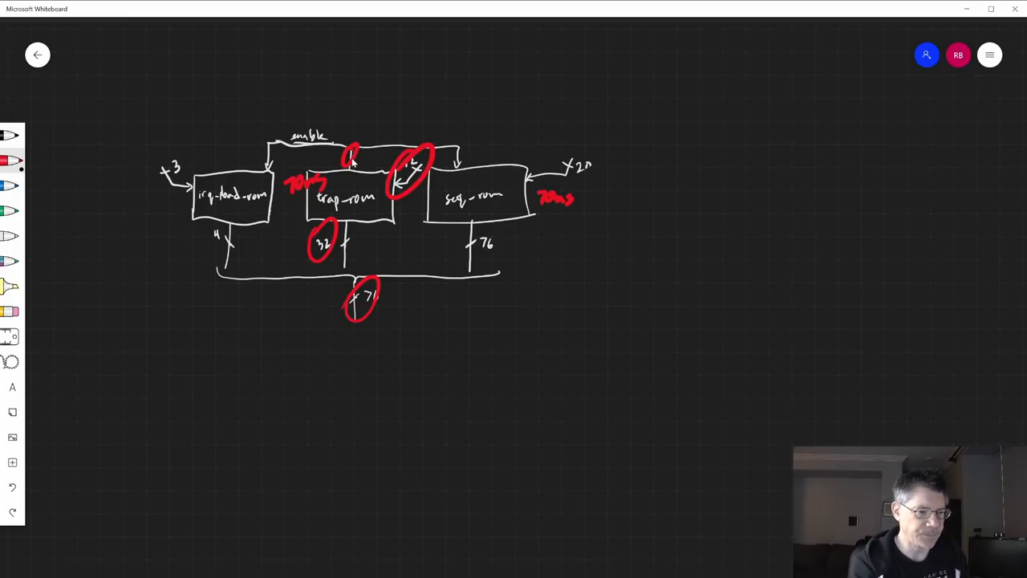
{"action": "mouse_move", "coordinate": [469, 154]}
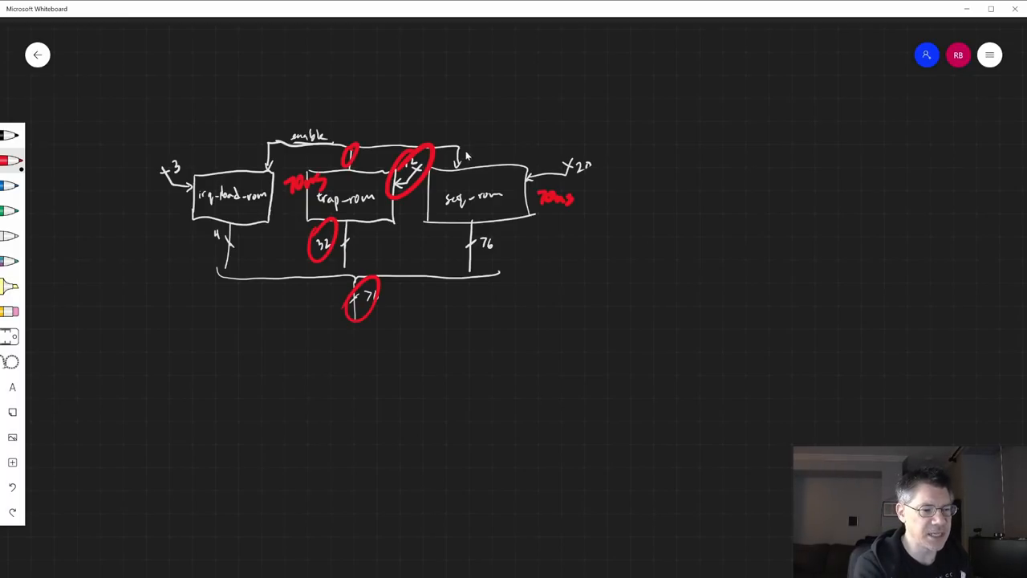
{"action": "mouse_move", "coordinate": [474, 158]}
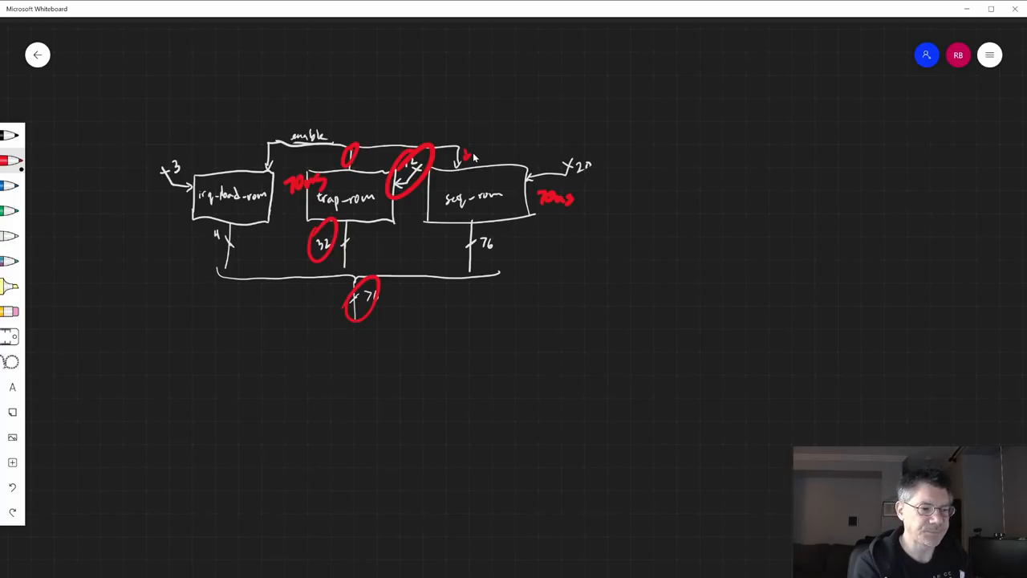
{"action": "mouse_move", "coordinate": [483, 177]}
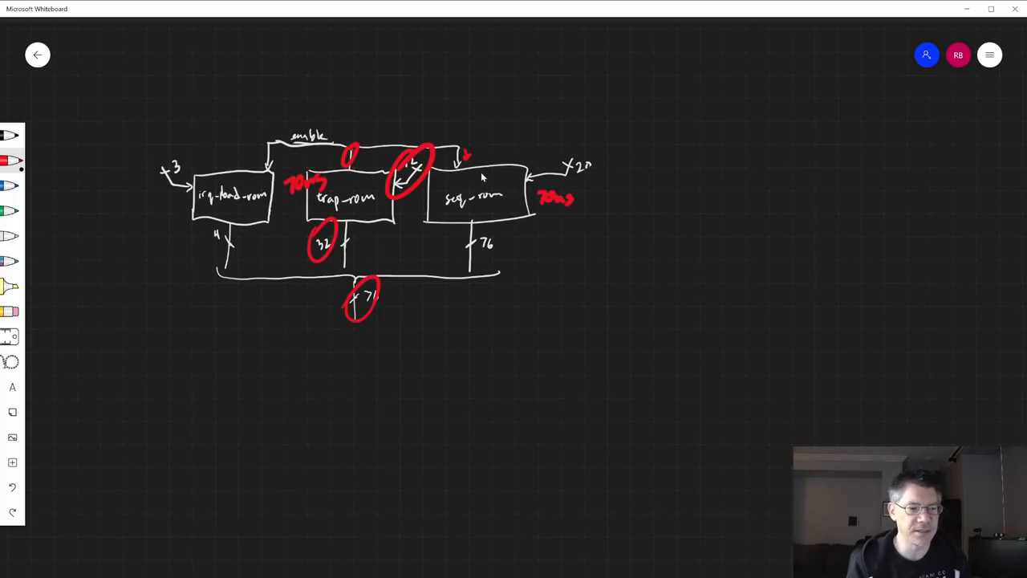
{"action": "mouse_move", "coordinate": [472, 228]}
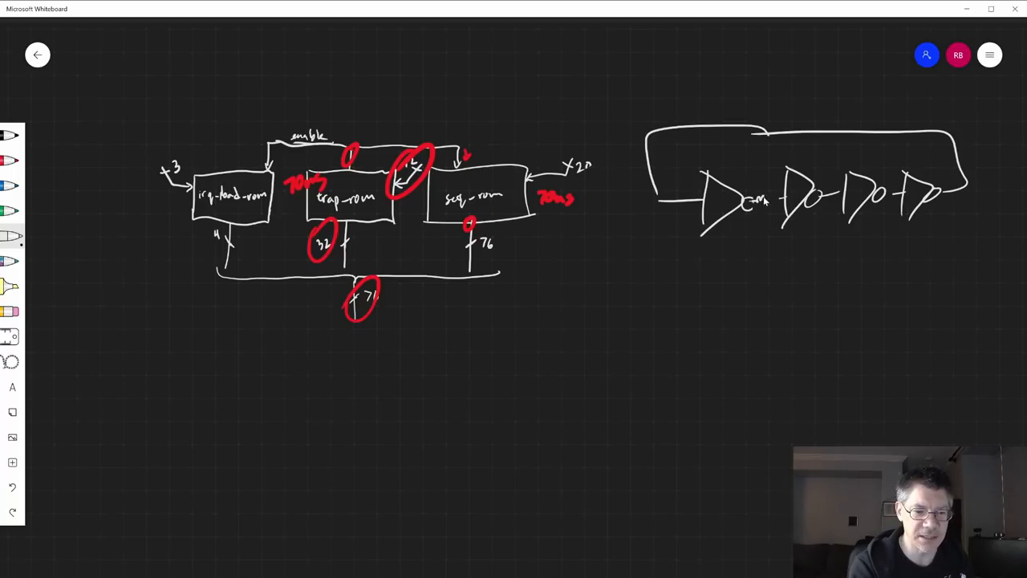
Add load capacitors to ground after the first and second inverter stages.
{"action": "left_click_drag", "start_coordinate": [768, 206], "coordinate": [779, 276]}
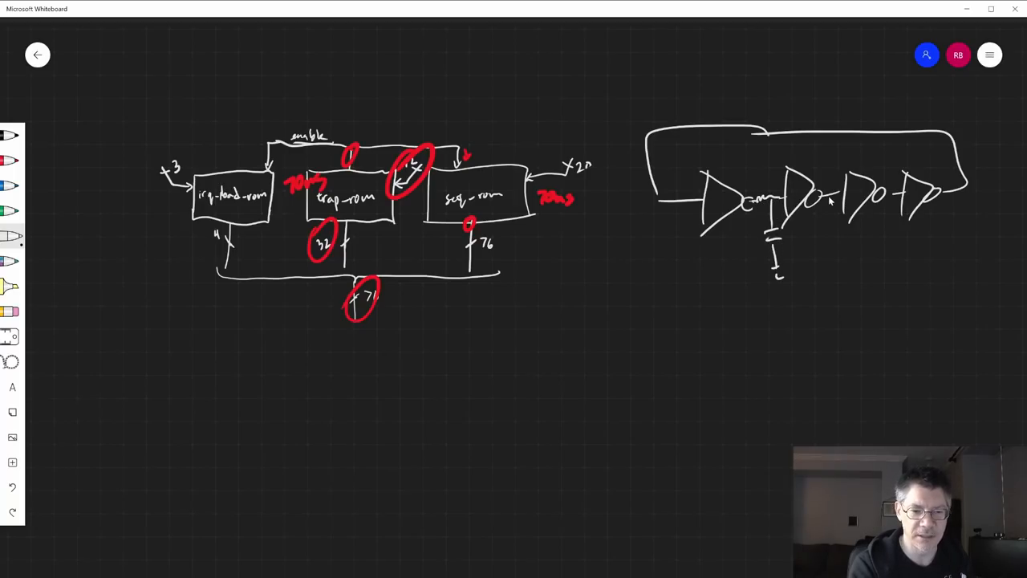
{"action": "left_click_drag", "start_coordinate": [841, 228], "coordinate": [848, 289]}
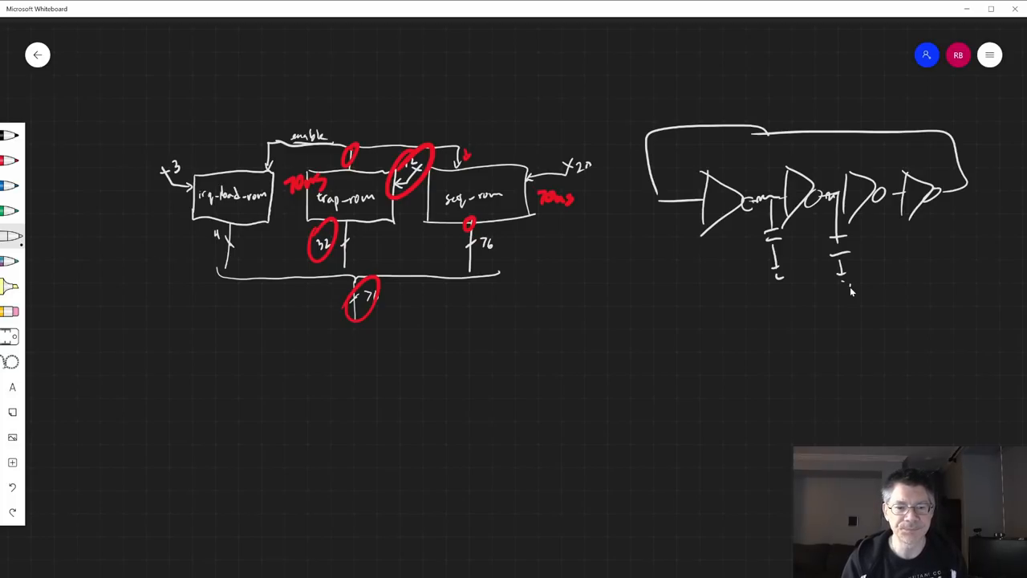
{"action": "left_click_drag", "start_coordinate": [963, 193], "coordinate": [998, 184]}
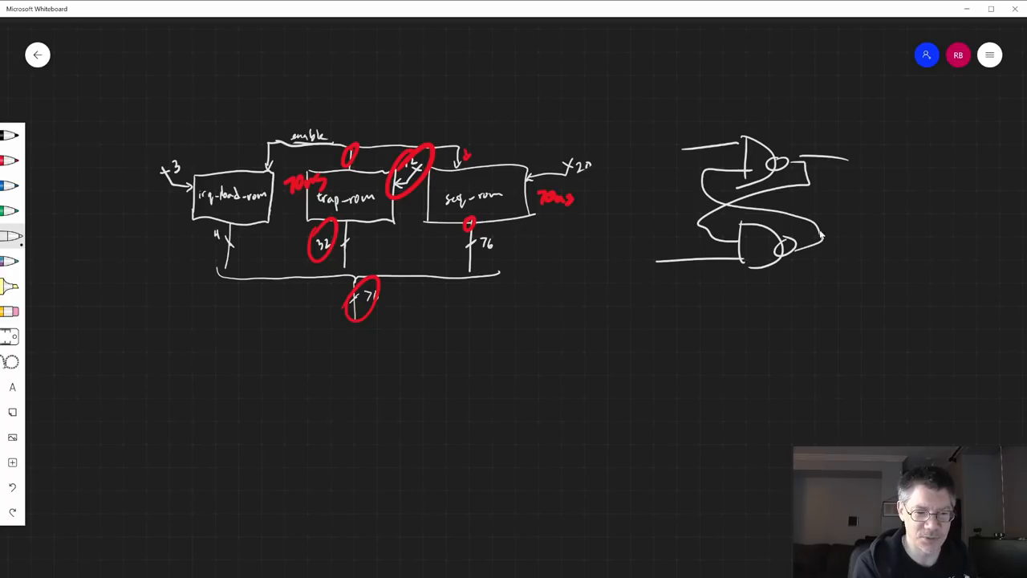
Continue sketching the two cross-coupled gates forming the latch.
{"action": "left_click_drag", "start_coordinate": [815, 238], "coordinate": [875, 231]}
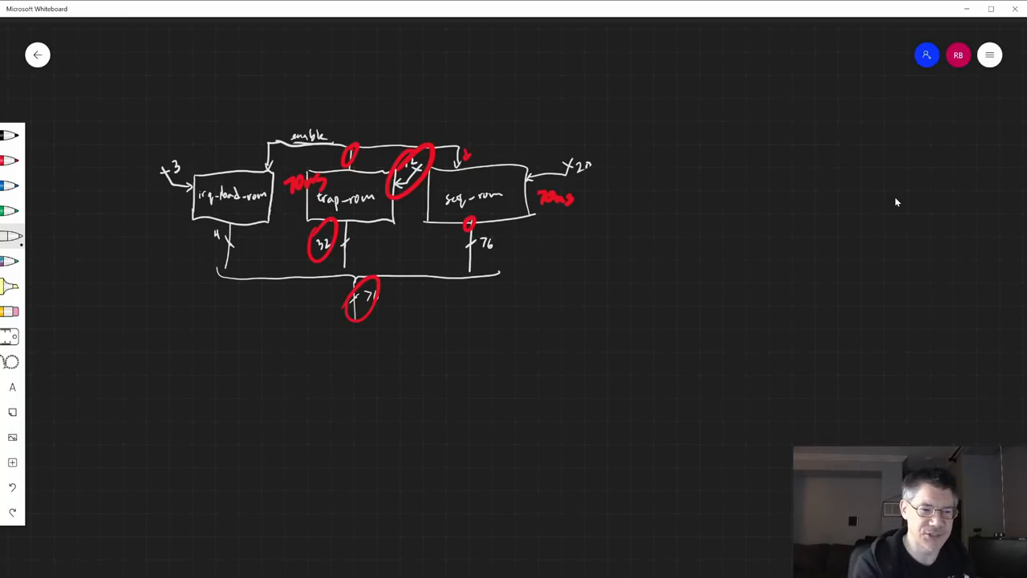
{"action": "mouse_move", "coordinate": [682, 183]}
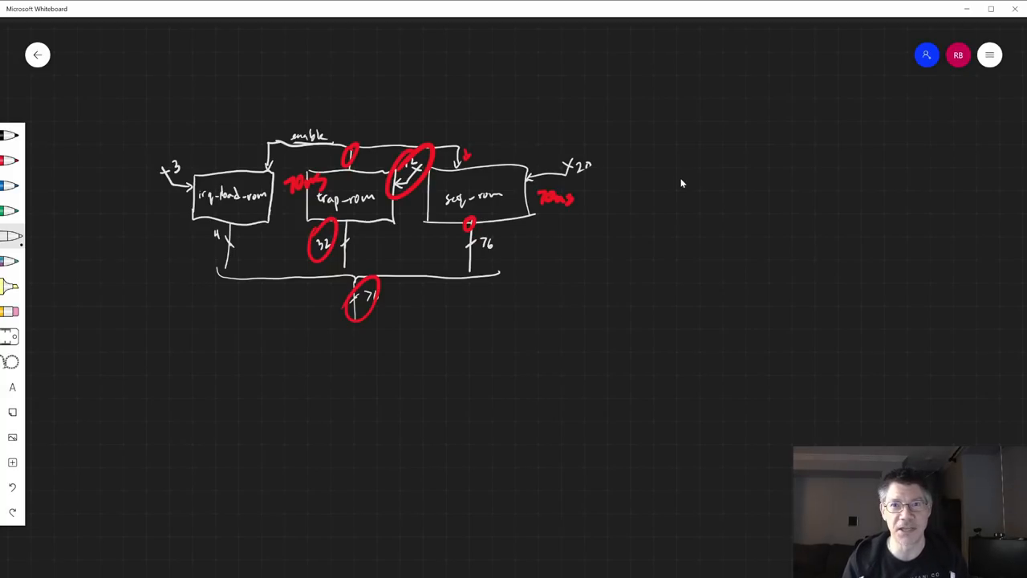
{"action": "mouse_move", "coordinate": [705, 216]}
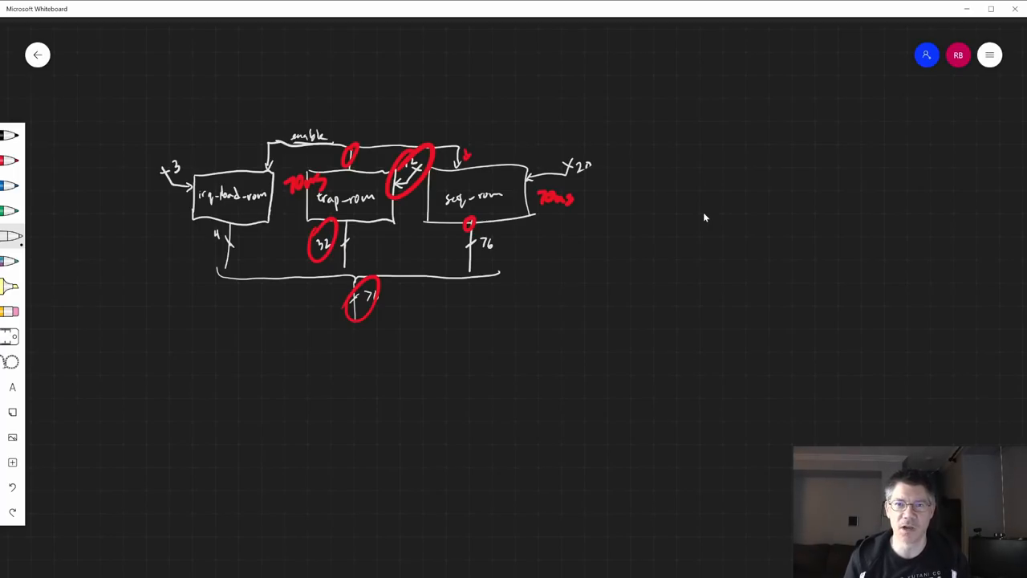
{"action": "mouse_move", "coordinate": [462, 292]}
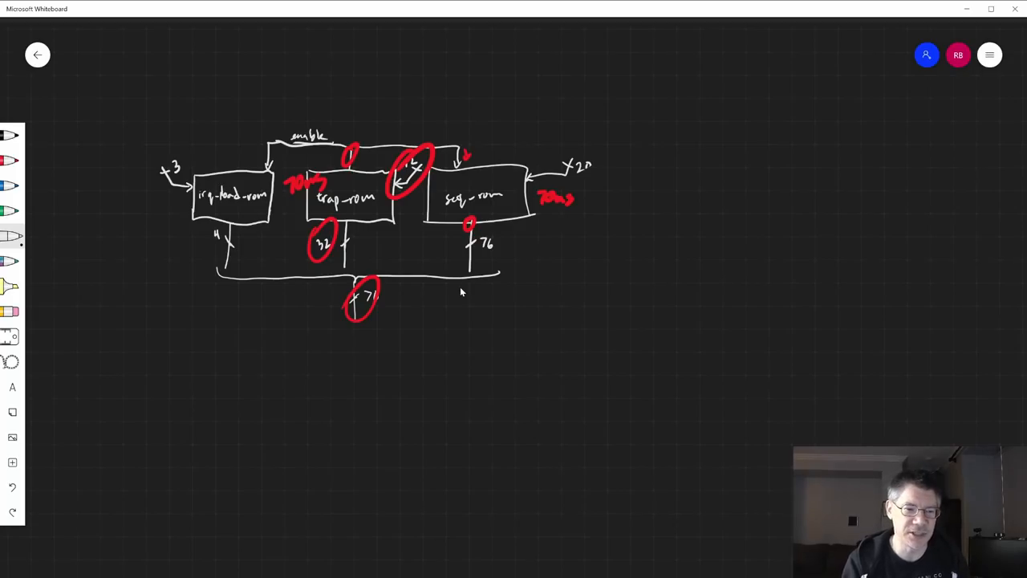
Draw four tall narrow register boxes and label each output with its width.
{"action": "left_click_drag", "start_coordinate": [678, 189], "coordinate": [698, 276]}
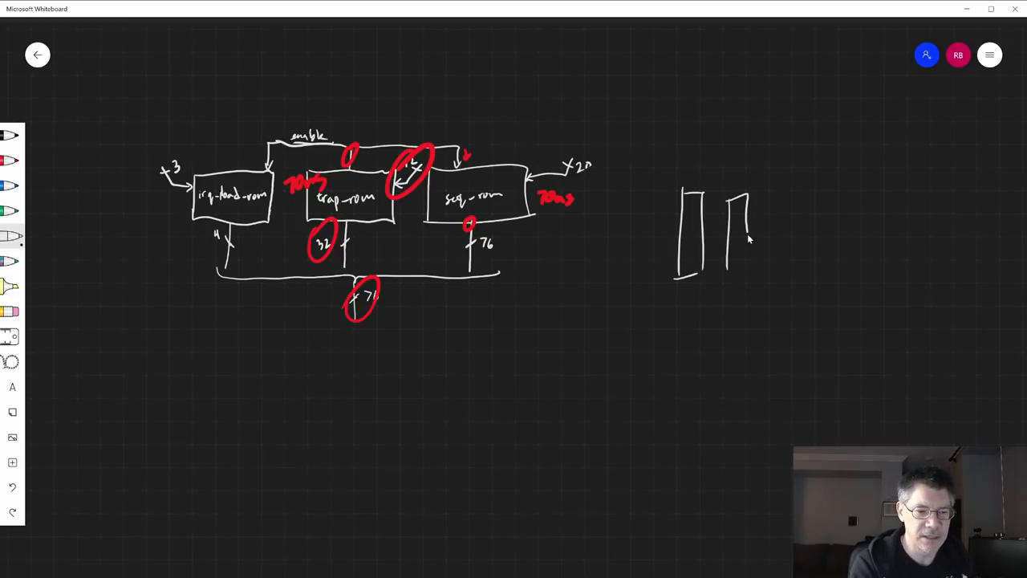
{"action": "left_click_drag", "start_coordinate": [746, 233], "coordinate": [842, 233]}
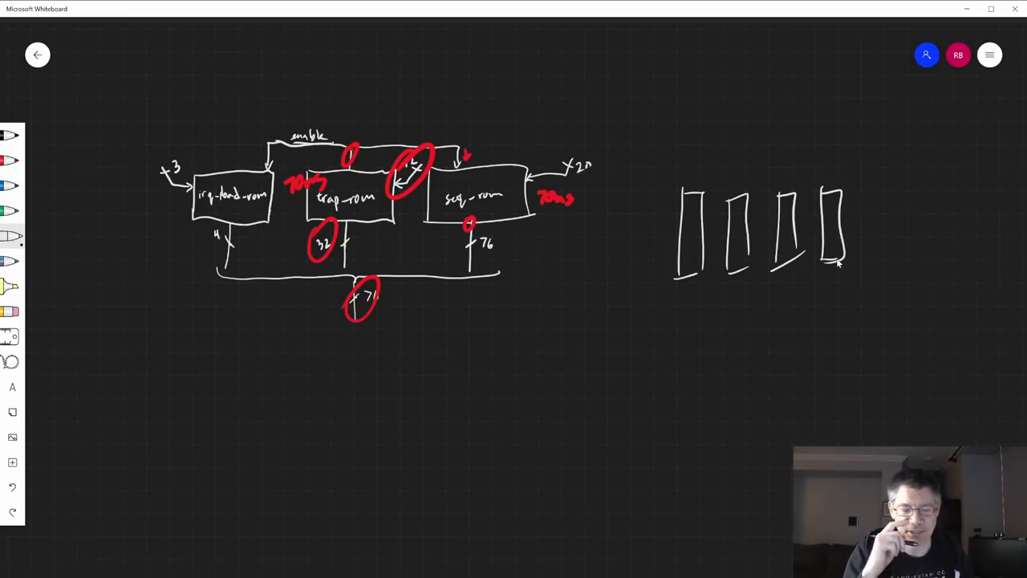
{"action": "mouse_move", "coordinate": [690, 287]}
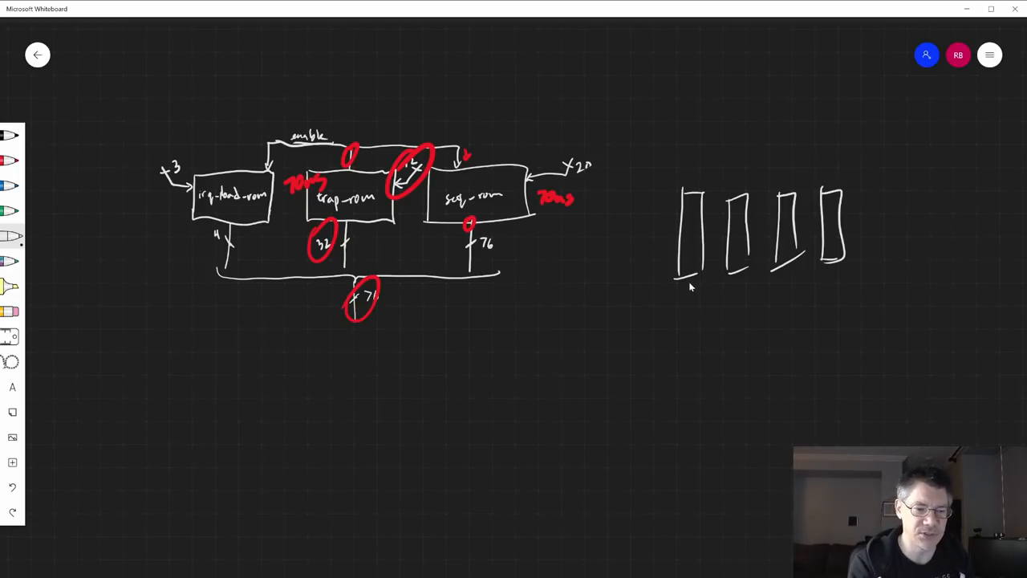
{"action": "left_click_drag", "start_coordinate": [687, 265], "coordinate": [690, 308]}
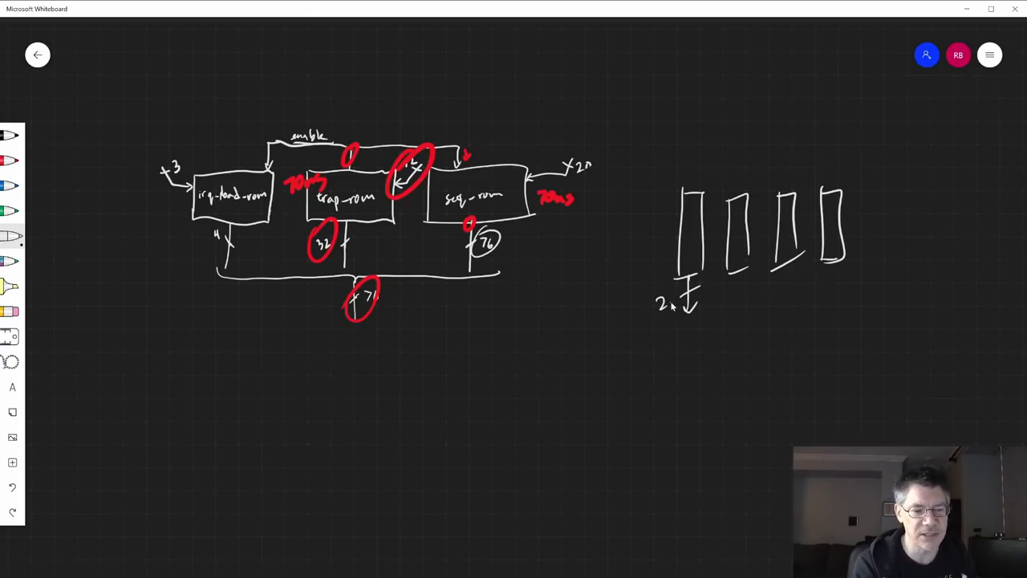
{"action": "left_click_drag", "start_coordinate": [730, 289], "coordinate": [751, 313]}
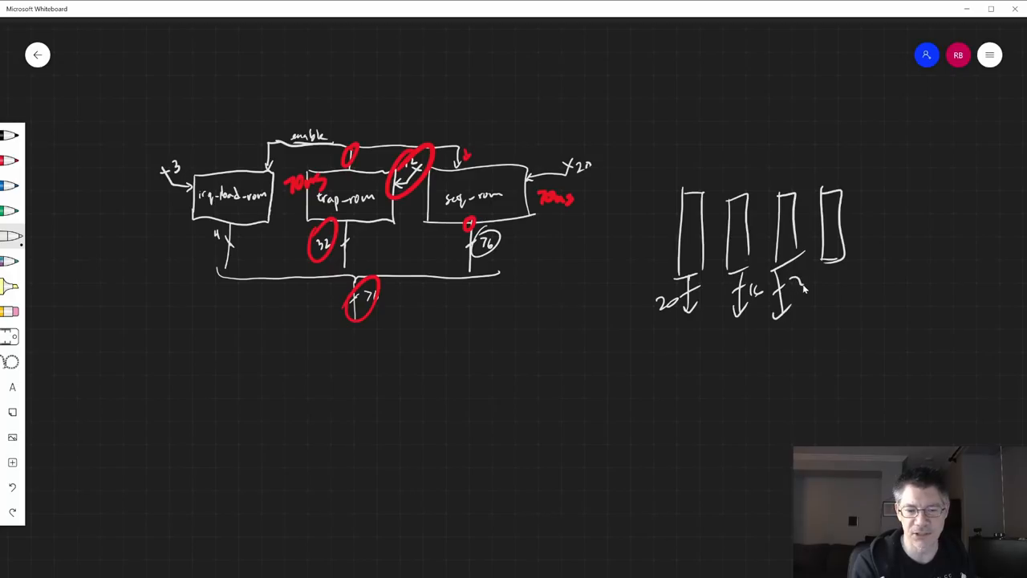
{"action": "left_click_drag", "start_coordinate": [827, 286], "coordinate": [843, 308]}
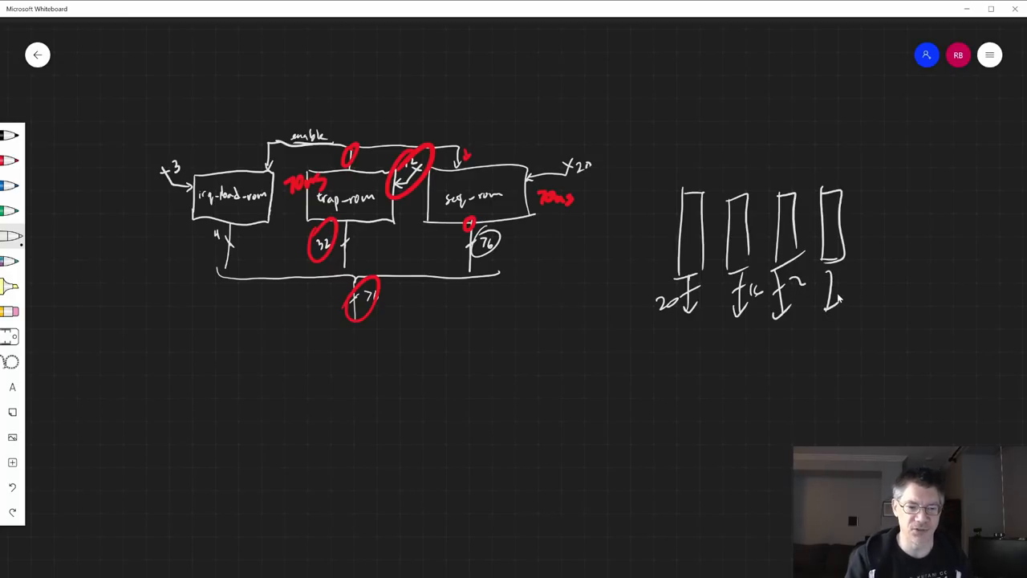
{"action": "left_click_drag", "start_coordinate": [690, 192], "coordinate": [698, 164]}
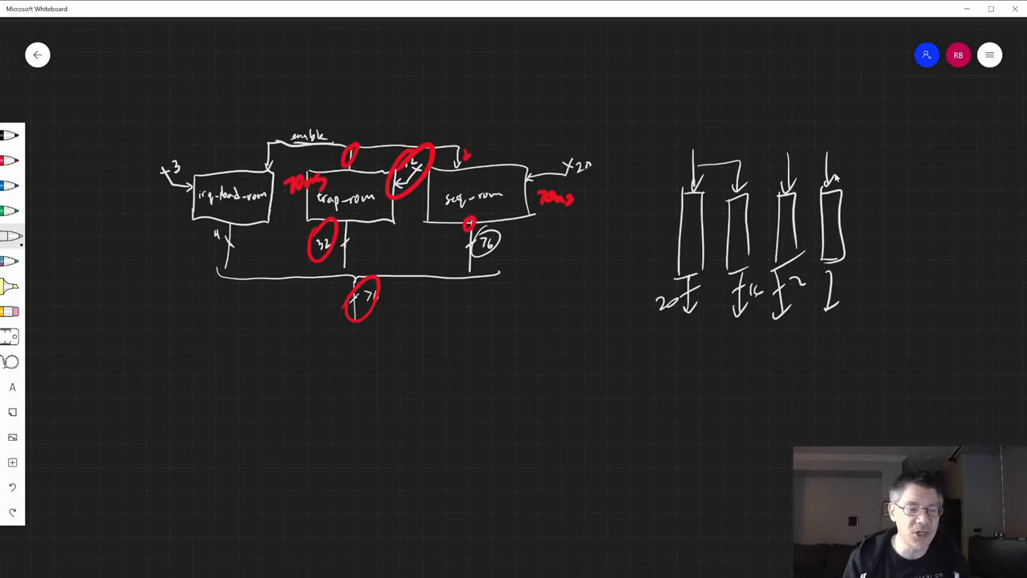
Add input arrows into the box tops and connecting bus lines around the four boxes.
{"action": "left_click_drag", "start_coordinate": [834, 112], "coordinate": [626, 217]}
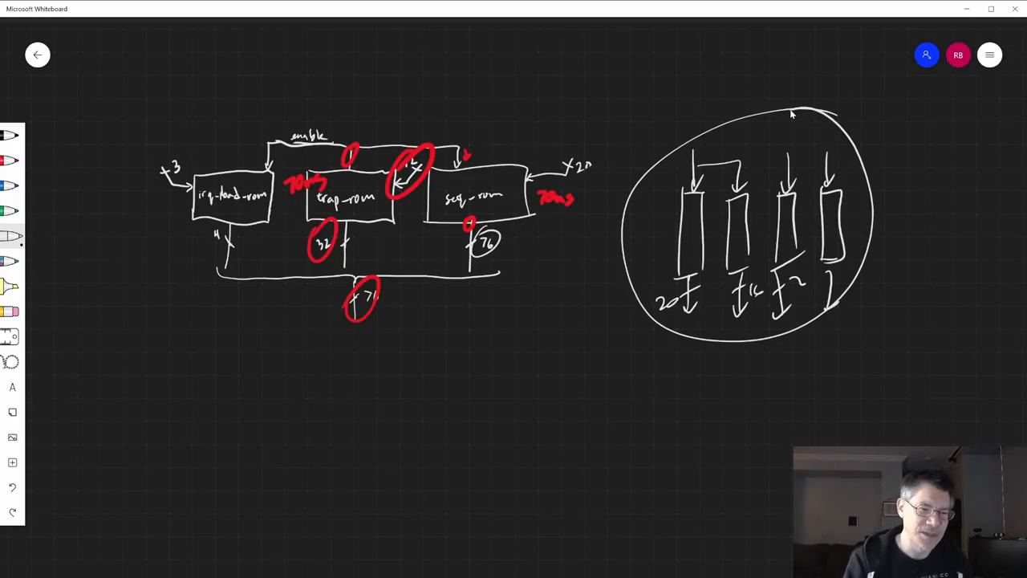
{"action": "mouse_move", "coordinate": [838, 290]}
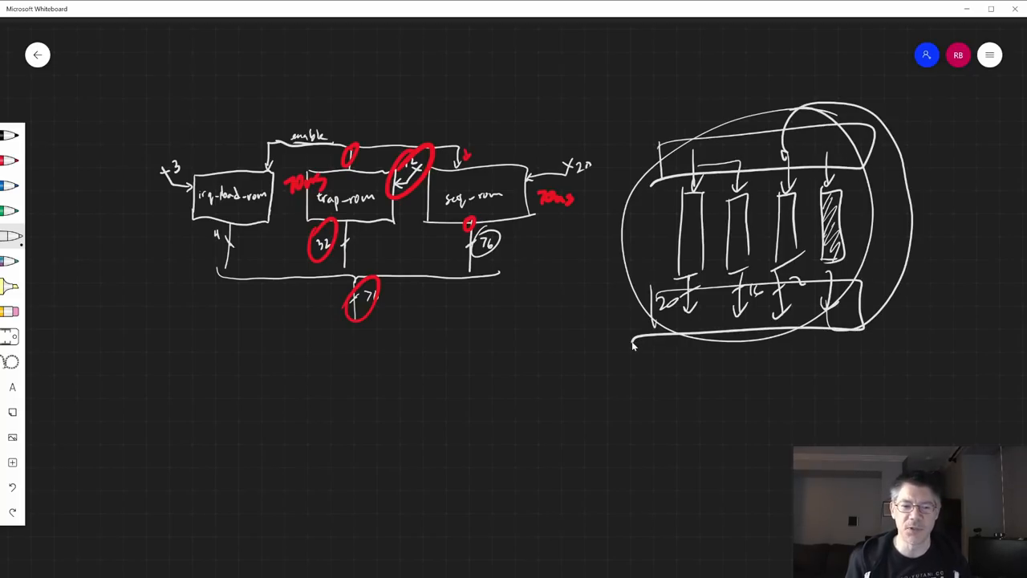
{"action": "left_click_drag", "start_coordinate": [944, 141], "coordinate": [929, 276]}
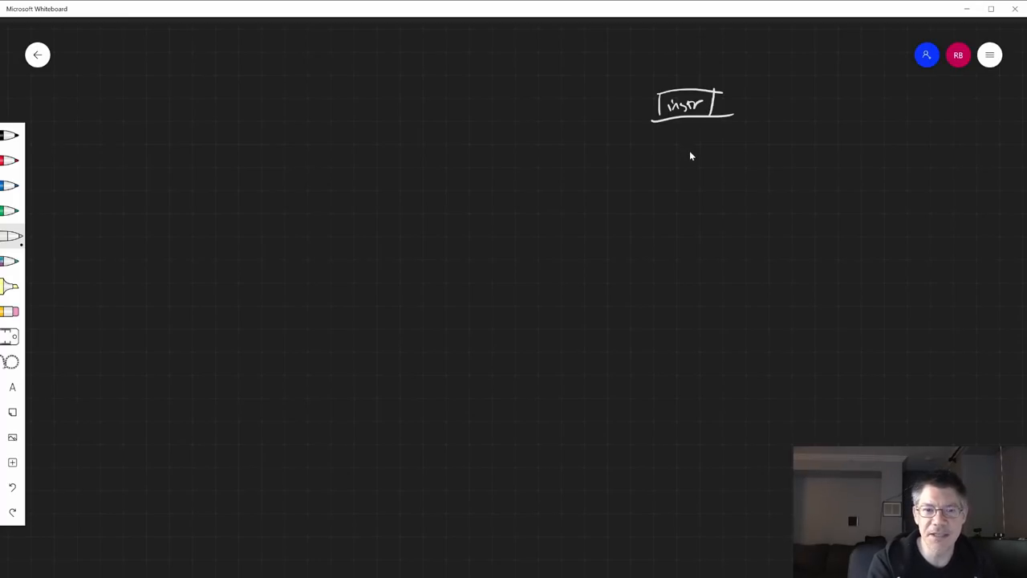
{"action": "mouse_move", "coordinate": [687, 143]}
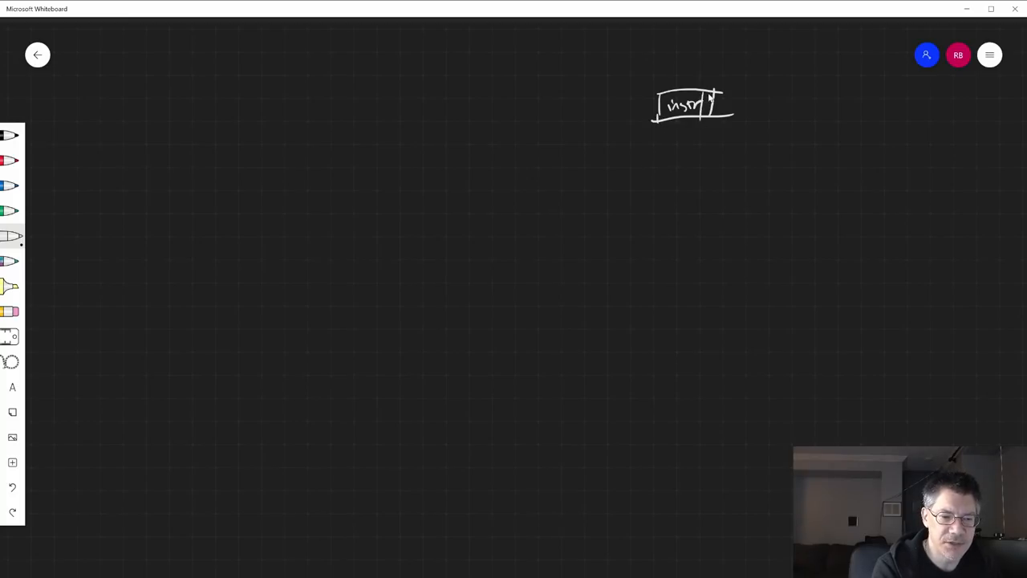
Label the instruction box's opcode output and draw a decoder box below it.
{"action": "left_click_drag", "start_coordinate": [709, 84], "coordinate": [751, 77]}
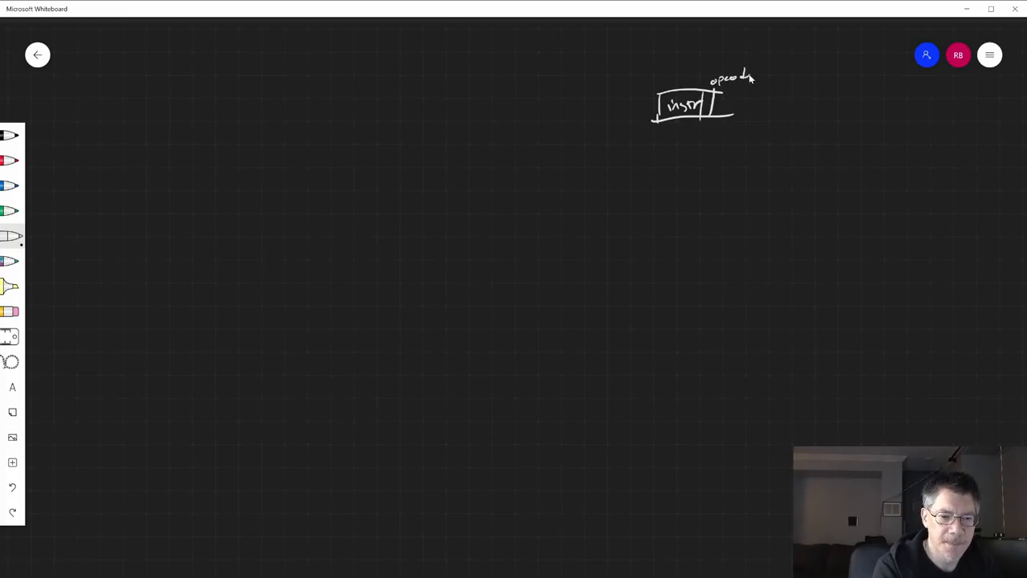
{"action": "left_click_drag", "start_coordinate": [714, 109], "coordinate": [767, 100]}
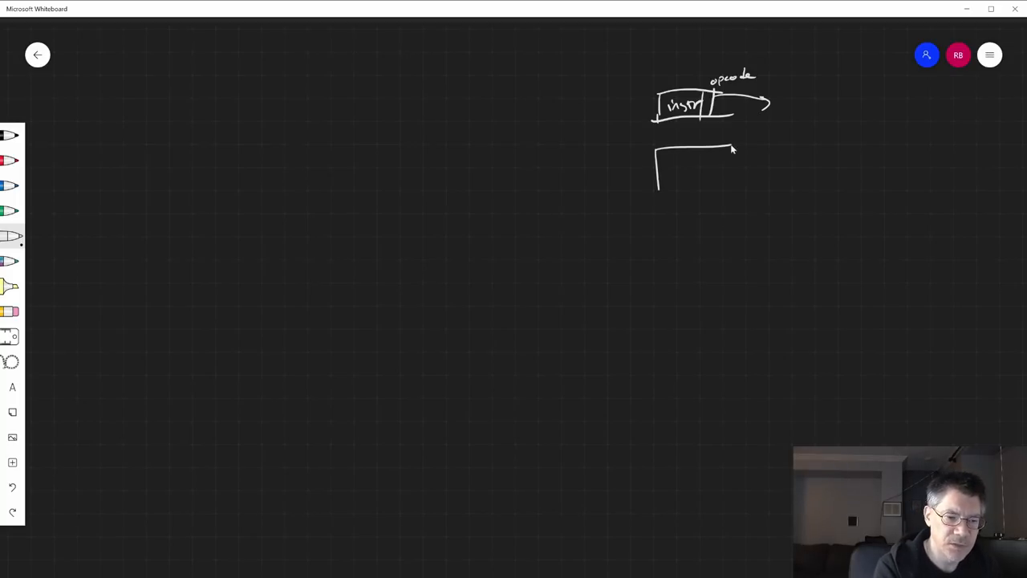
{"action": "left_click_drag", "start_coordinate": [658, 169], "coordinate": [722, 173]}
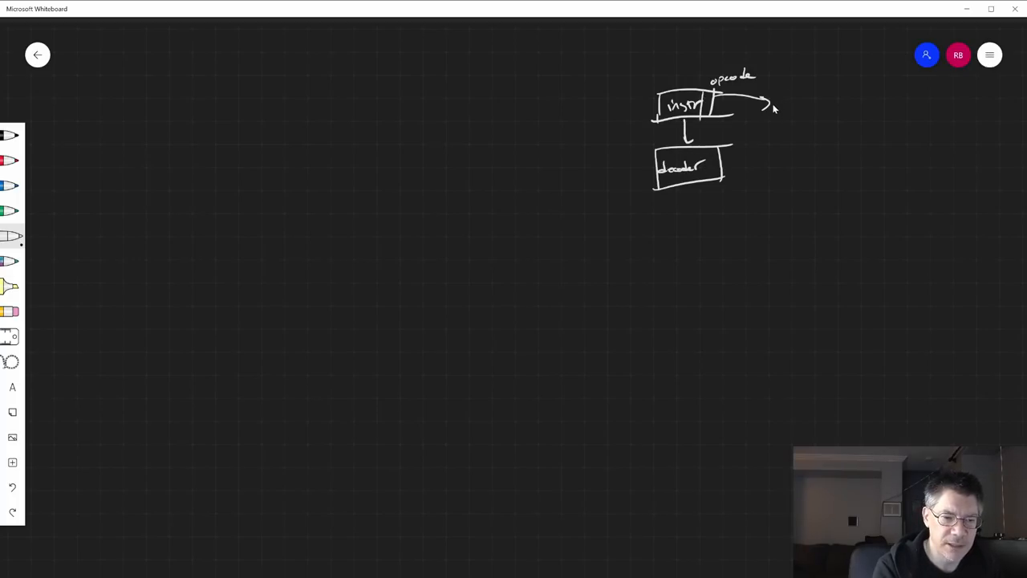
Draw the opcode-format box feeding the decoder and the seq rom trapezoid below the check.
{"action": "left_click_drag", "start_coordinate": [763, 104], "coordinate": [818, 104]}
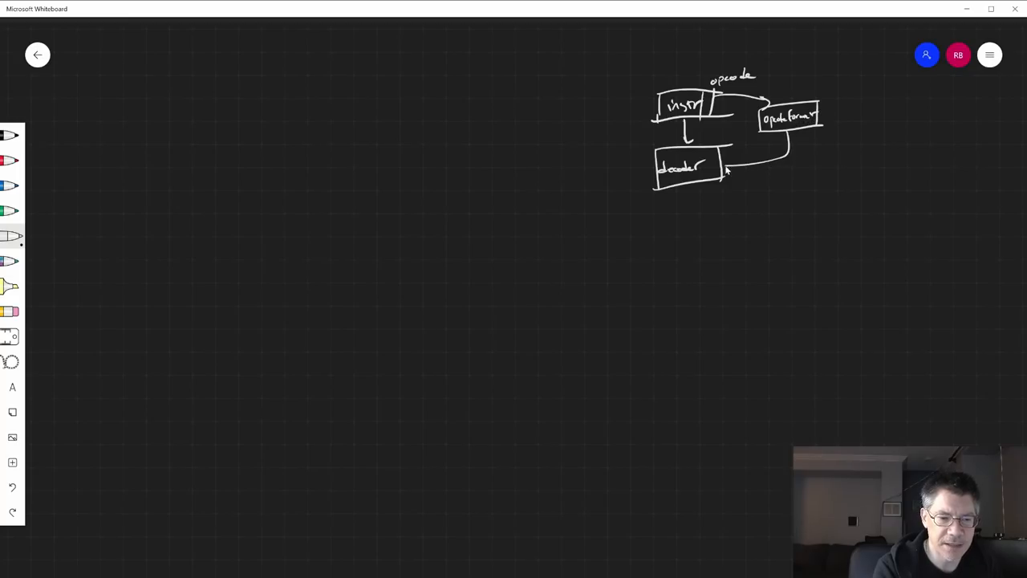
{"action": "left_click_drag", "start_coordinate": [692, 193], "coordinate": [693, 221]}
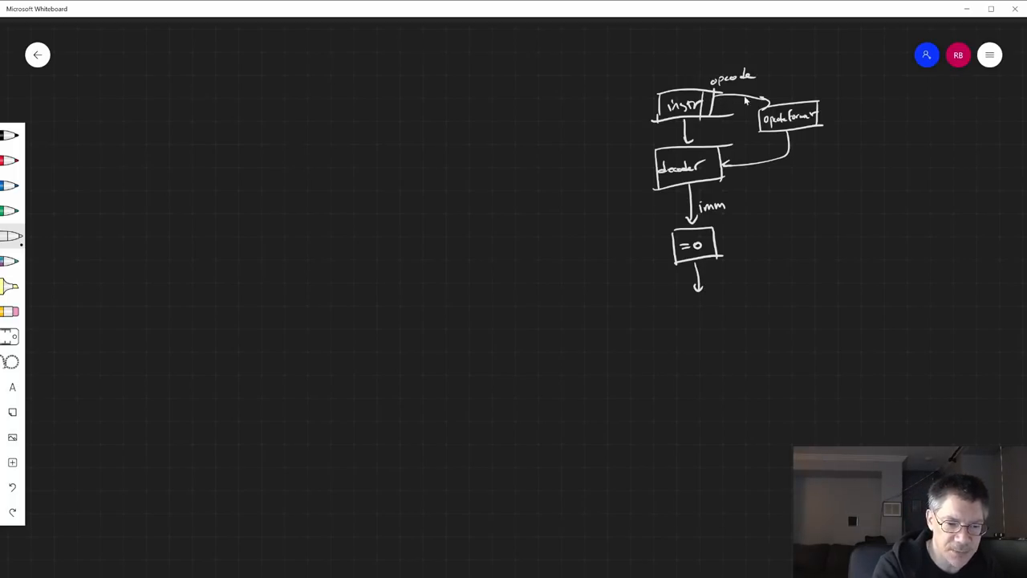
{"action": "left_click_drag", "start_coordinate": [661, 301], "coordinate": [815, 372]}
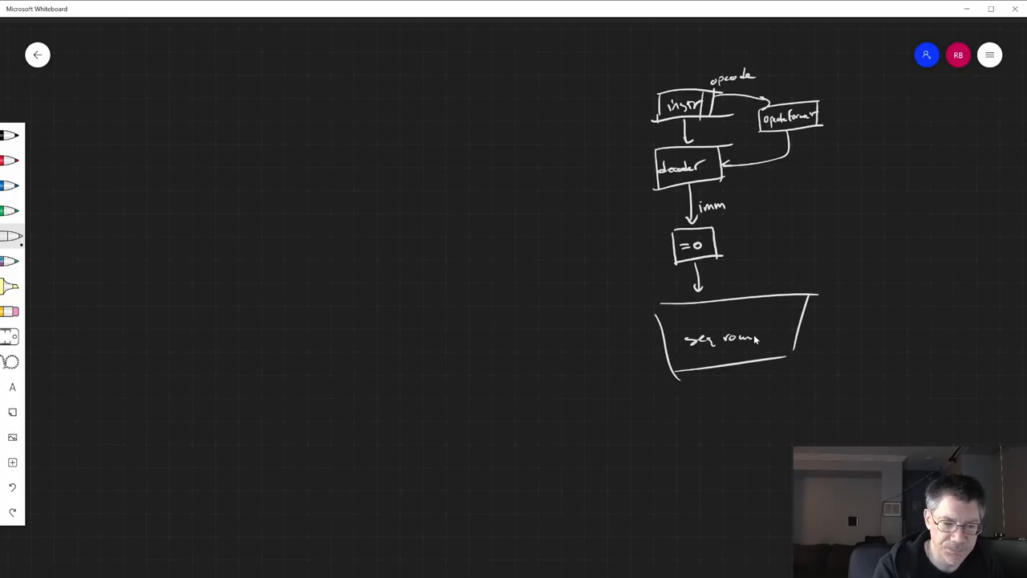
Draw a long arrow from opcode down into seq rom and an output arrow beneath it.
{"action": "left_click_drag", "start_coordinate": [843, 105], "coordinate": [794, 281]}
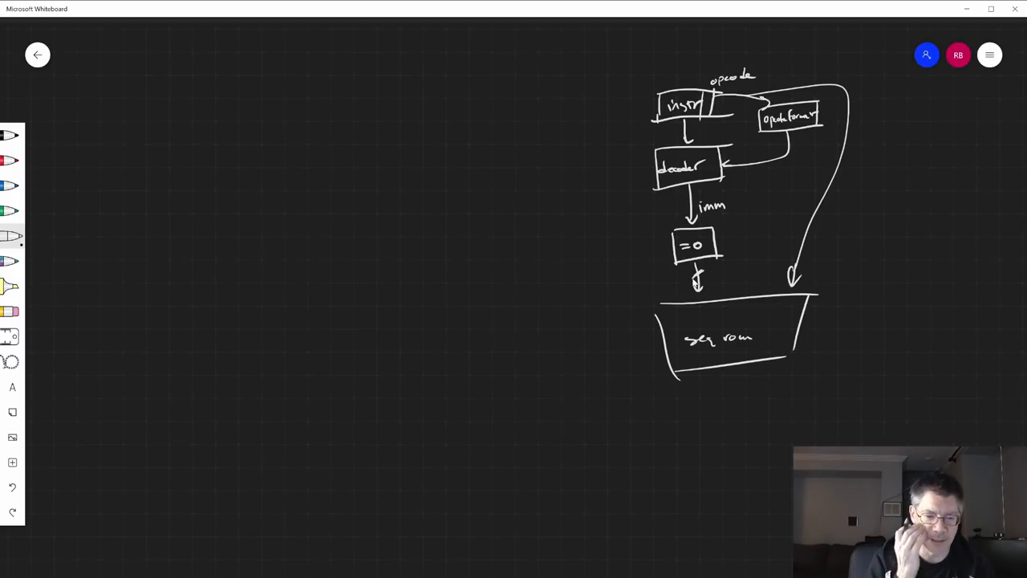
{"action": "left_click_drag", "start_coordinate": [735, 377], "coordinate": [737, 394]}
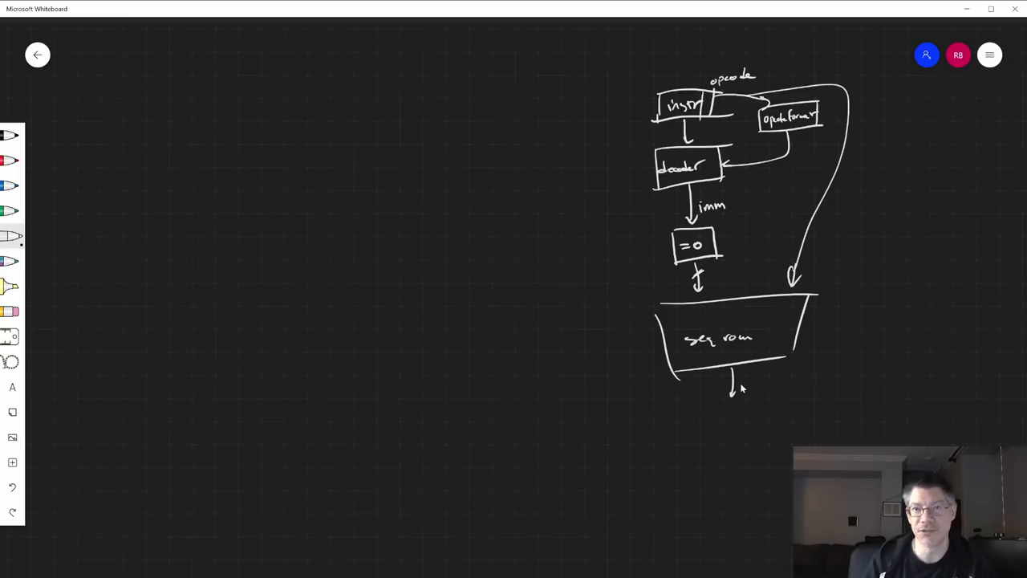
{"action": "mouse_move", "coordinate": [802, 286]}
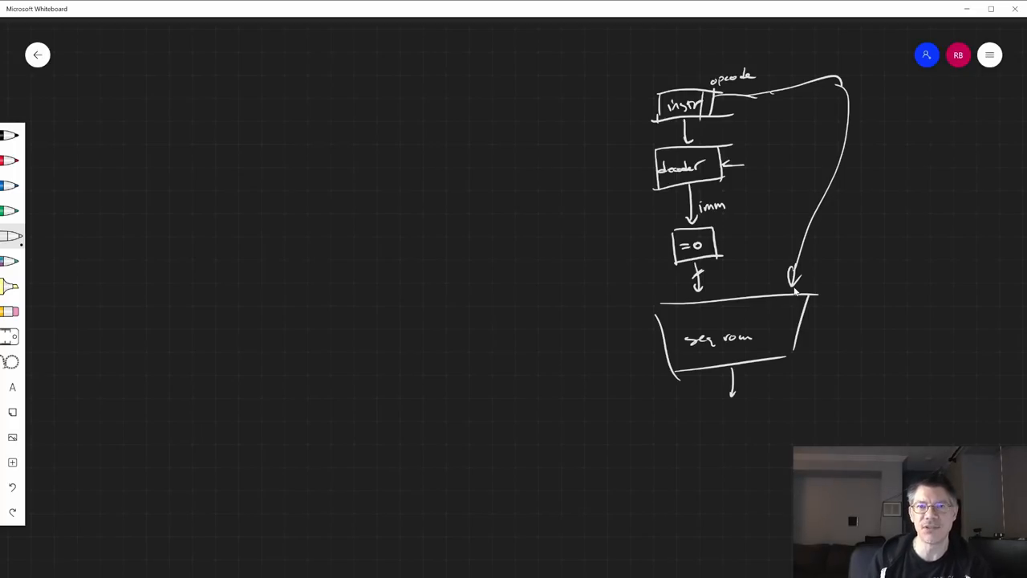
{"action": "mouse_move", "coordinate": [777, 366]}
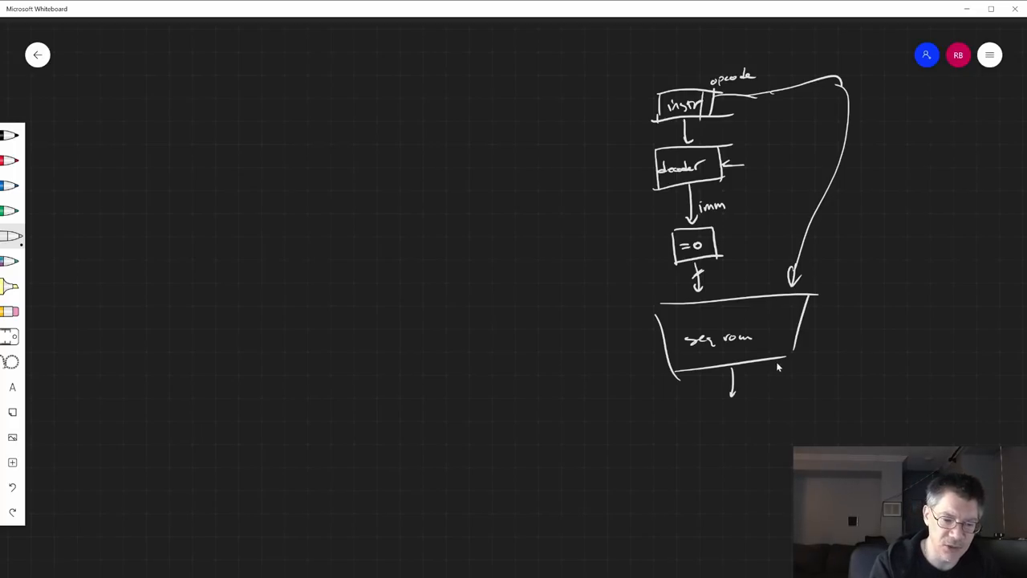
Route a labelled feedback line from seq rom to the decoder and draw a dashed line through seq rom.
{"action": "left_click_drag", "start_coordinate": [789, 353], "coordinate": [838, 390]}
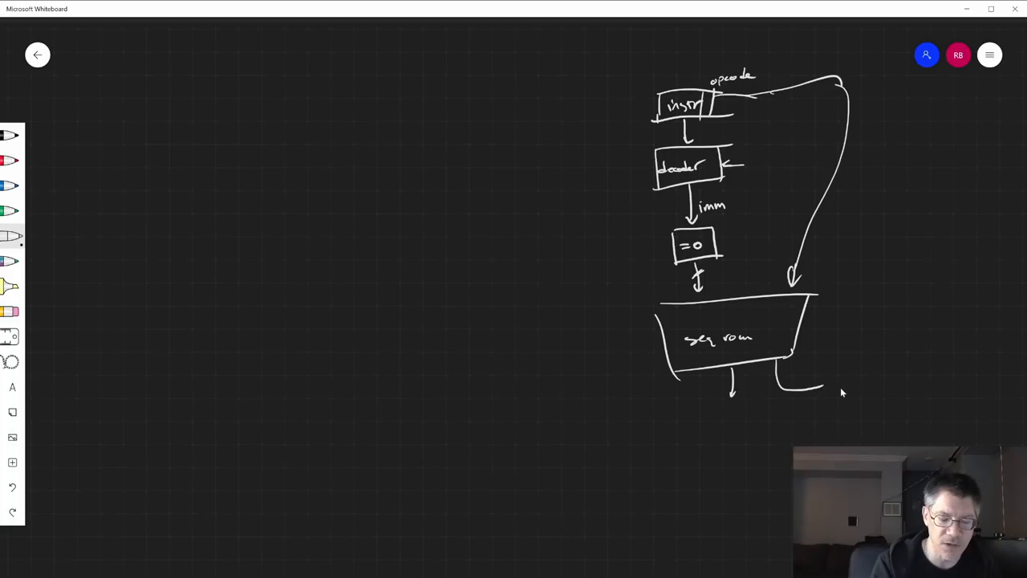
{"action": "left_click_drag", "start_coordinate": [806, 373], "coordinate": [831, 369]}
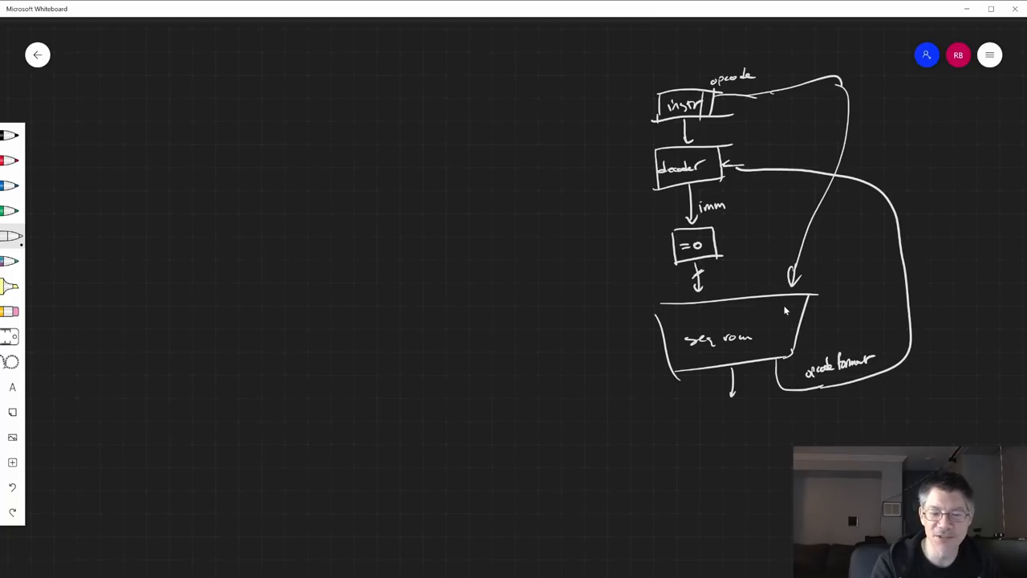
{"action": "left_click_drag", "start_coordinate": [811, 313], "coordinate": [835, 337]}
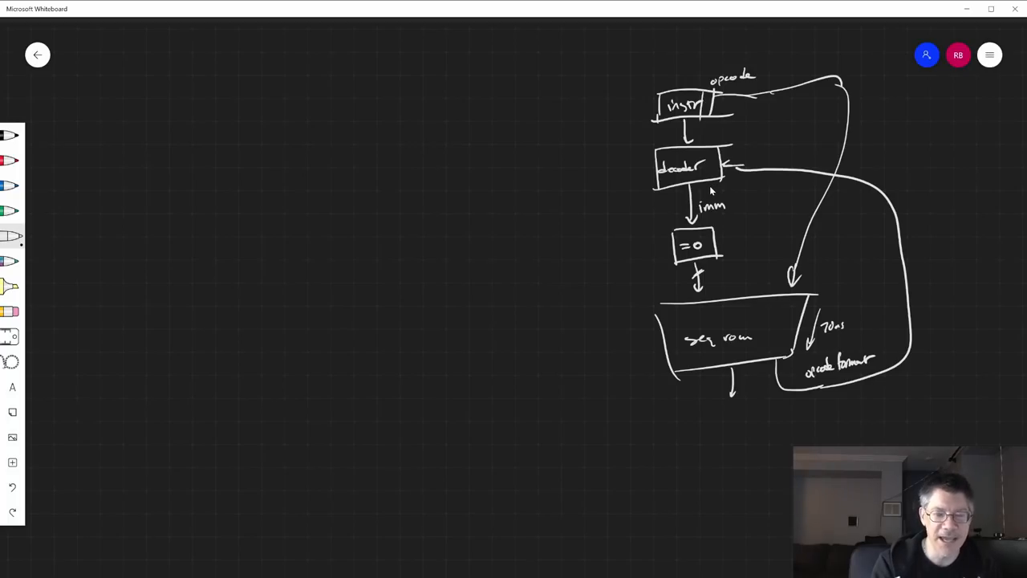
{"action": "mouse_move", "coordinate": [709, 271]}
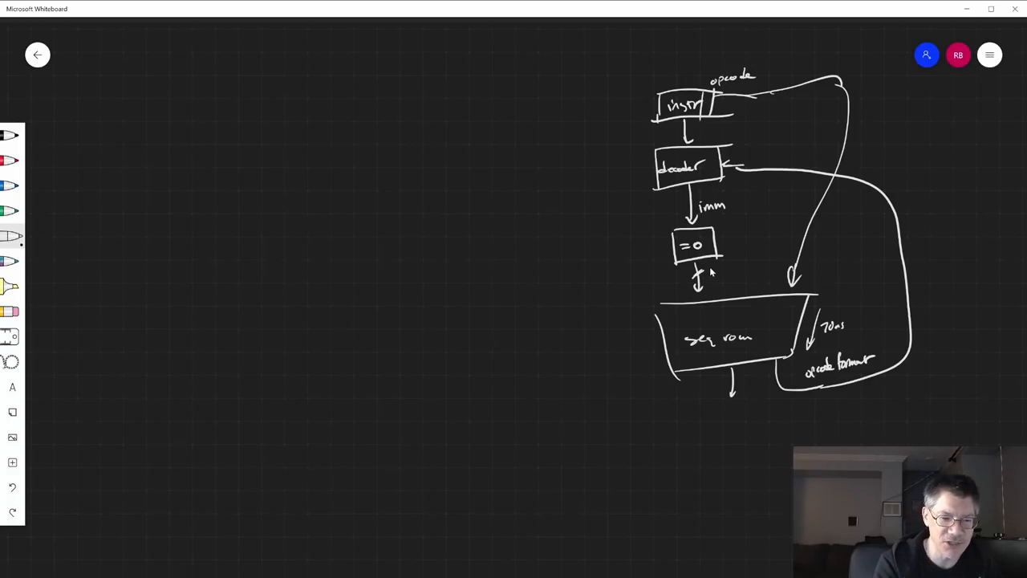
{"action": "left_click_drag", "start_coordinate": [682, 276], "coordinate": [713, 276]}
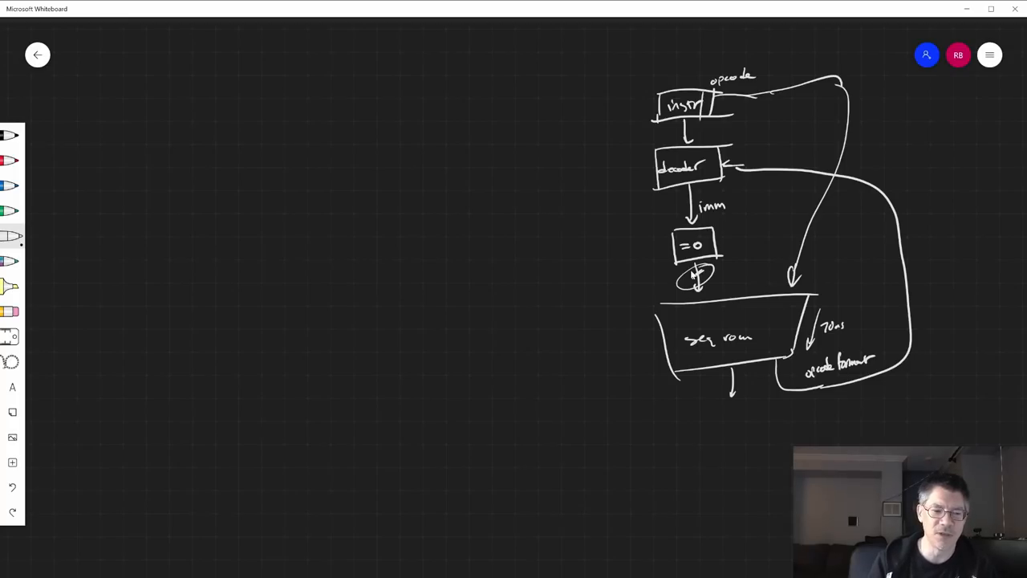
{"action": "mouse_move", "coordinate": [642, 318]}
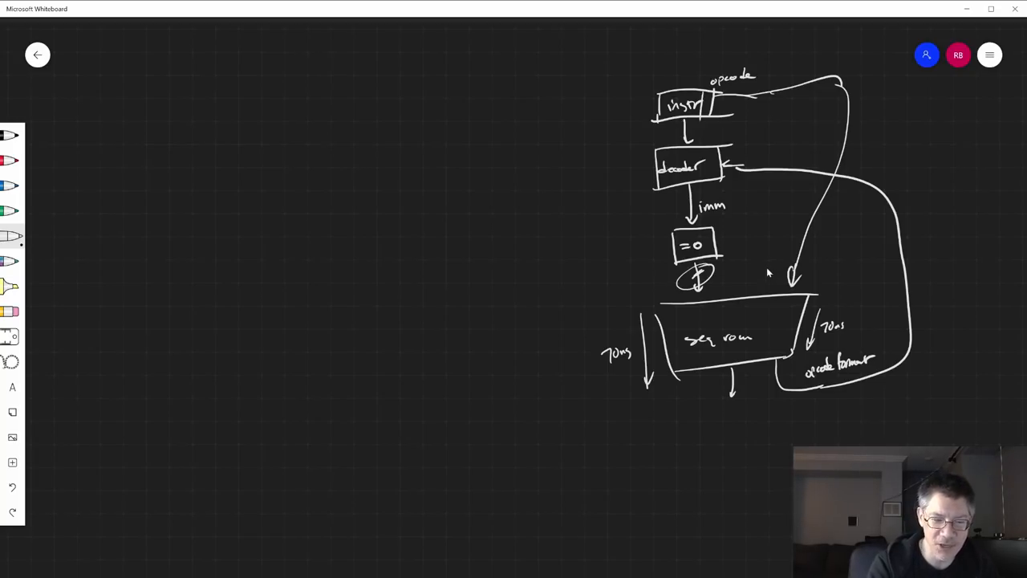
{"action": "left_click_drag", "start_coordinate": [764, 269], "coordinate": [764, 401]}
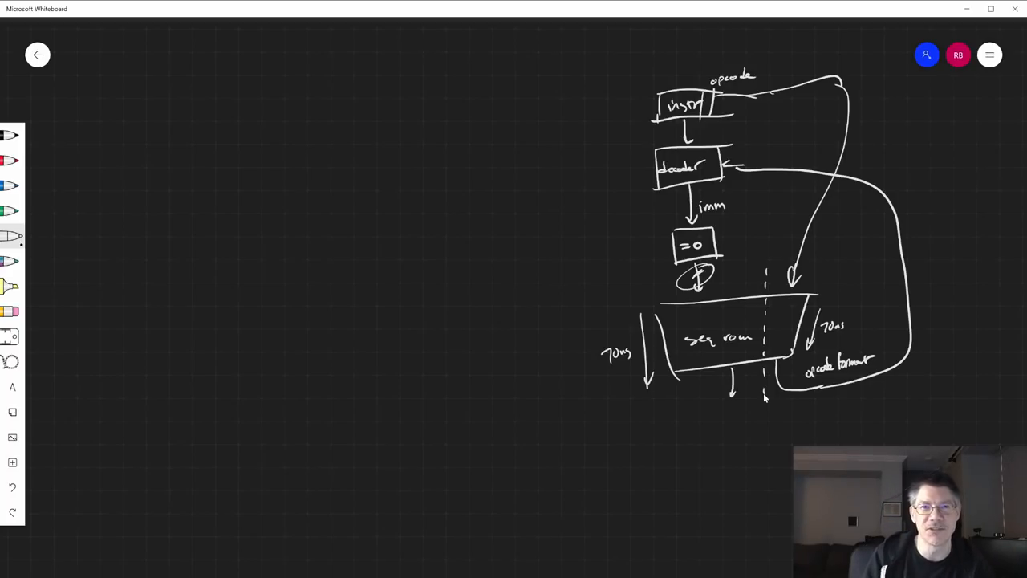
{"action": "mouse_move", "coordinate": [758, 187]}
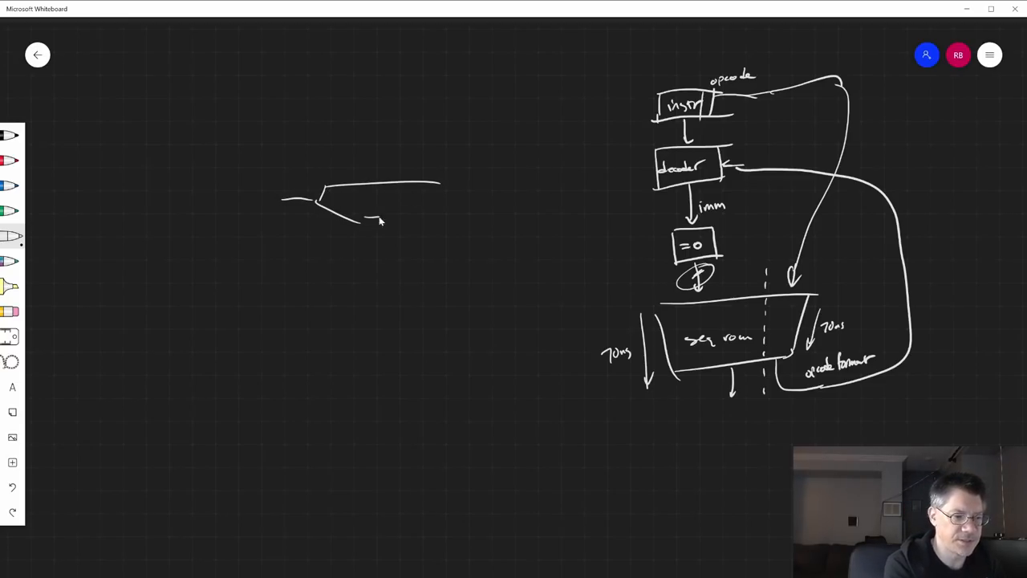
Sketch ADDR and DATA bus transitions with vertical timing markers and a 70ns label.
{"action": "left_click_drag", "start_coordinate": [353, 200], "coordinate": [409, 206]}
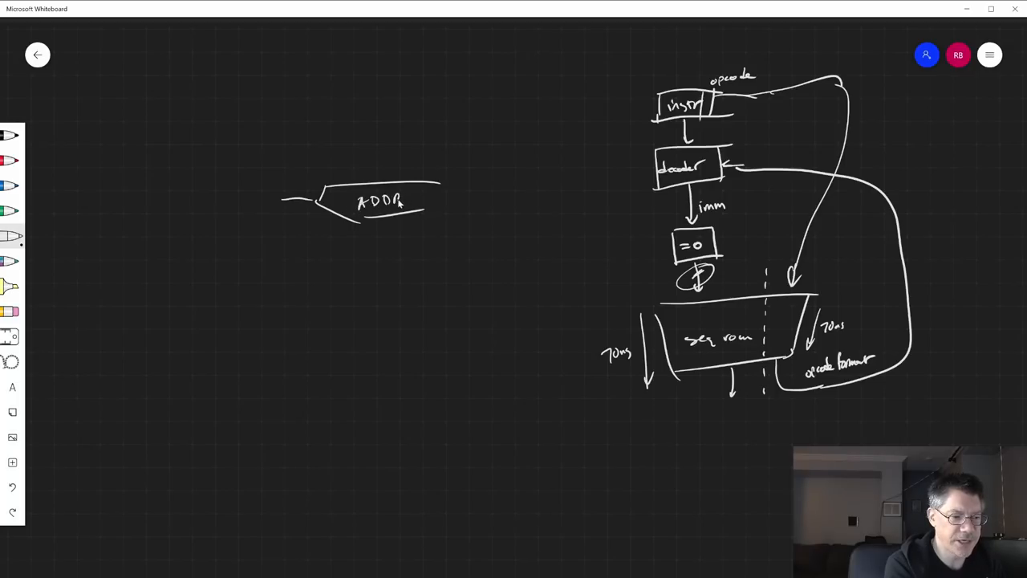
{"action": "left_click_drag", "start_coordinate": [319, 174], "coordinate": [317, 317]}
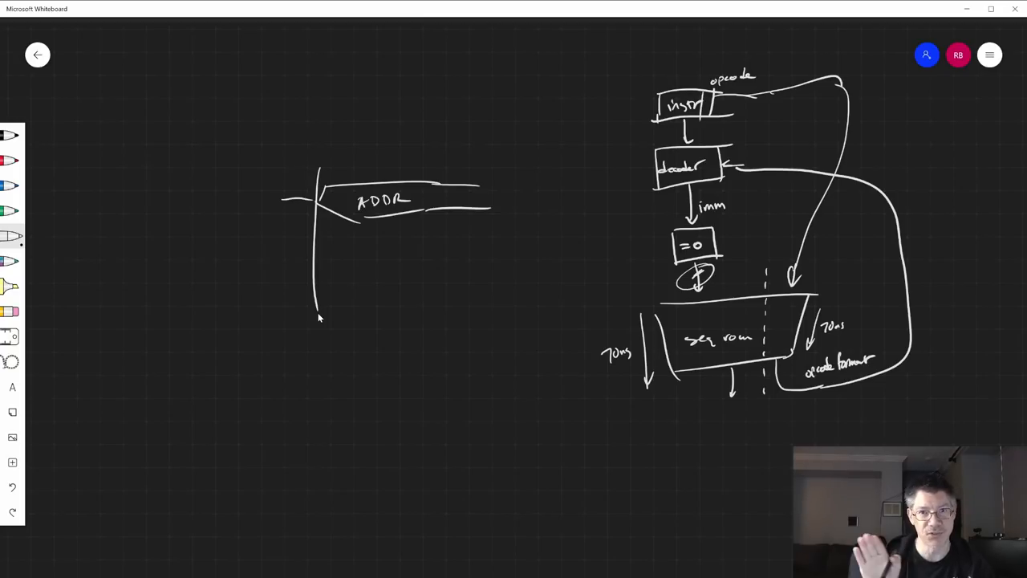
{"action": "left_click_drag", "start_coordinate": [260, 265], "coordinate": [431, 263]}
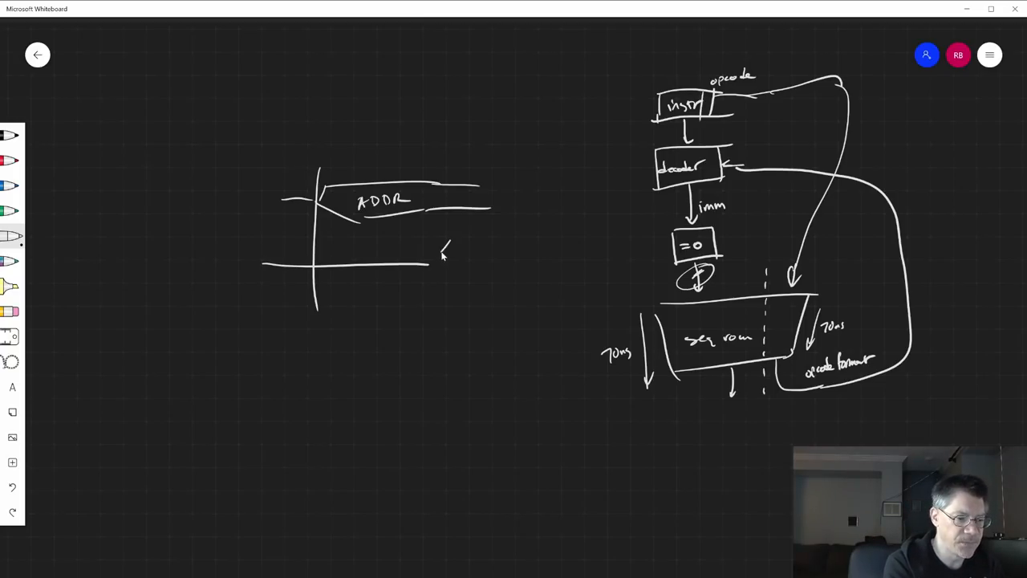
{"action": "left_click_drag", "start_coordinate": [433, 257], "coordinate": [530, 276]}
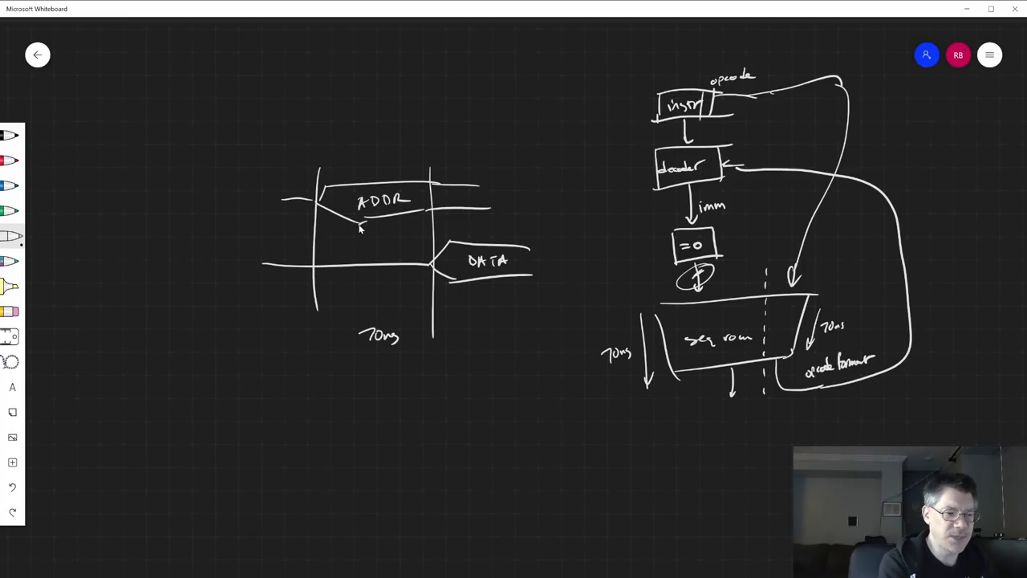
{"action": "mouse_move", "coordinate": [450, 270]}
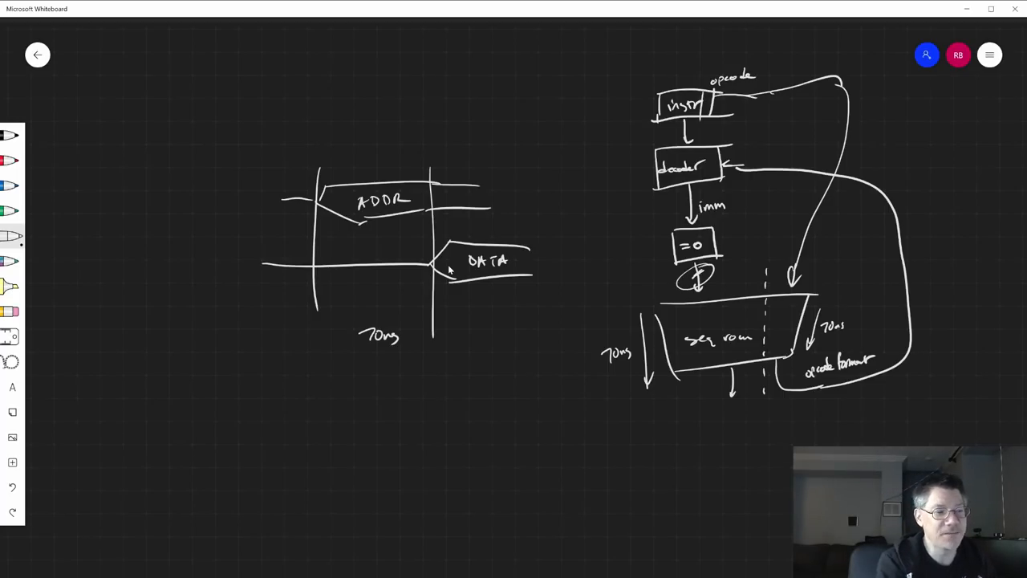
Scribble a glitch wave between the ADDR and DATA transitions and loop around the sequencer ROM paths.
{"action": "left_click_drag", "start_coordinate": [317, 174], "coordinate": [318, 233]}
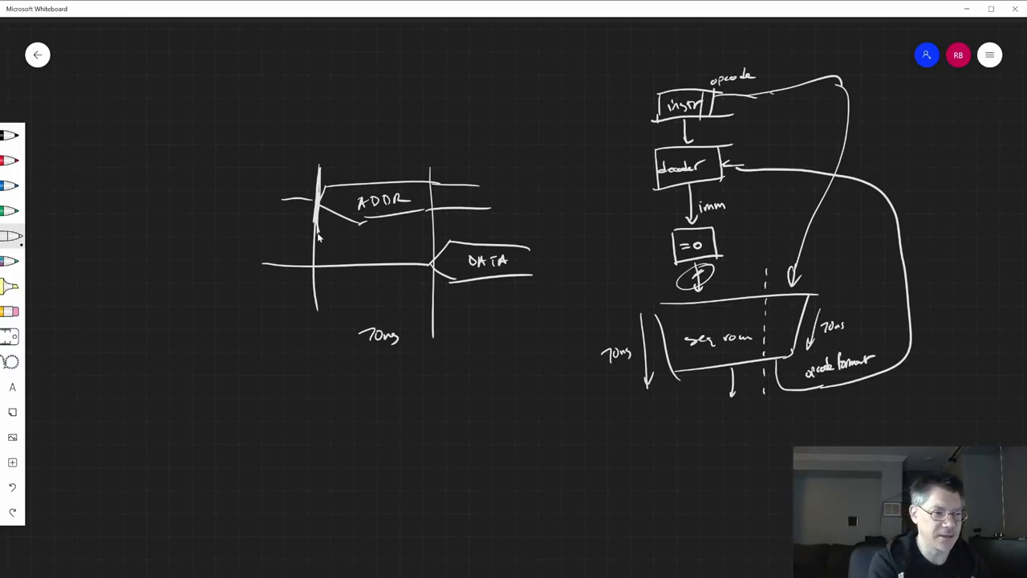
{"action": "left_click_drag", "start_coordinate": [329, 265], "coordinate": [420, 269]}
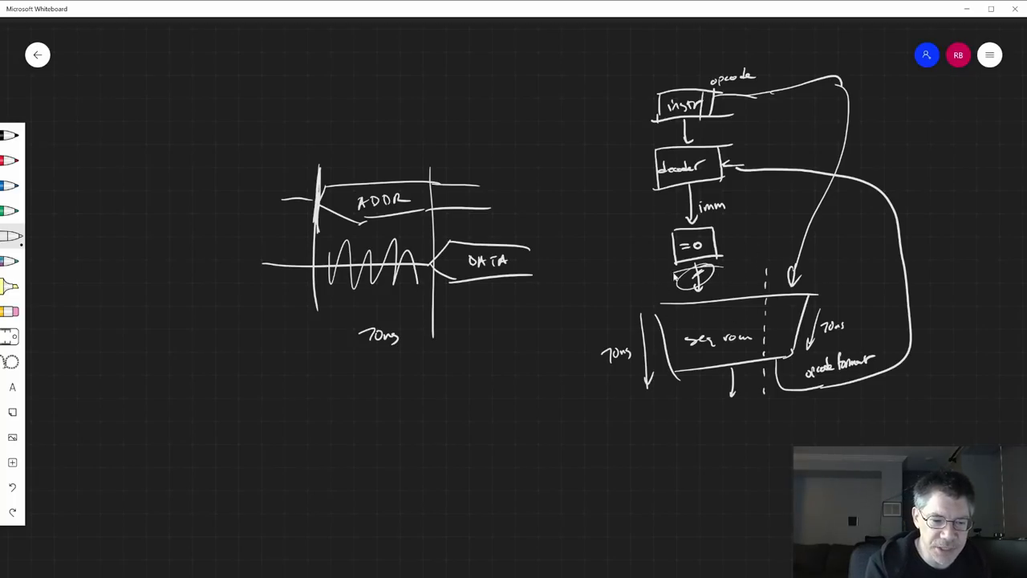
{"action": "left_click_drag", "start_coordinate": [650, 285], "coordinate": [826, 276]}
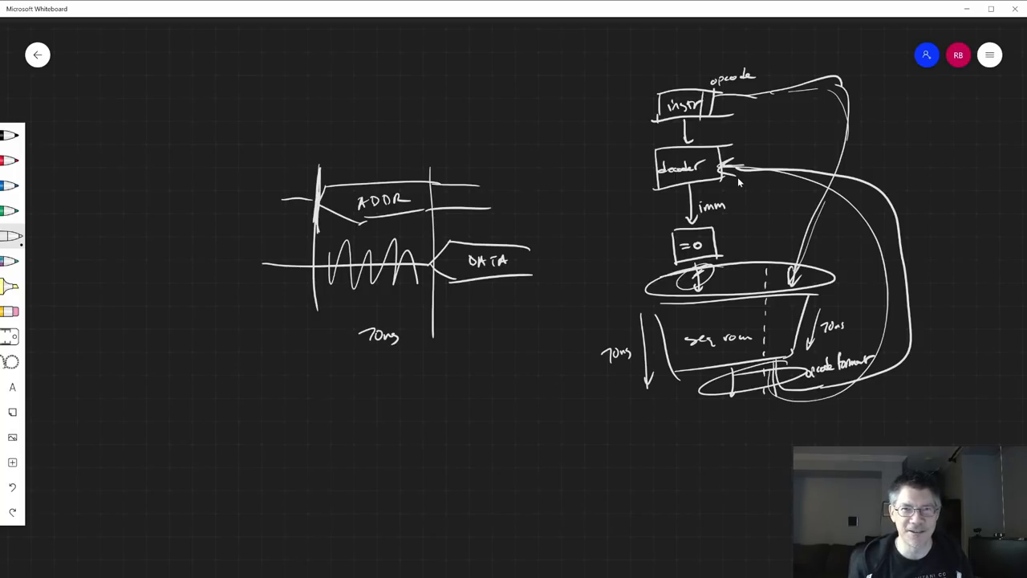
{"action": "left_click_drag", "start_coordinate": [661, 297], "coordinate": [831, 265]}
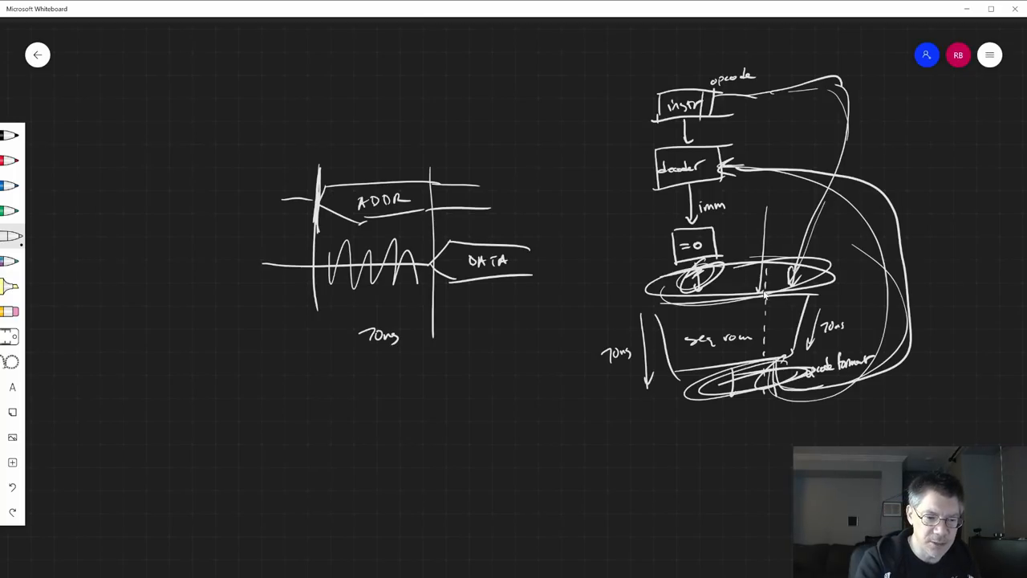
{"action": "left_click_drag", "start_coordinate": [726, 393], "coordinate": [725, 463]}
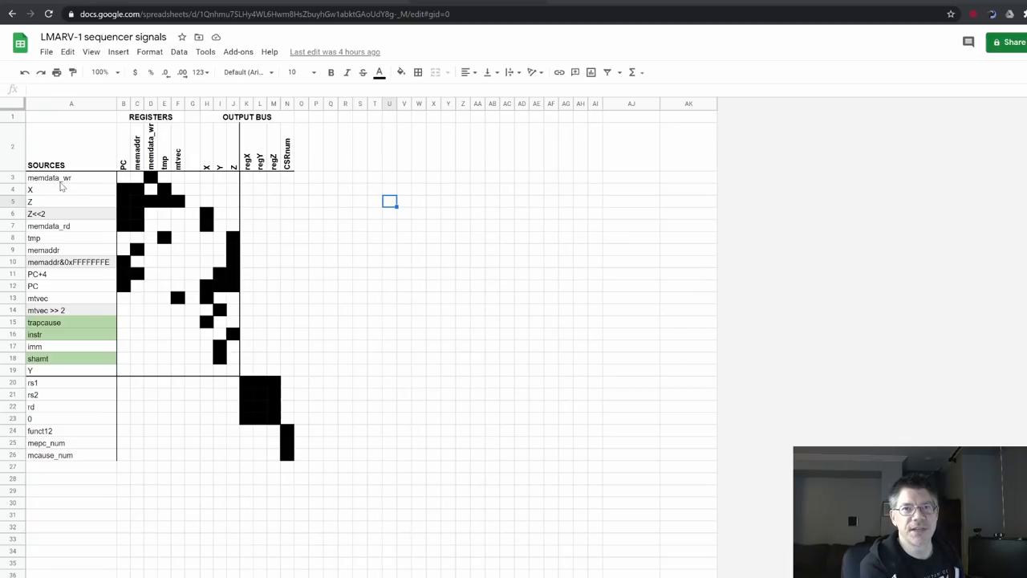
{"action": "mouse_move", "coordinate": [61, 331]}
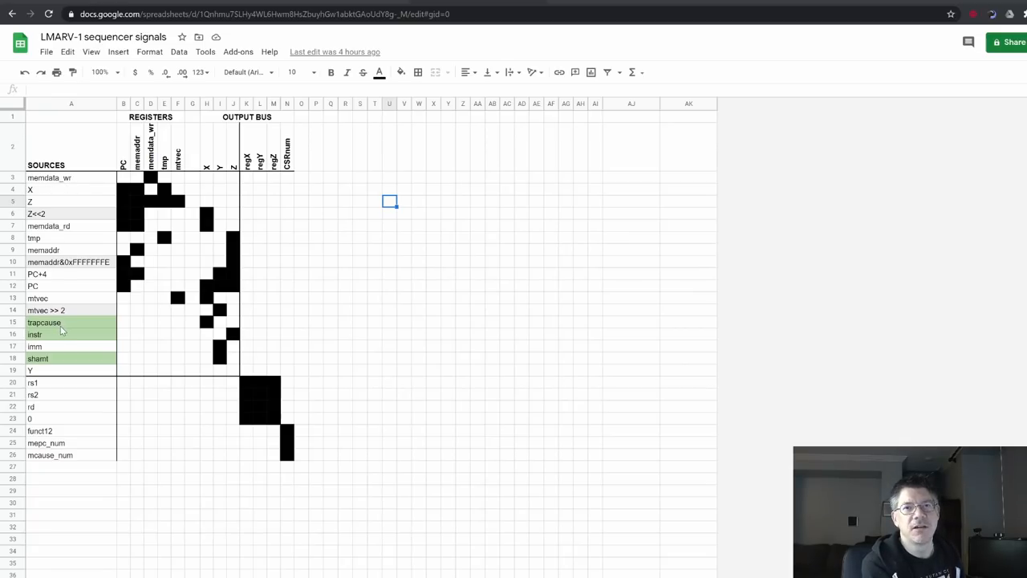
{"action": "mouse_move", "coordinate": [70, 295]}
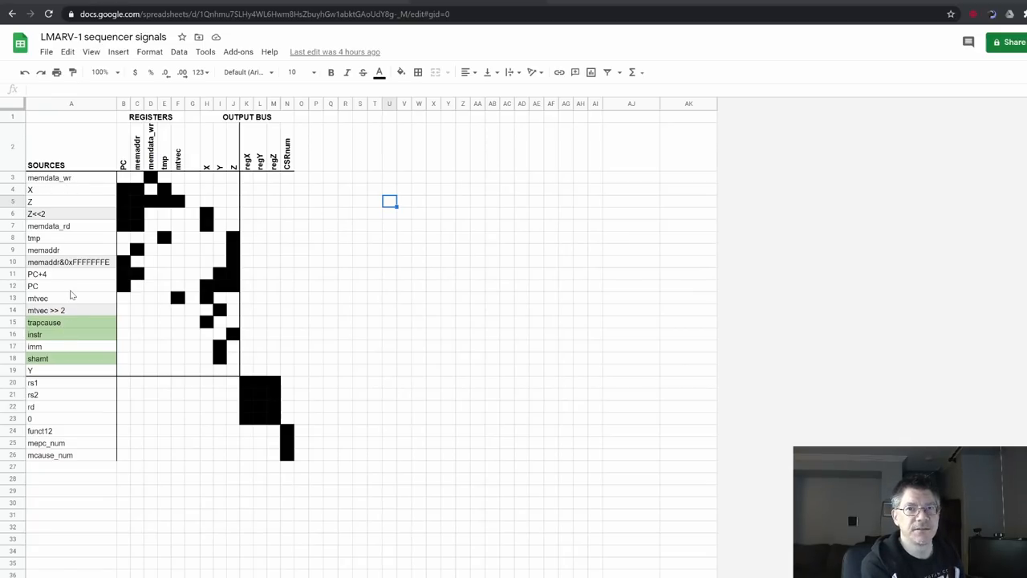
{"action": "mouse_move", "coordinate": [318, 159]}
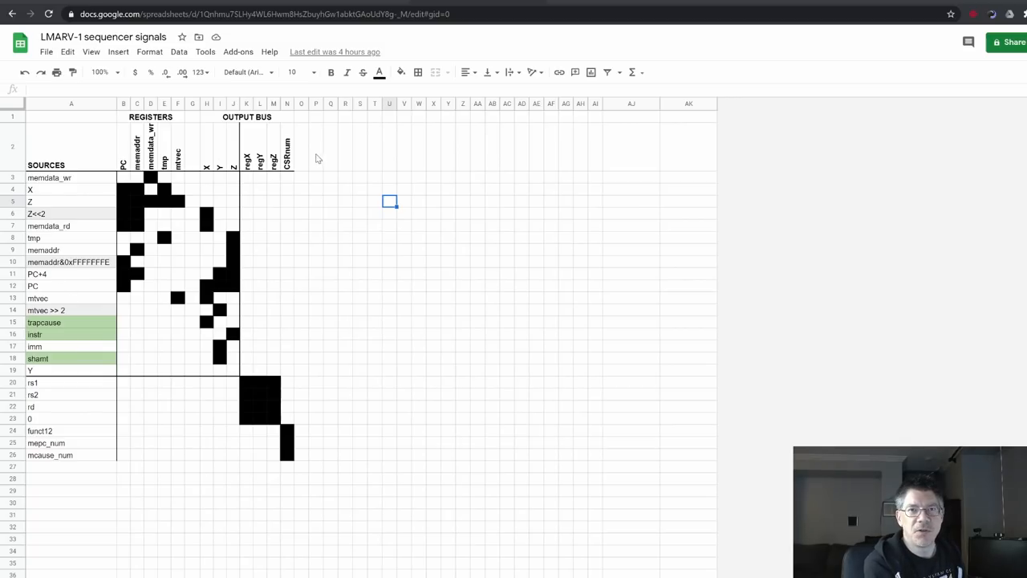
{"action": "mouse_move", "coordinate": [209, 164]}
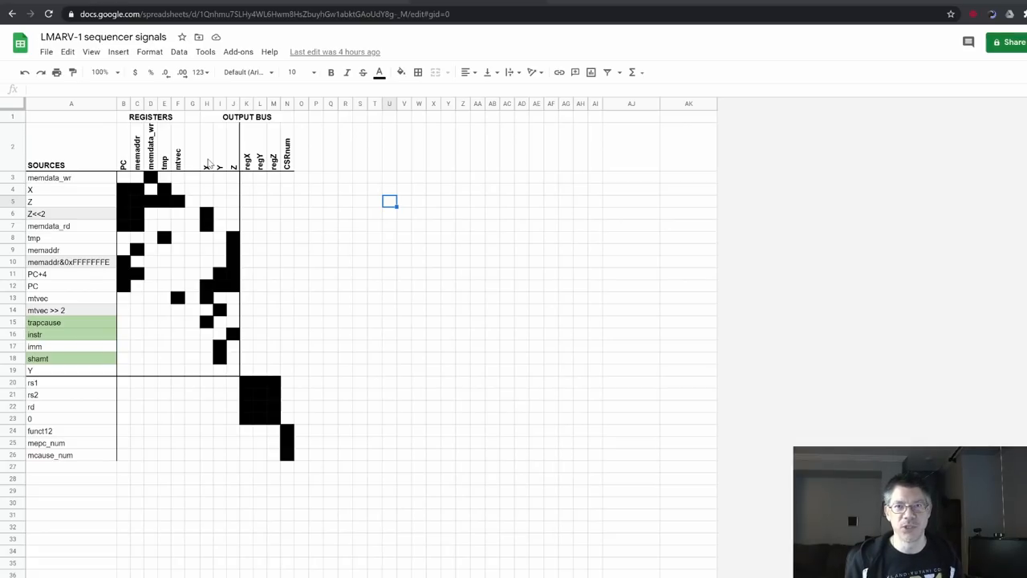
{"action": "mouse_move", "coordinate": [63, 151]}
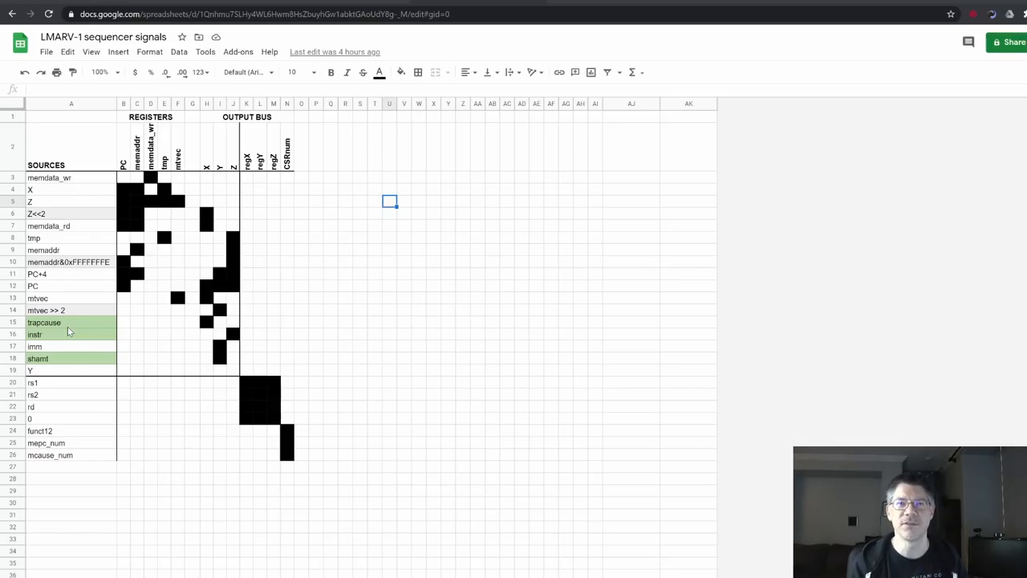
{"action": "mouse_move", "coordinate": [67, 158]}
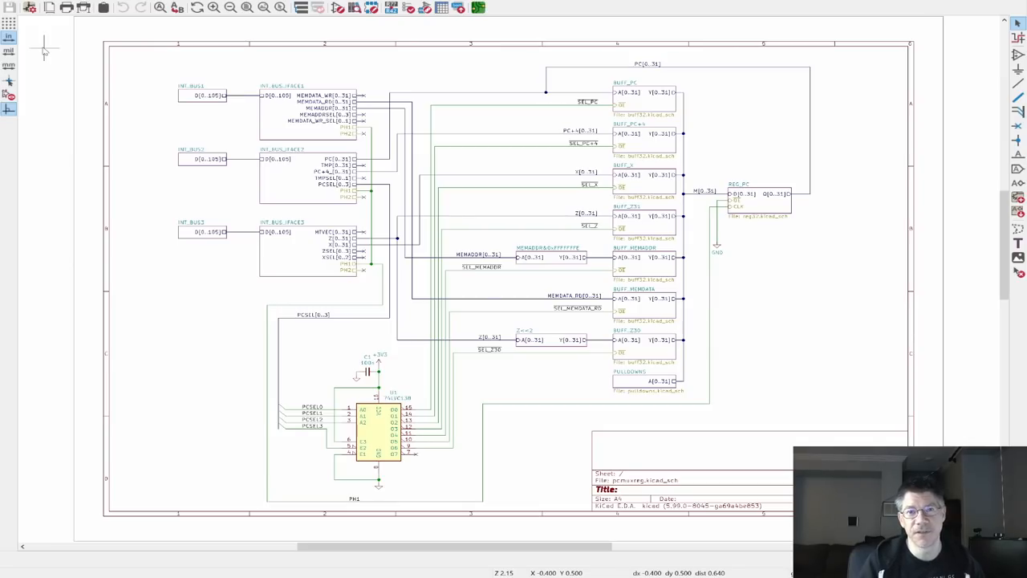
{"action": "mouse_move", "coordinate": [161, 72]}
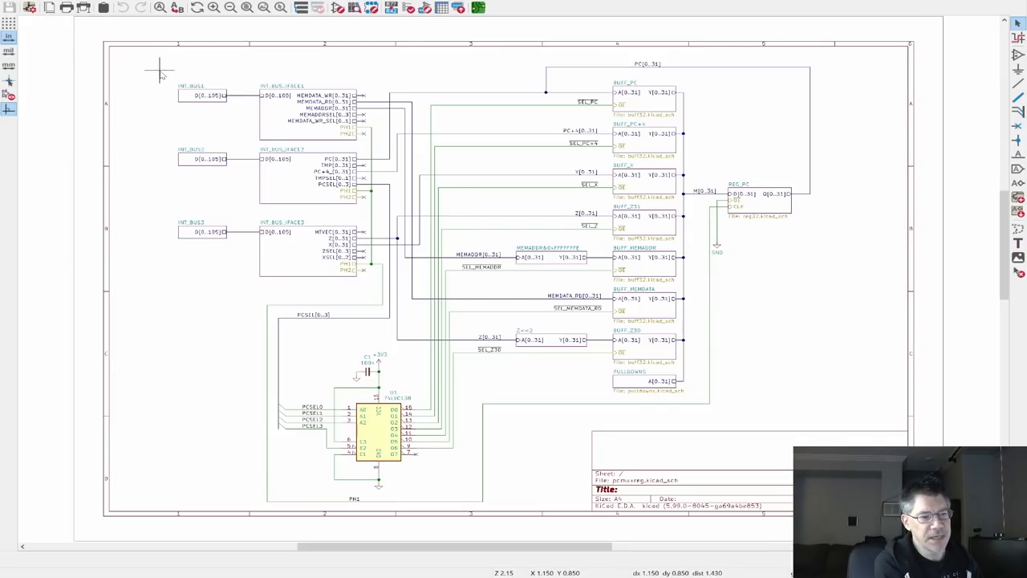
{"action": "mouse_move", "coordinate": [196, 77]}
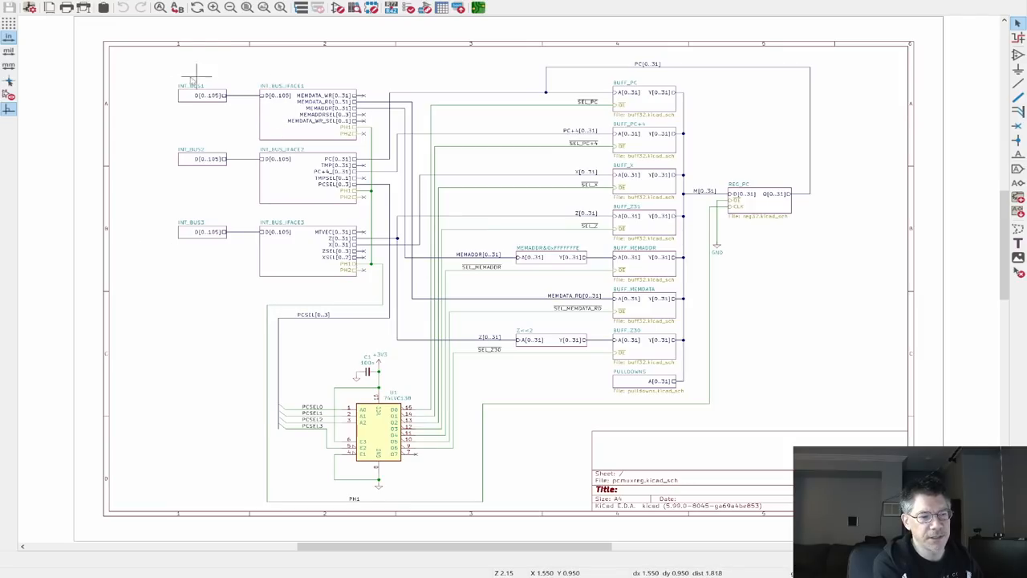
{"action": "mouse_move", "coordinate": [176, 190]}
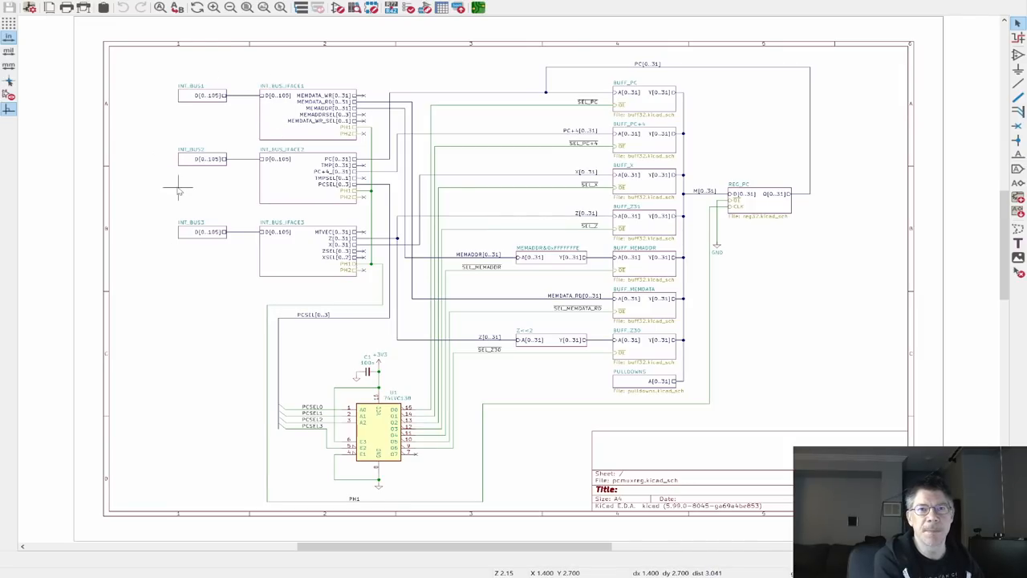
{"action": "mouse_move", "coordinate": [170, 173]}
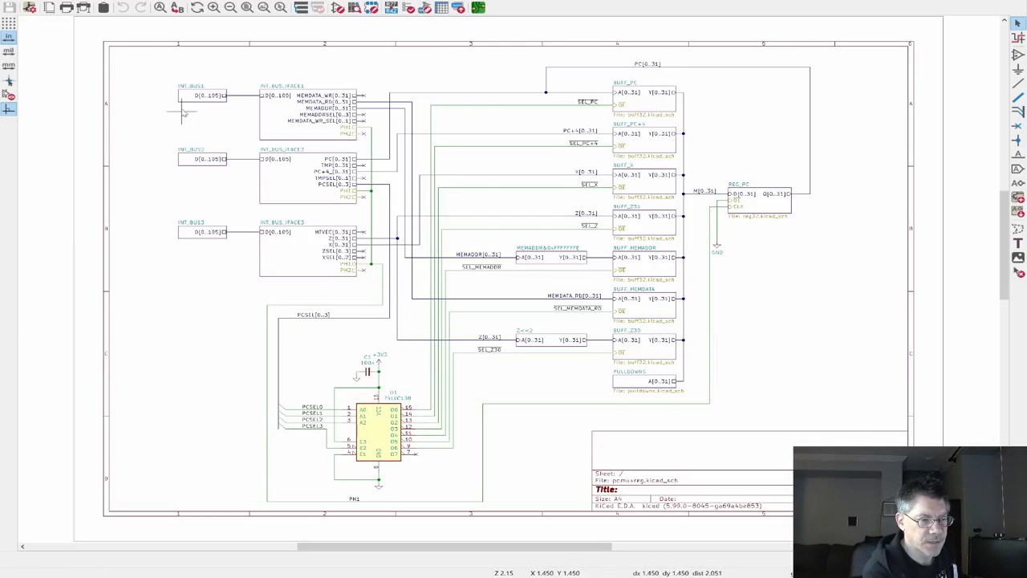
{"action": "left_click", "coordinate": [200, 94]}
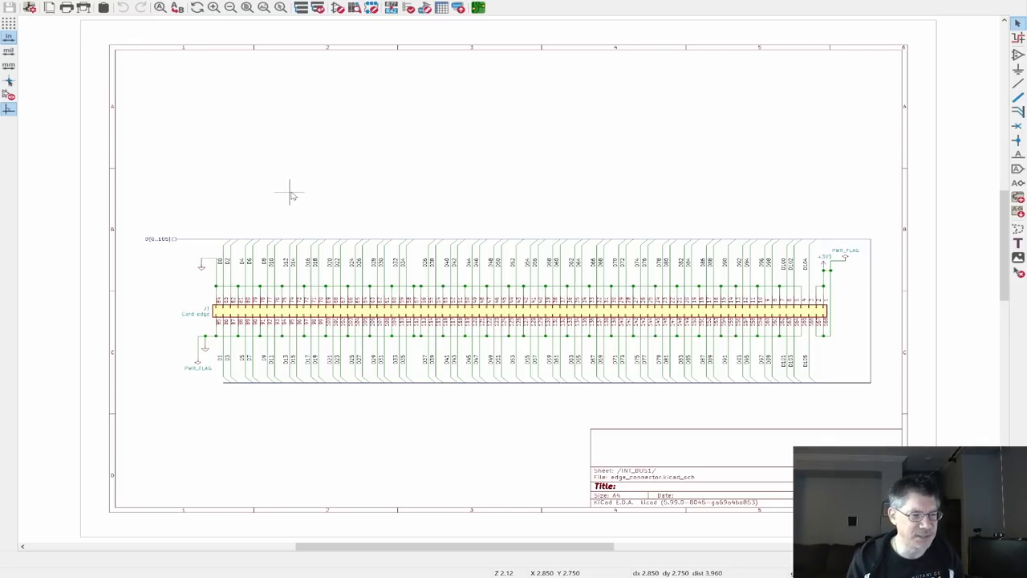
{"action": "mouse_move", "coordinate": [228, 265]}
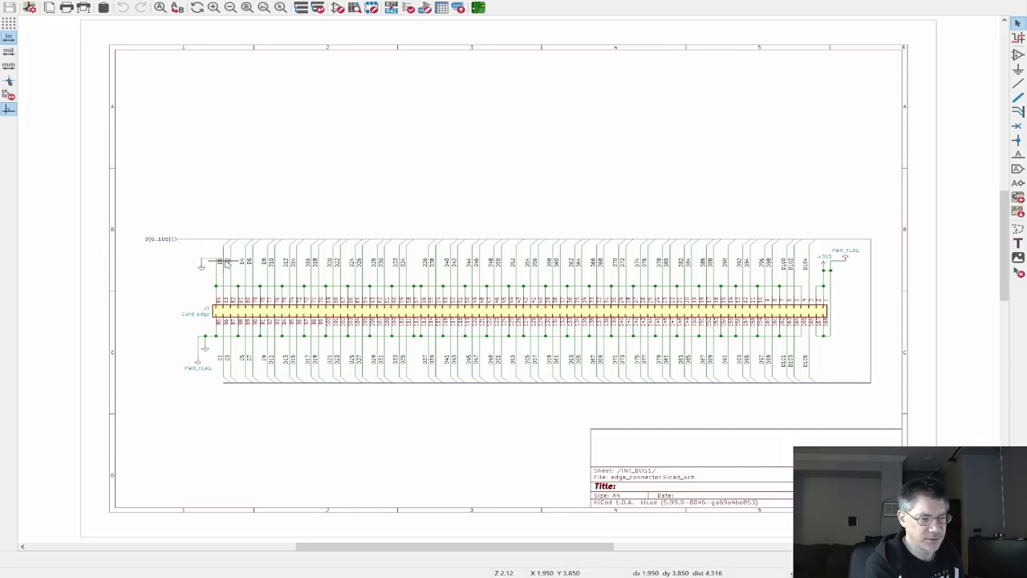
{"action": "mouse_move", "coordinate": [851, 350]}
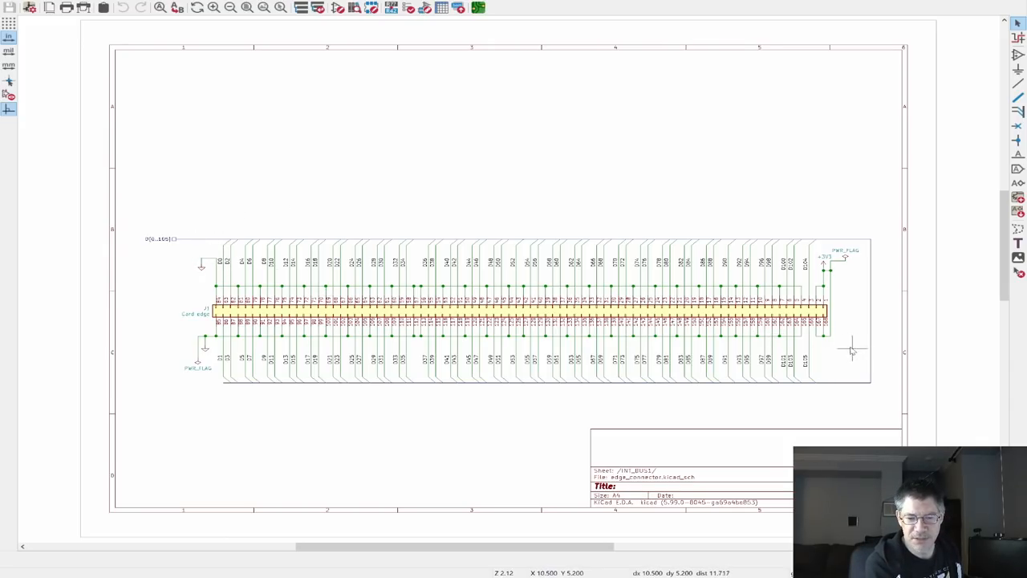
{"action": "mouse_move", "coordinate": [389, 350]}
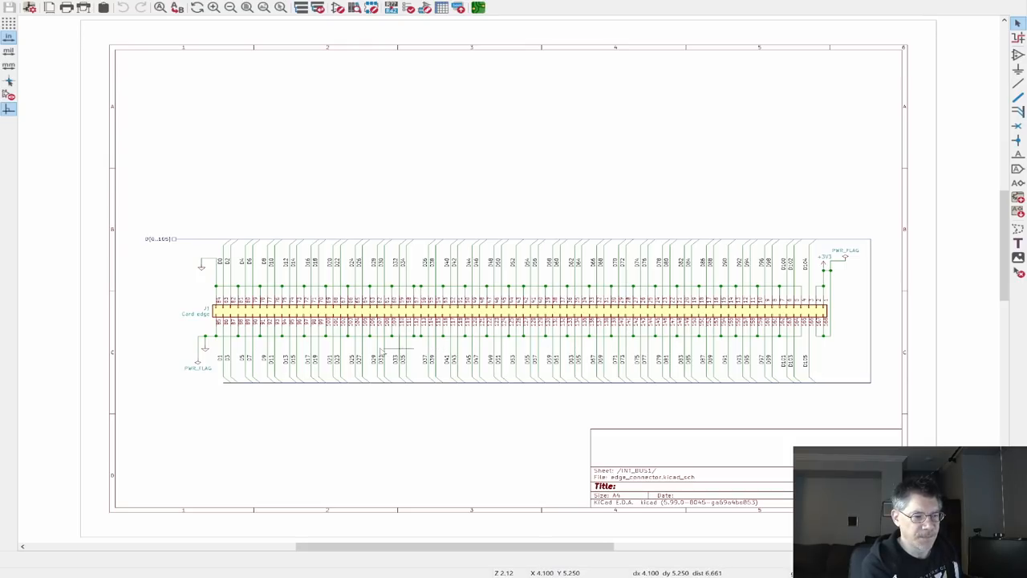
{"action": "mouse_move", "coordinate": [891, 292]}
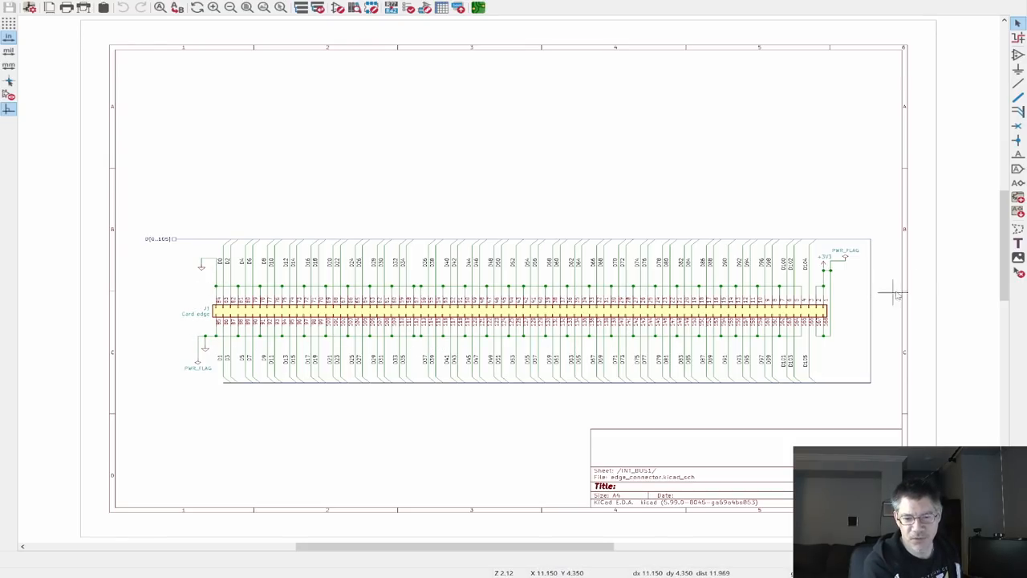
{"action": "mouse_move", "coordinate": [838, 304]}
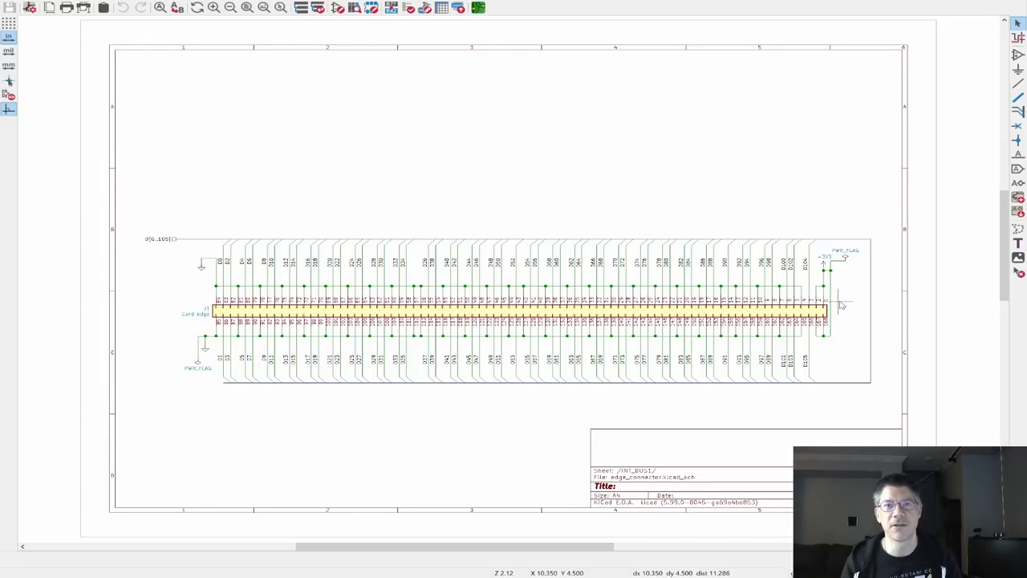
{"action": "mouse_move", "coordinate": [659, 215]}
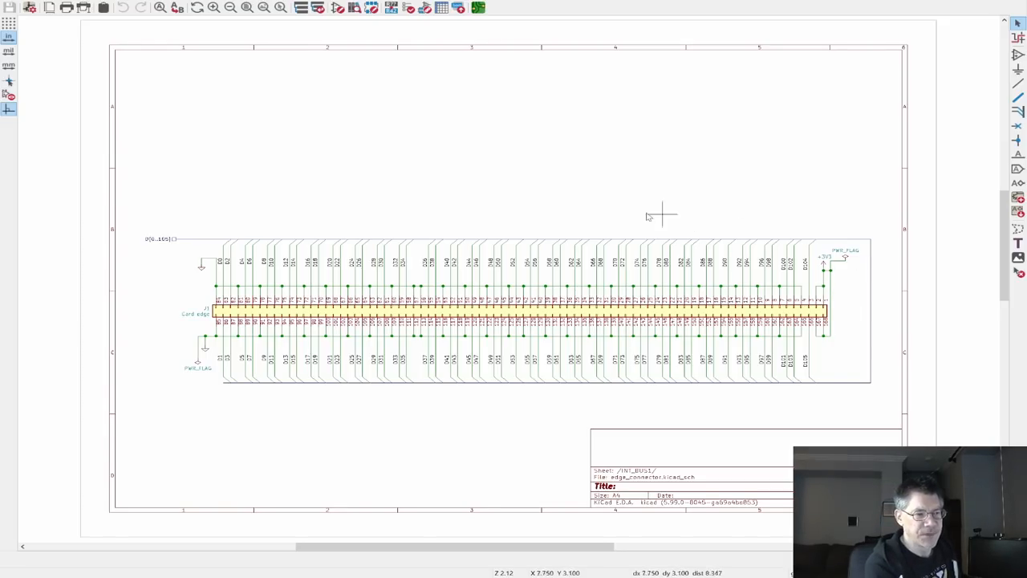
{"action": "mouse_move", "coordinate": [462, 146]}
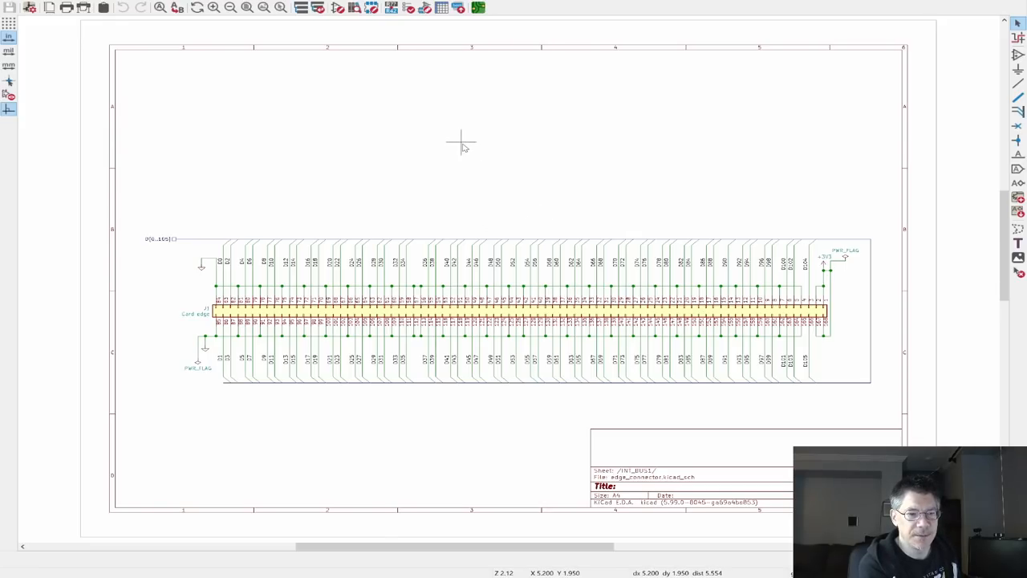
{"action": "mouse_move", "coordinate": [369, 74]}
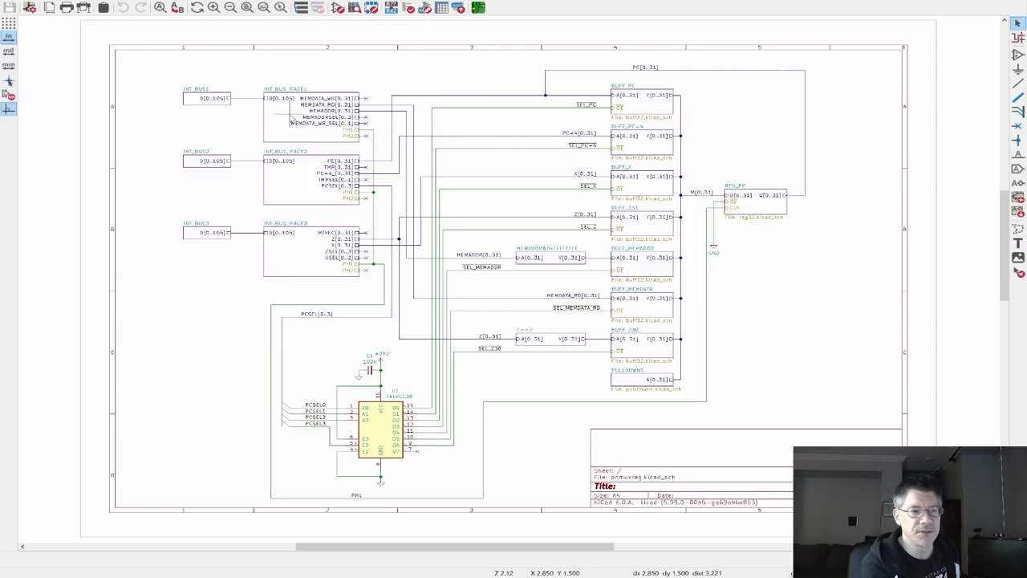
Enter the memory data bus sub-sheet from its hierarchical sheet symbol.
{"action": "double_click", "coordinate": [285, 89]}
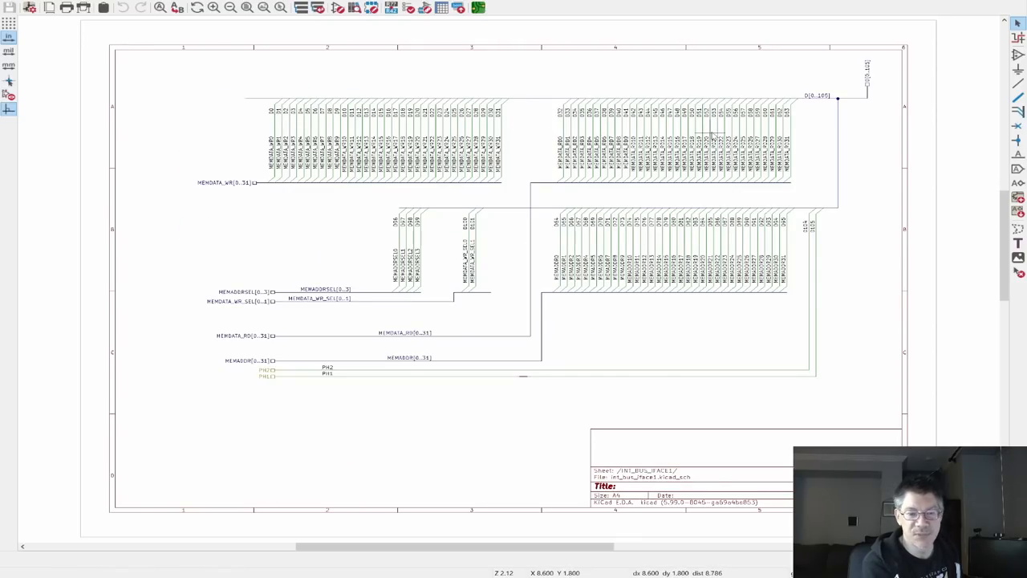
{"action": "mouse_move", "coordinate": [661, 153]}
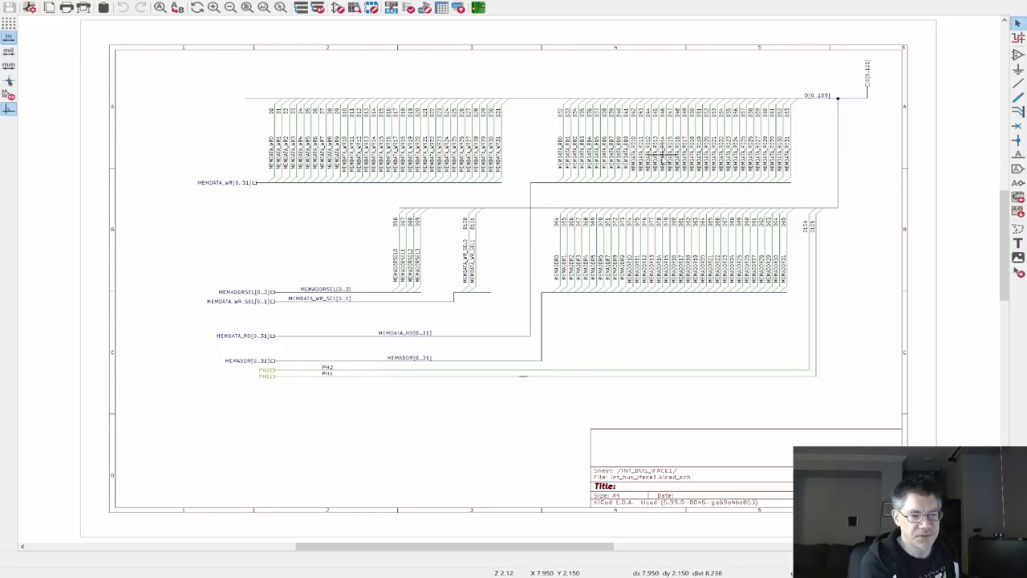
{"action": "mouse_move", "coordinate": [712, 130]}
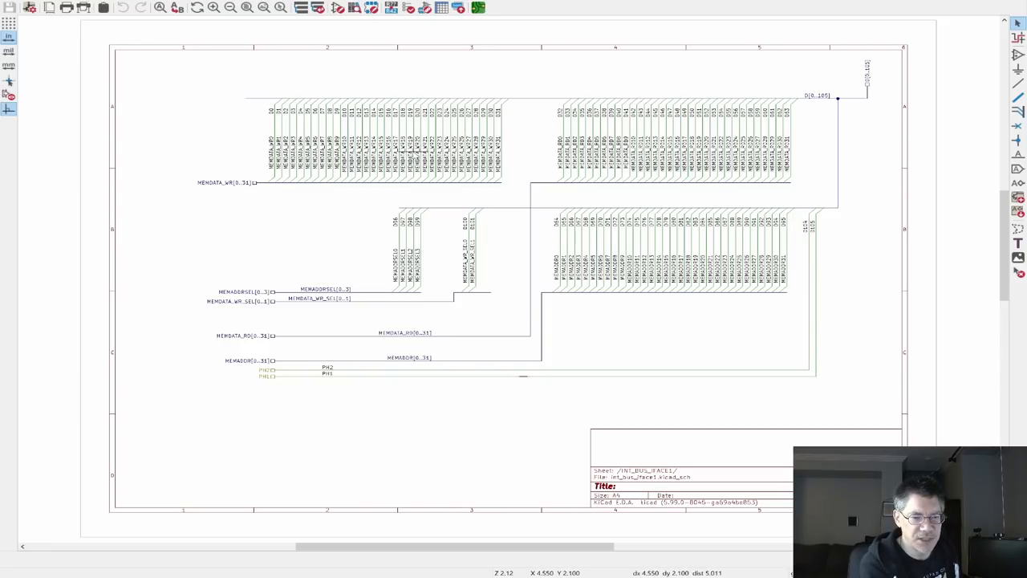
{"action": "mouse_move", "coordinate": [642, 270]}
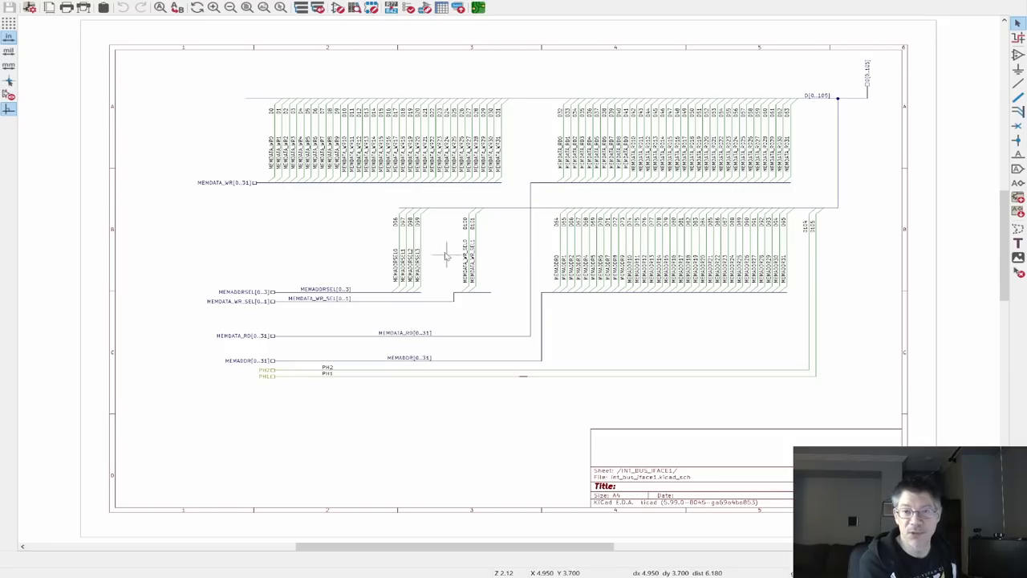
{"action": "mouse_move", "coordinate": [385, 249]}
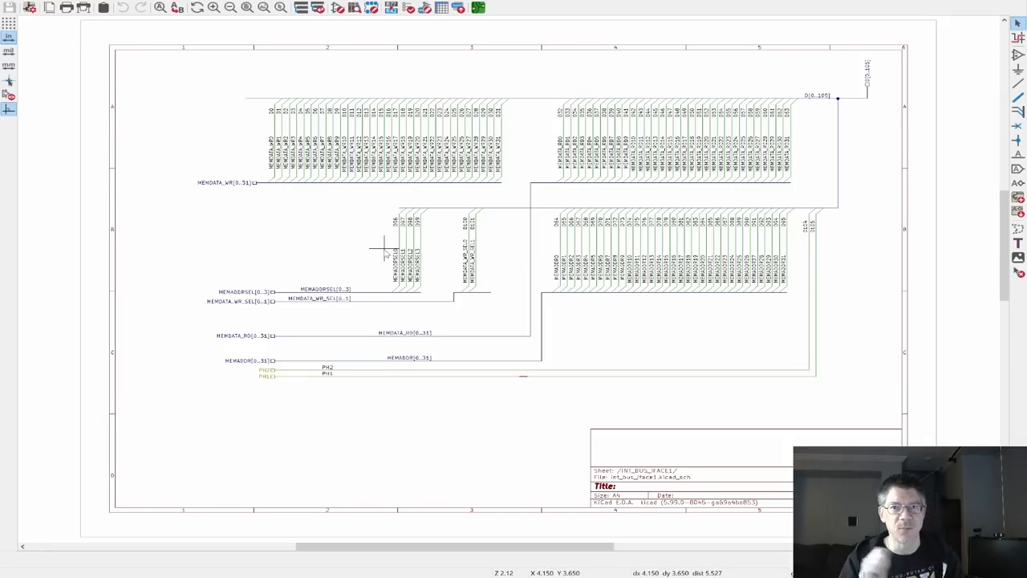
{"action": "mouse_move", "coordinate": [375, 347]}
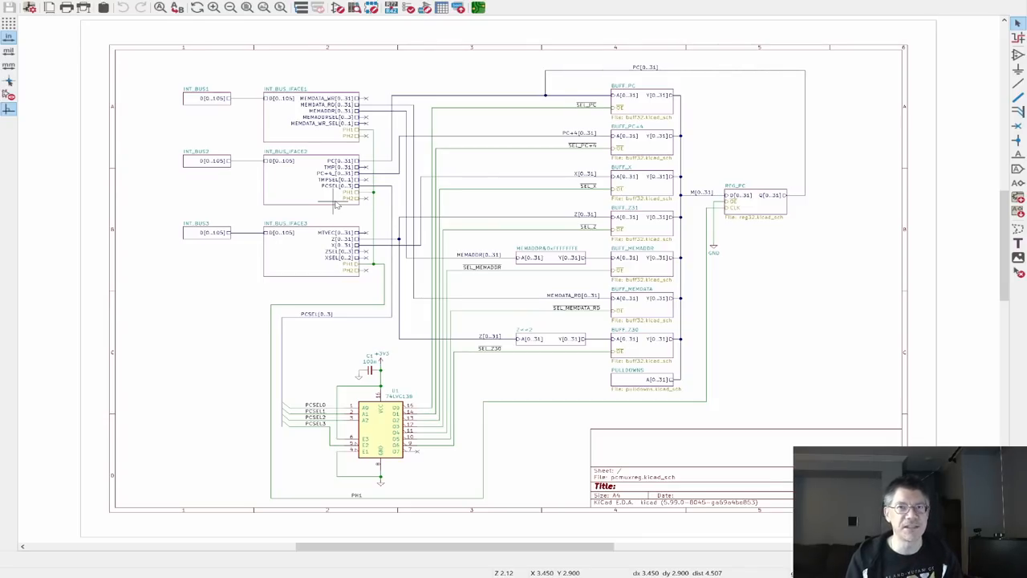
{"action": "mouse_move", "coordinate": [409, 151]}
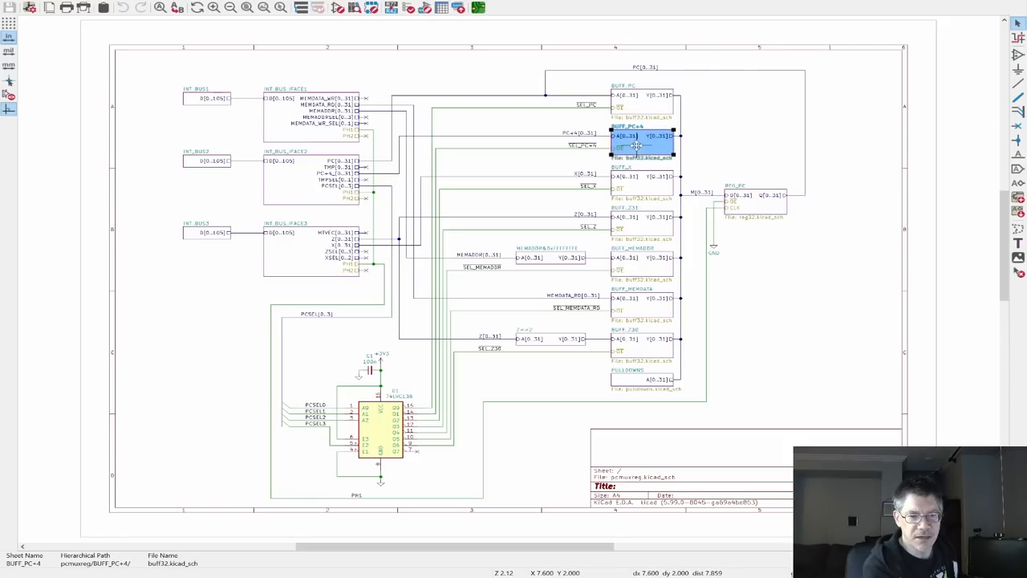
{"action": "left_click", "coordinate": [642, 257]}
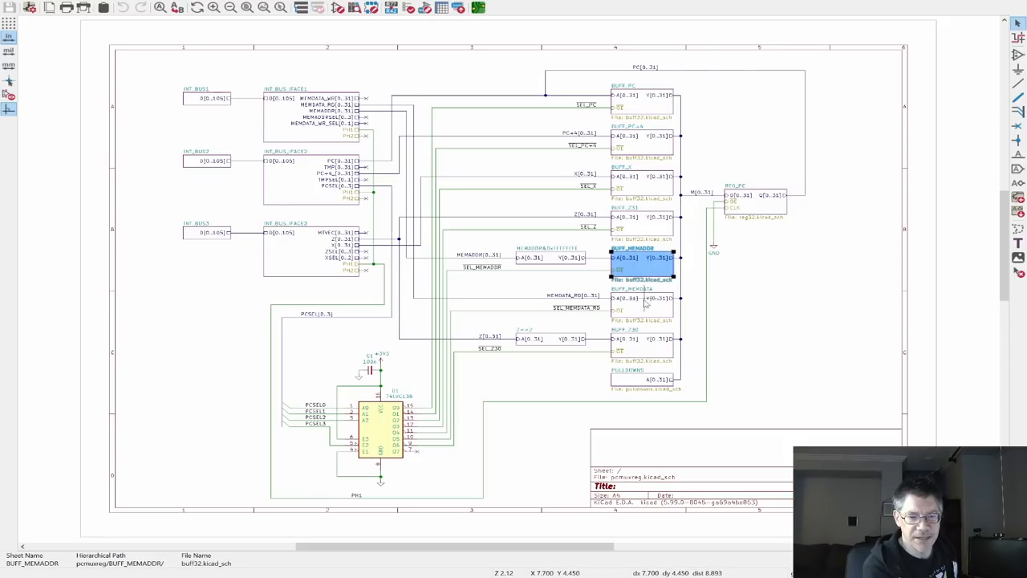
{"action": "left_click", "coordinate": [640, 379]}
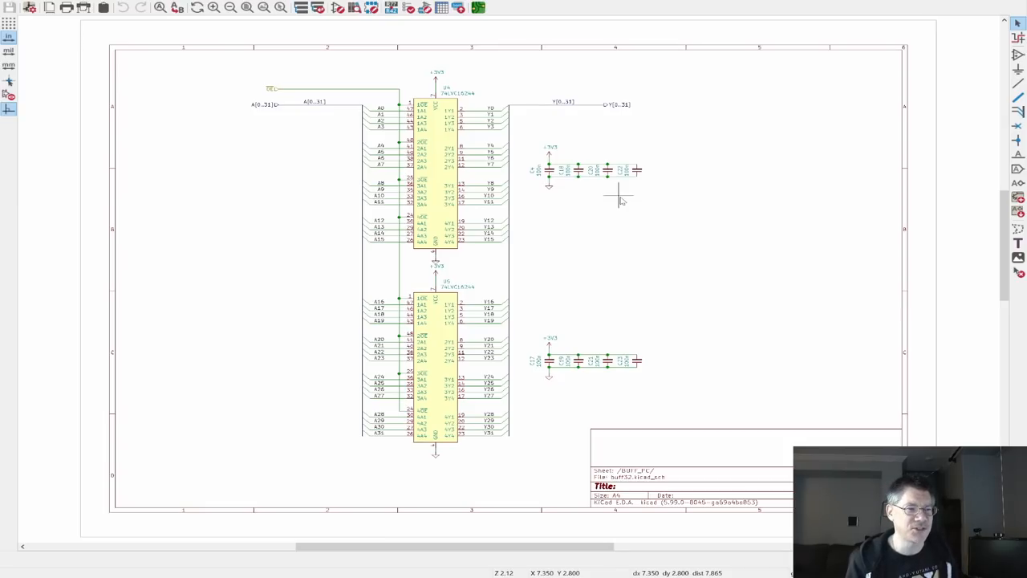
{"action": "mouse_move", "coordinate": [462, 103]}
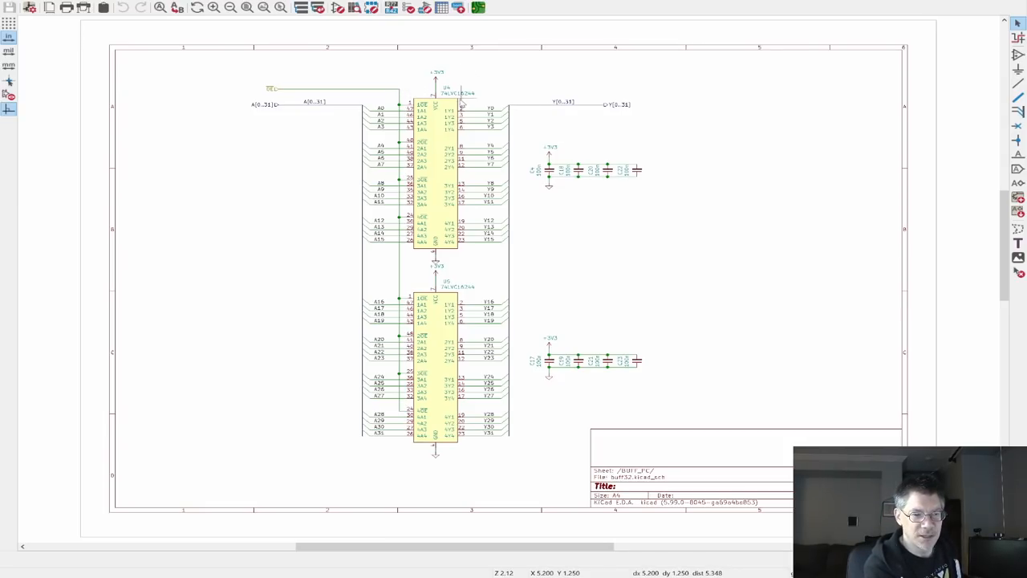
{"action": "mouse_move", "coordinate": [168, 23]}
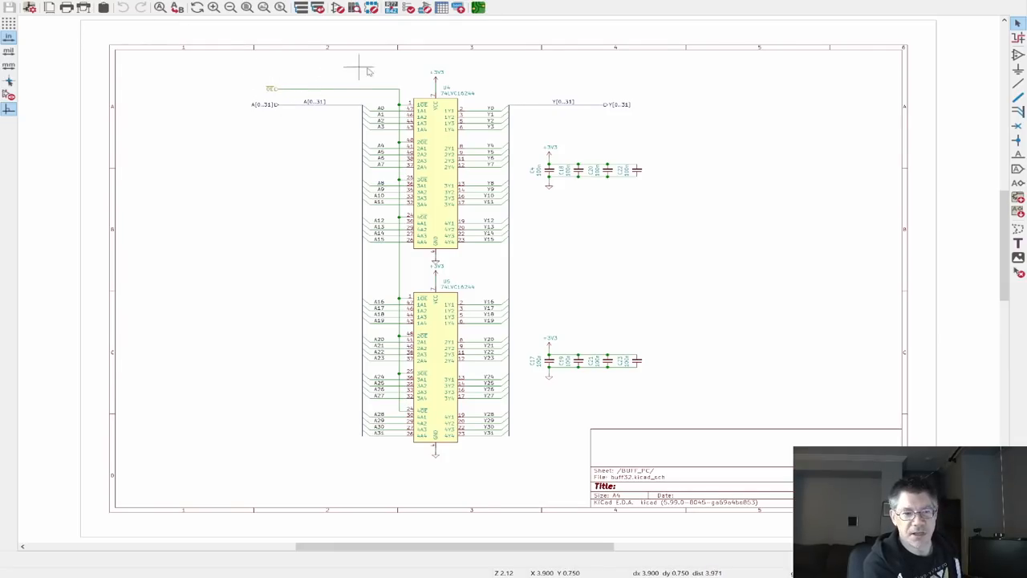
{"action": "mouse_move", "coordinate": [402, 158]}
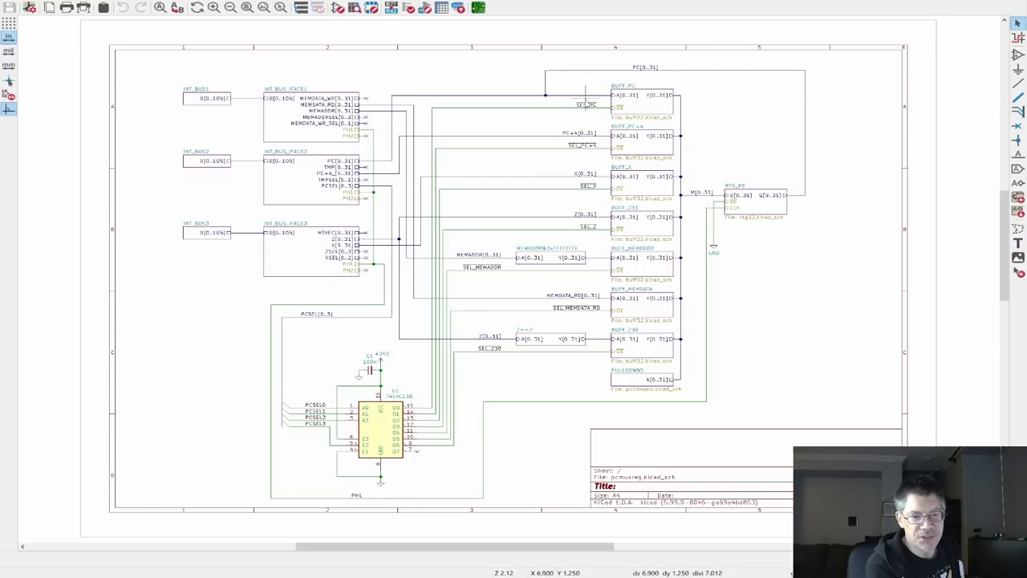
{"action": "mouse_move", "coordinate": [639, 355]}
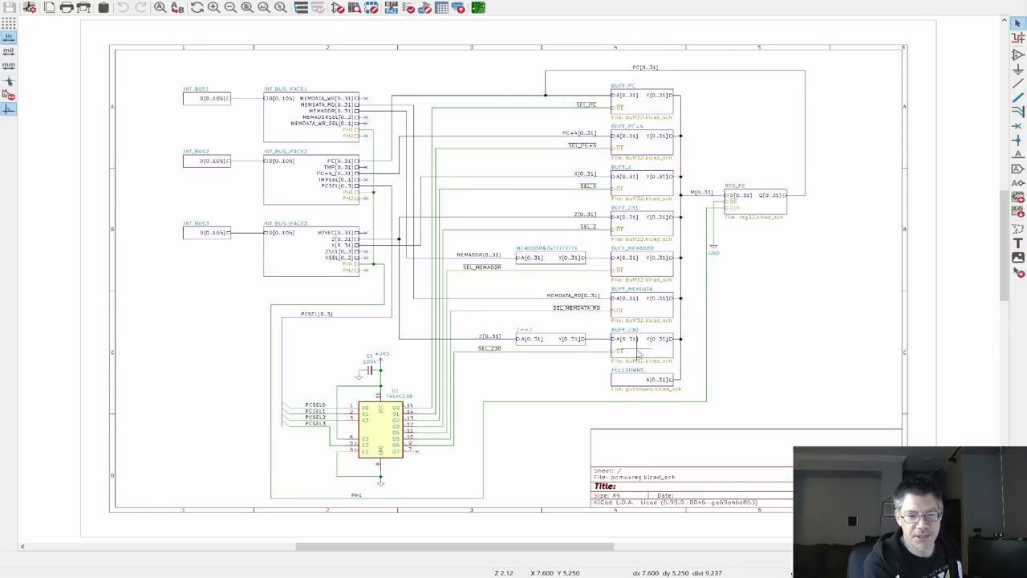
{"action": "mouse_move", "coordinate": [666, 309]}
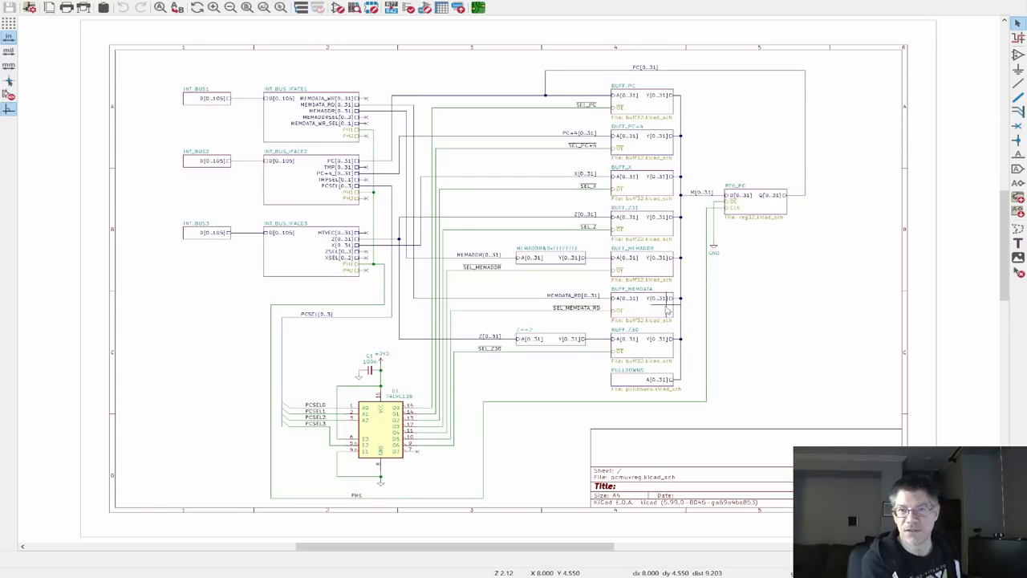
{"action": "mouse_move", "coordinate": [752, 205]}
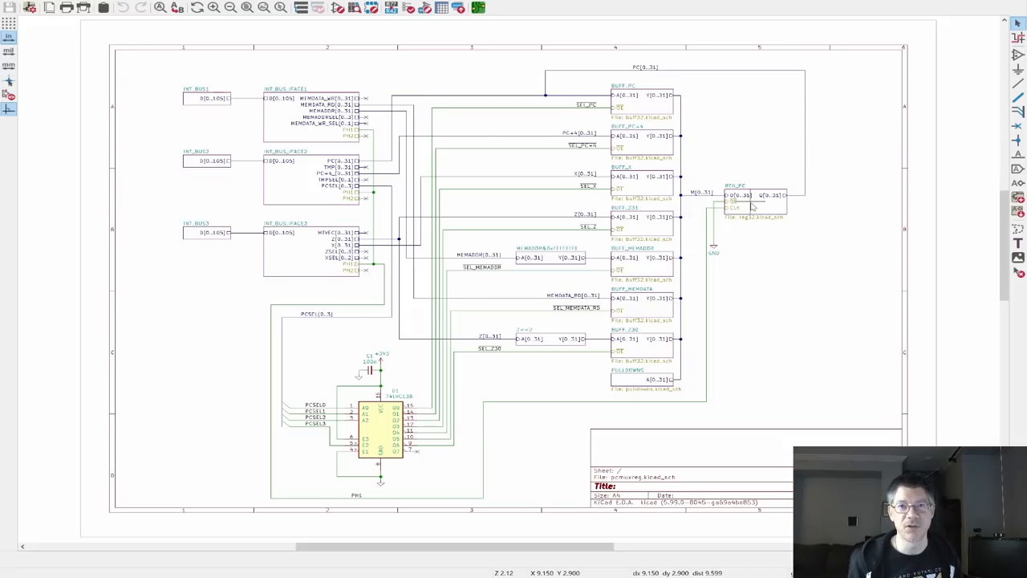
{"action": "mouse_move", "coordinate": [682, 186]}
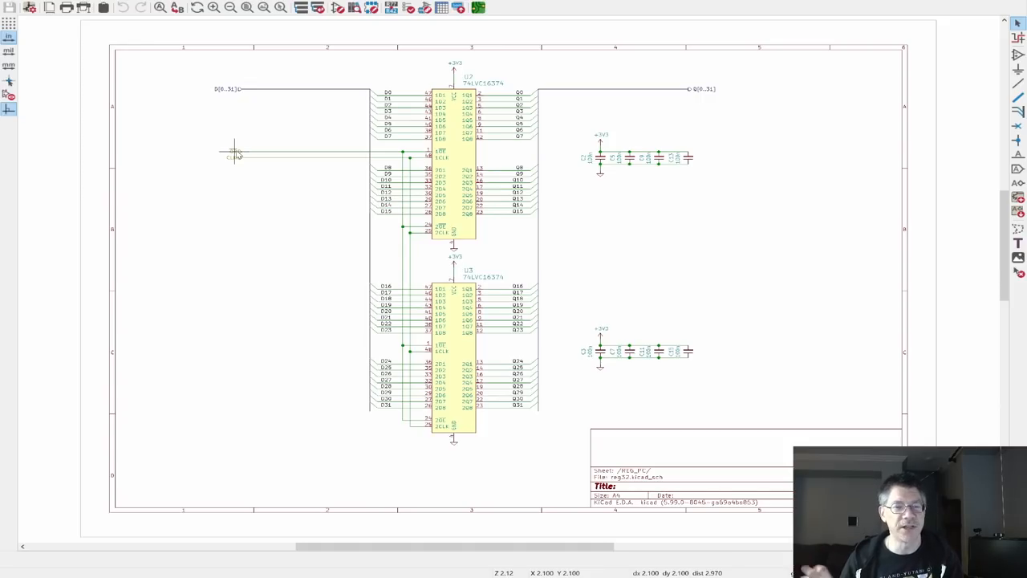
{"action": "mouse_move", "coordinate": [231, 163]}
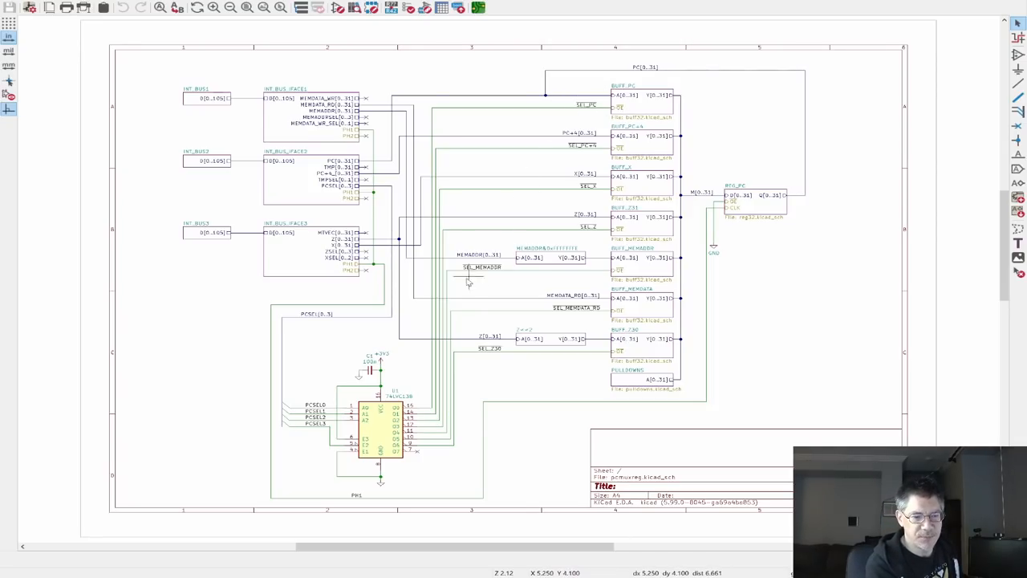
{"action": "mouse_move", "coordinate": [556, 159]}
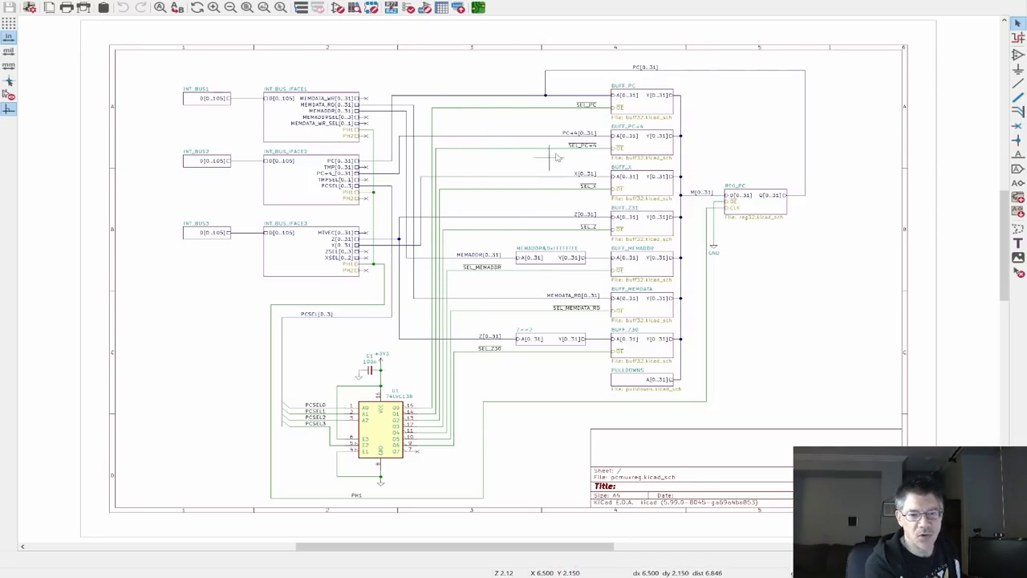
{"action": "mouse_move", "coordinate": [607, 159]}
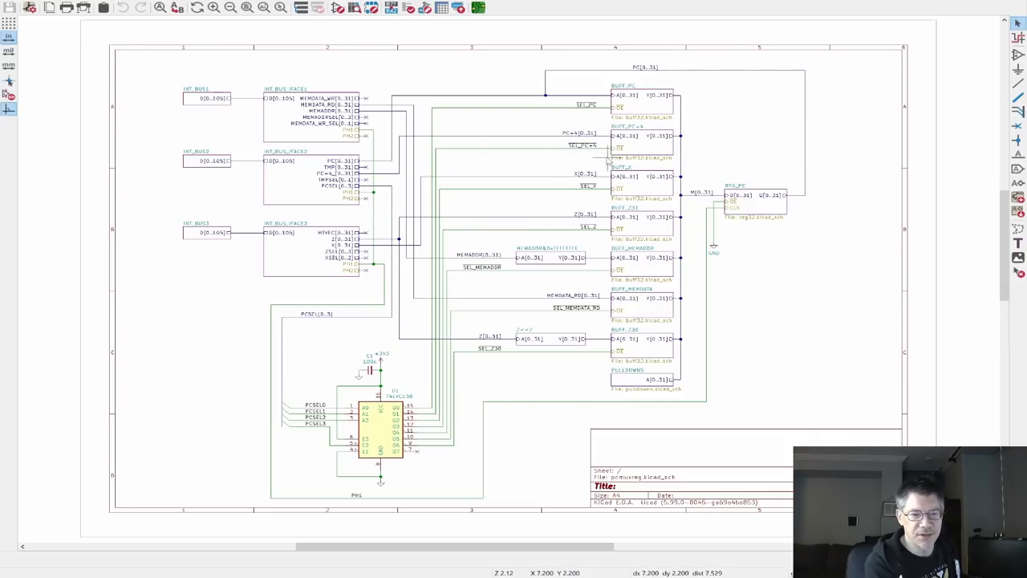
{"action": "mouse_move", "coordinate": [651, 199]}
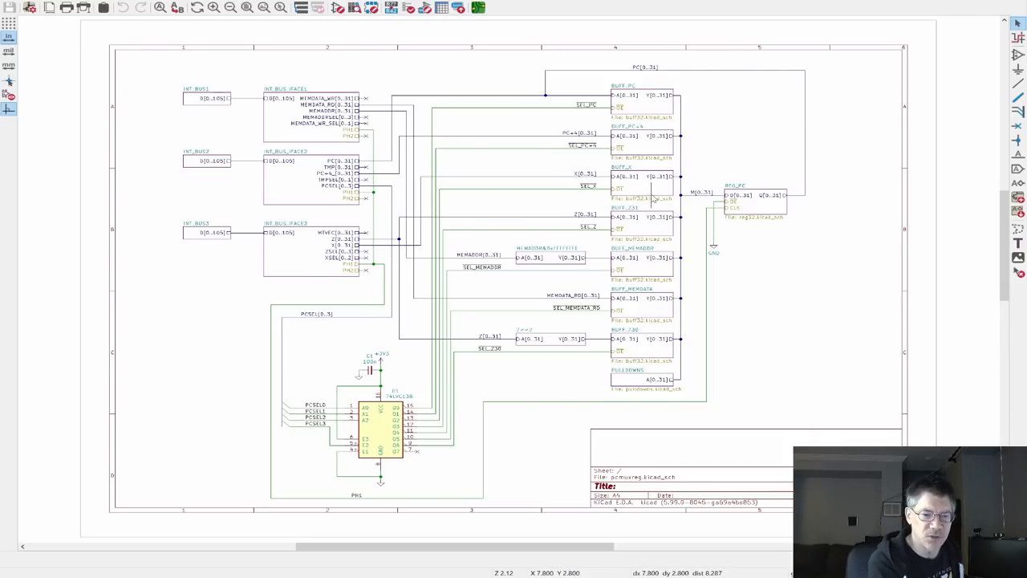
{"action": "mouse_move", "coordinate": [767, 206]}
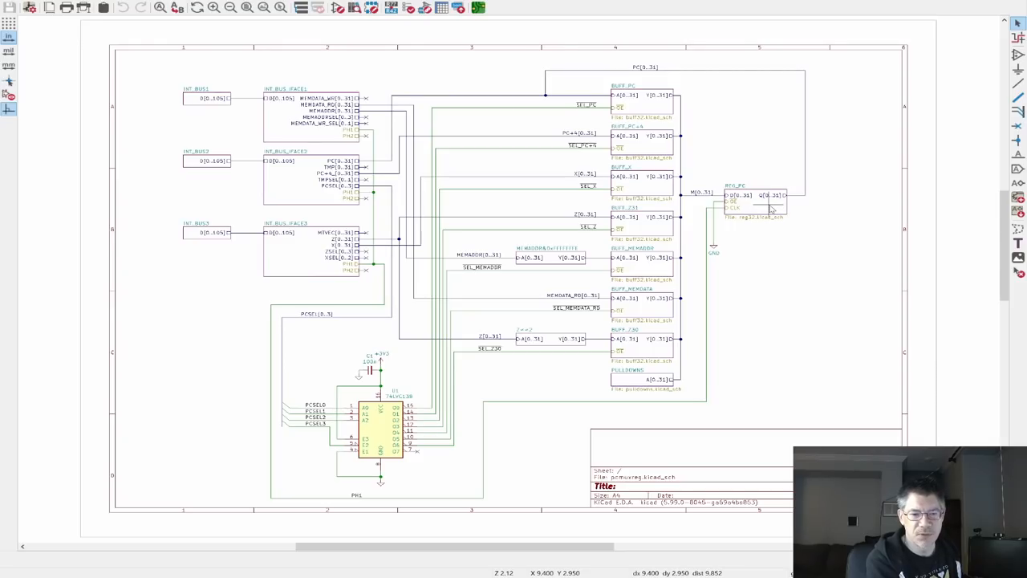
{"action": "mouse_move", "coordinate": [574, 92]}
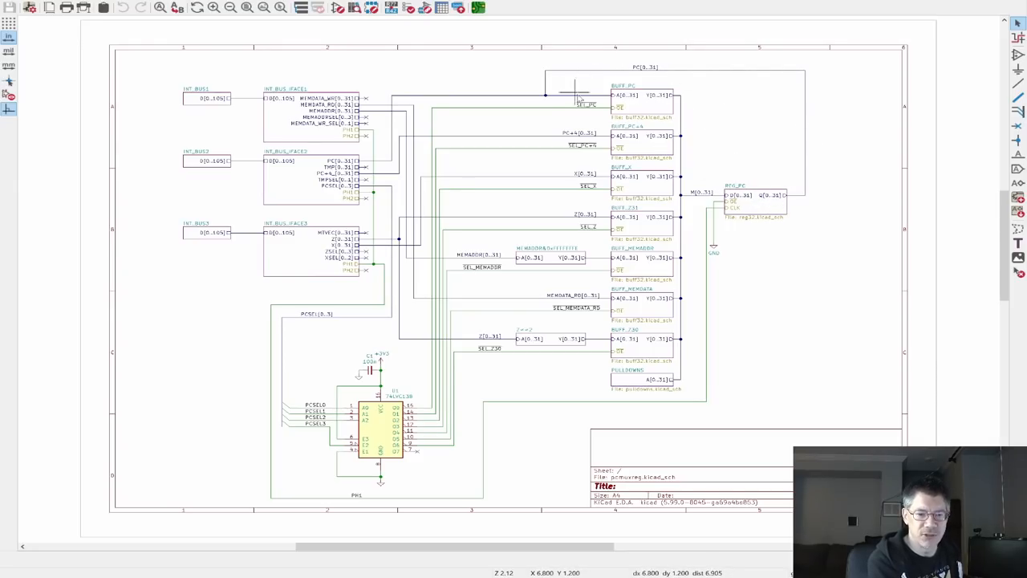
{"action": "mouse_move", "coordinate": [732, 233]}
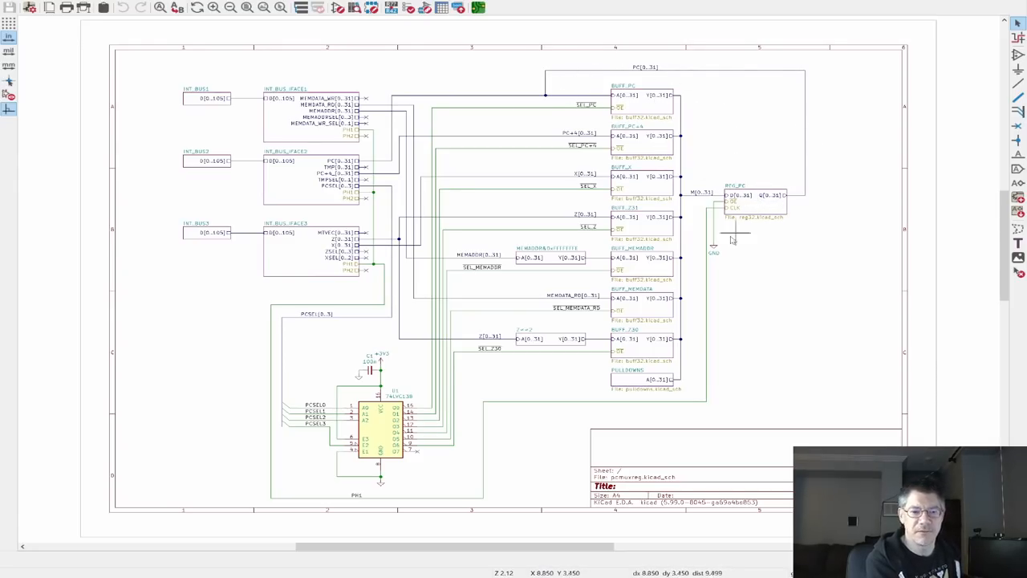
{"action": "mouse_move", "coordinate": [710, 279]}
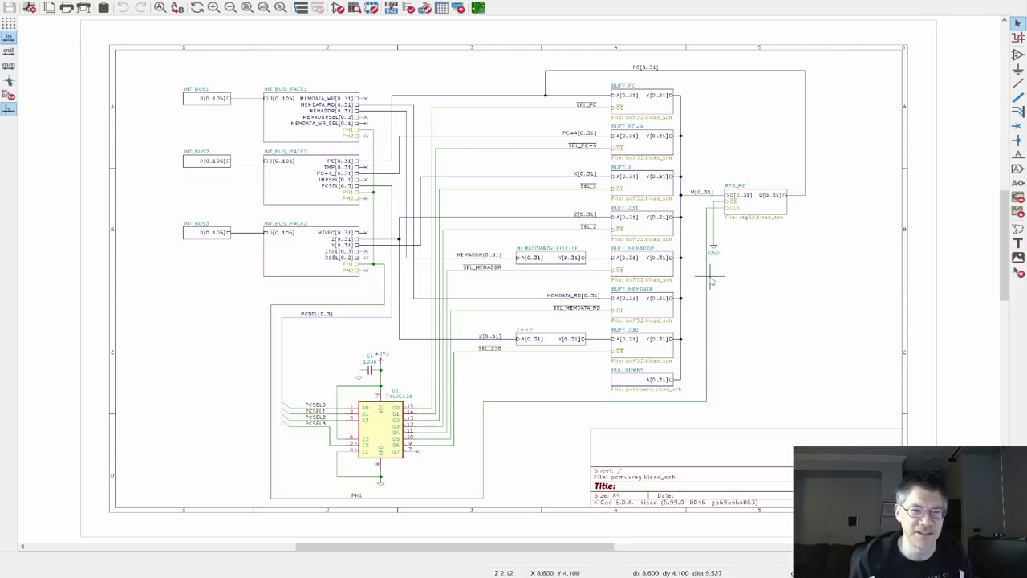
{"action": "mouse_move", "coordinate": [629, 401]}
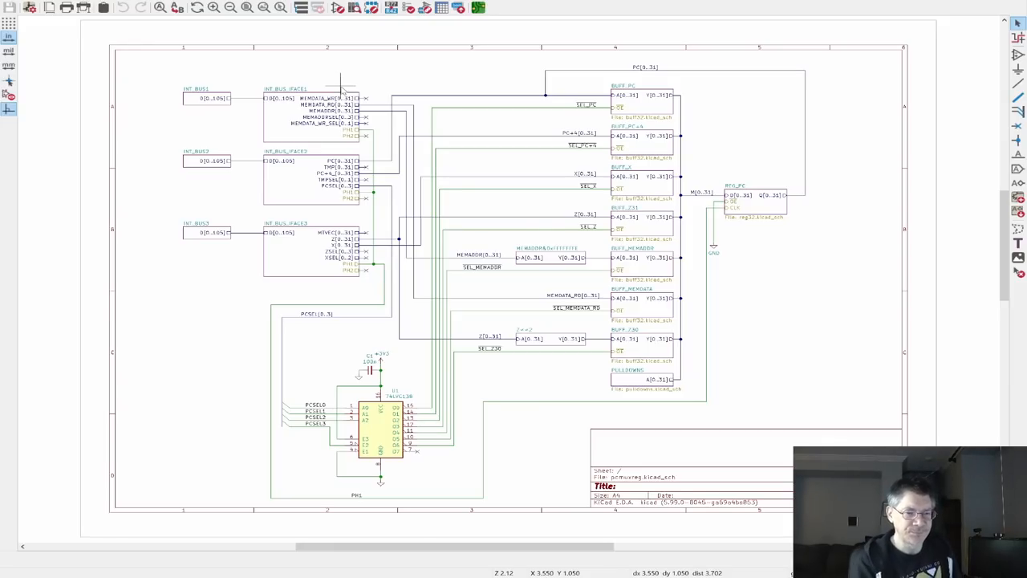
{"action": "mouse_move", "coordinate": [549, 260]}
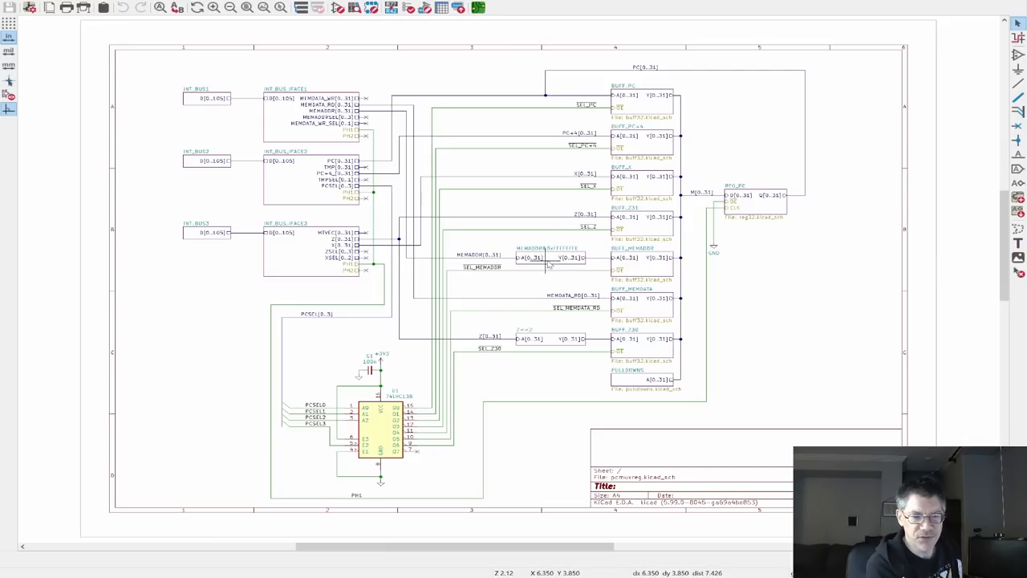
{"action": "left_click", "coordinate": [549, 337]}
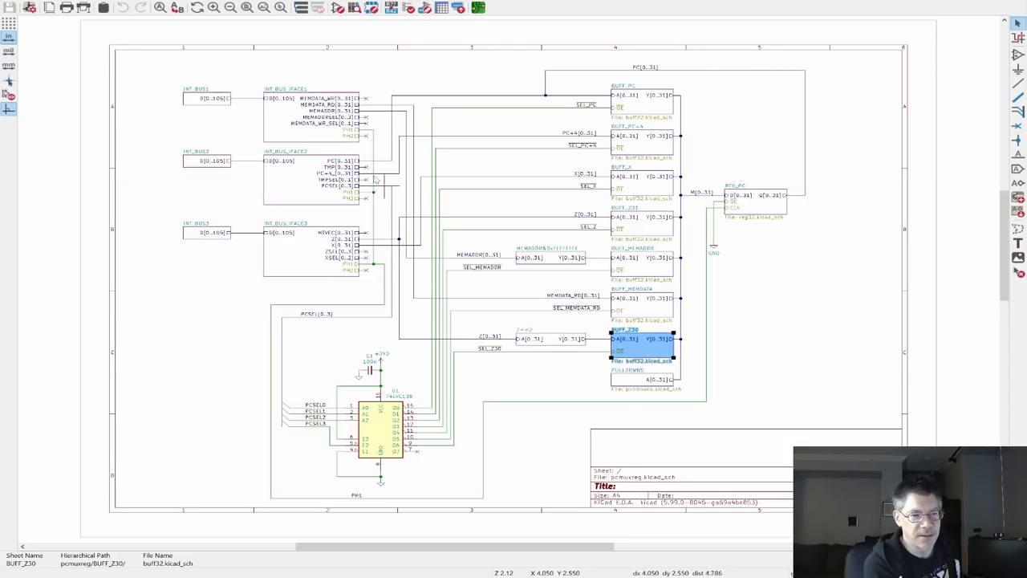
{"action": "mouse_move", "coordinate": [436, 200]}
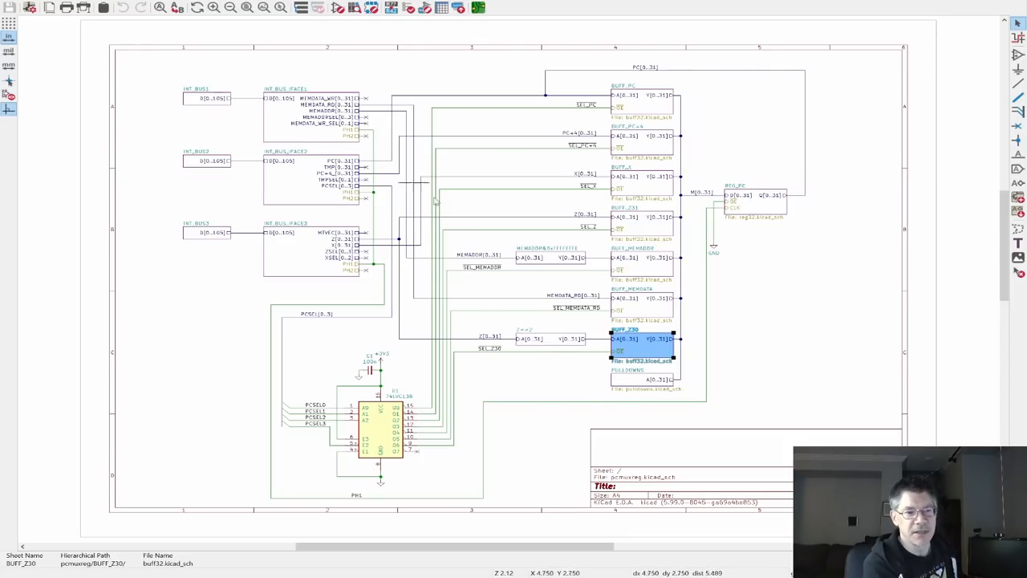
{"action": "mouse_move", "coordinate": [457, 228]}
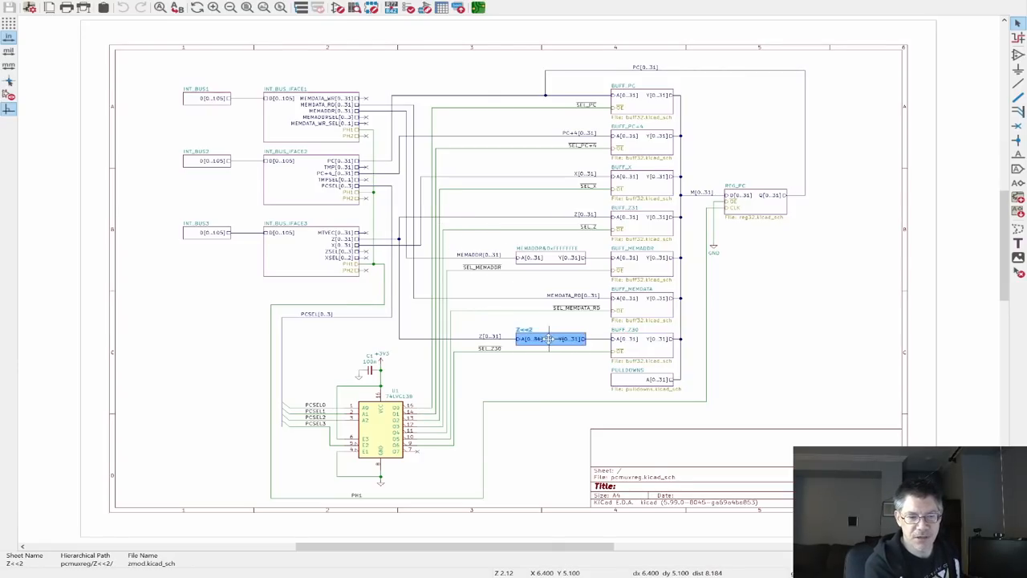
{"action": "double_click", "coordinate": [549, 337]}
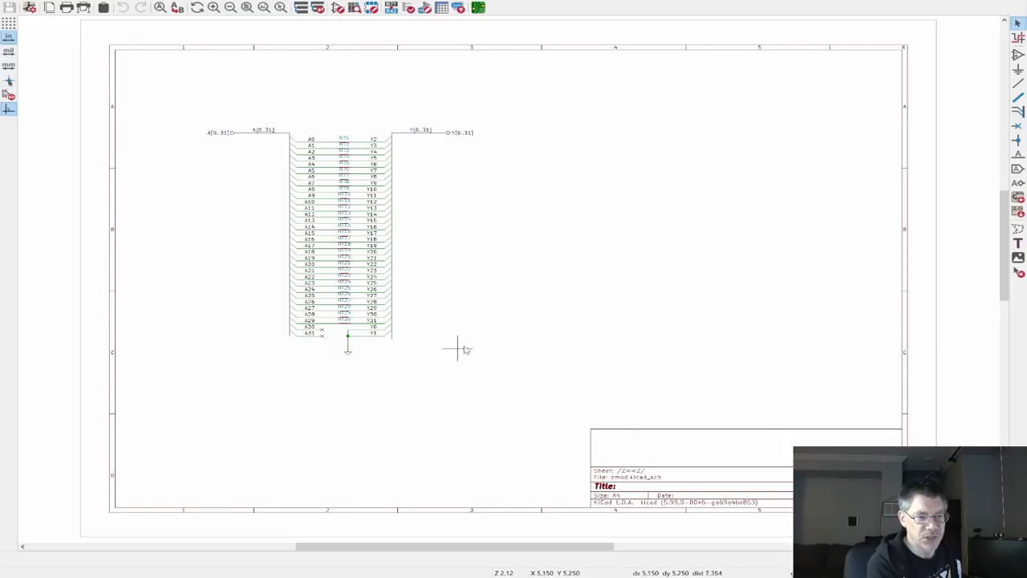
{"action": "mouse_move", "coordinate": [314, 208]}
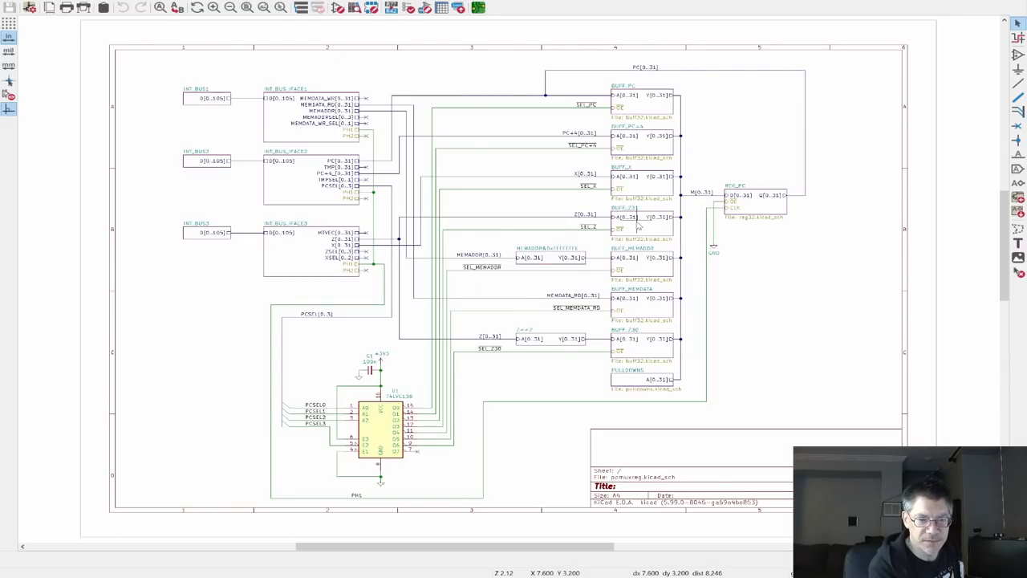
{"action": "left_click", "coordinate": [642, 217]}
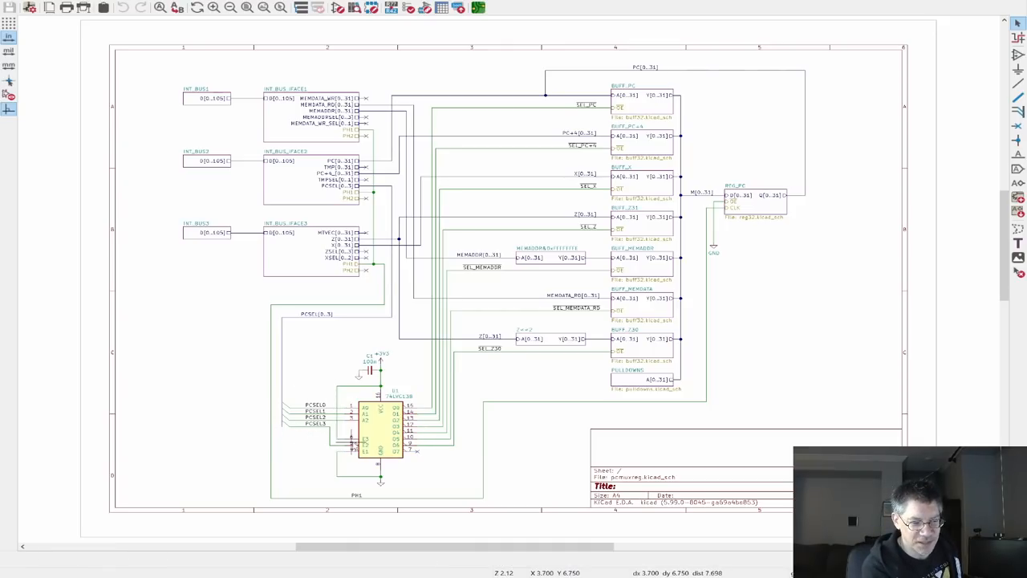
{"action": "mouse_move", "coordinate": [377, 436]}
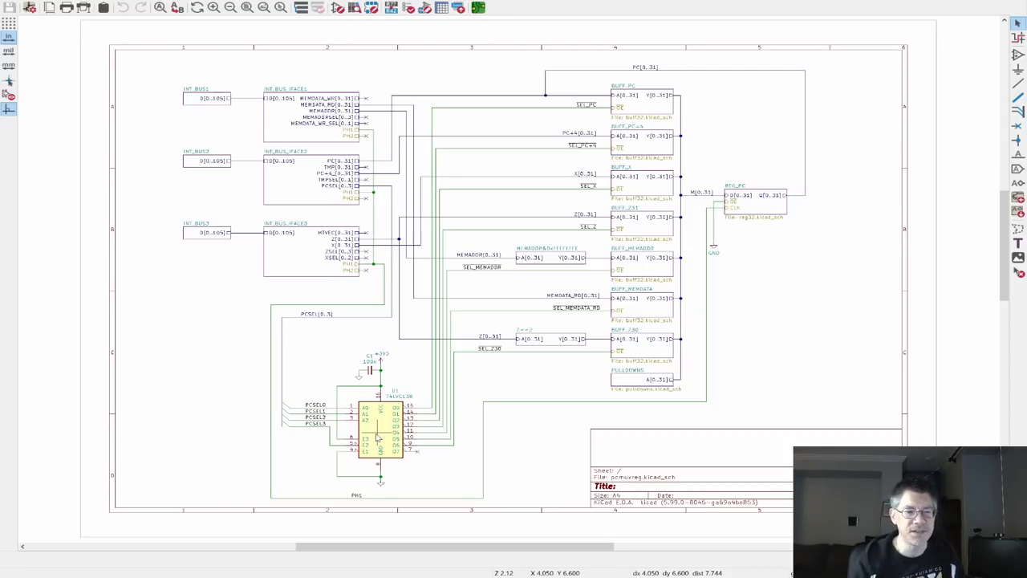
{"action": "left_click", "coordinate": [642, 104]}
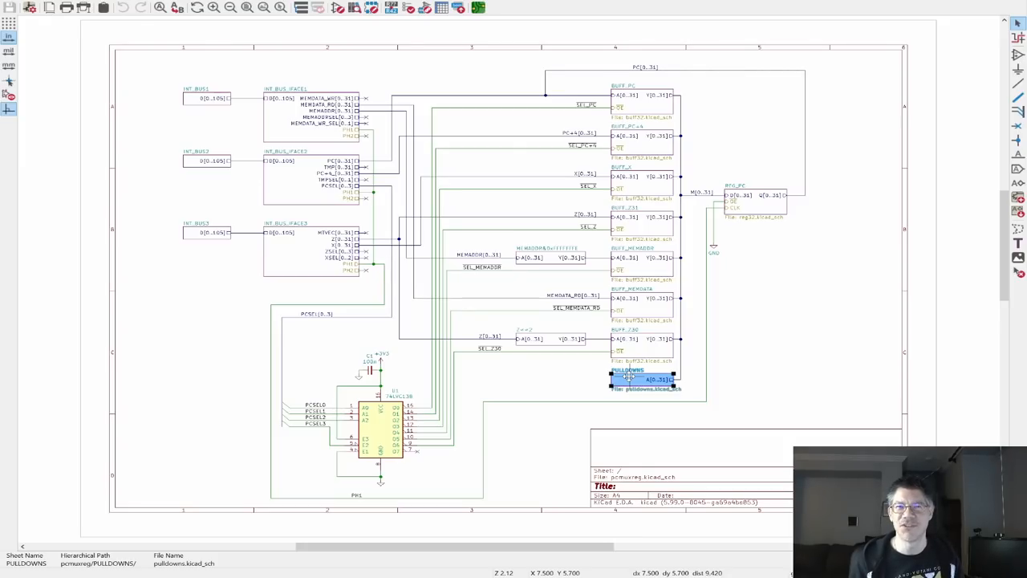
{"action": "mouse_move", "coordinate": [629, 377]}
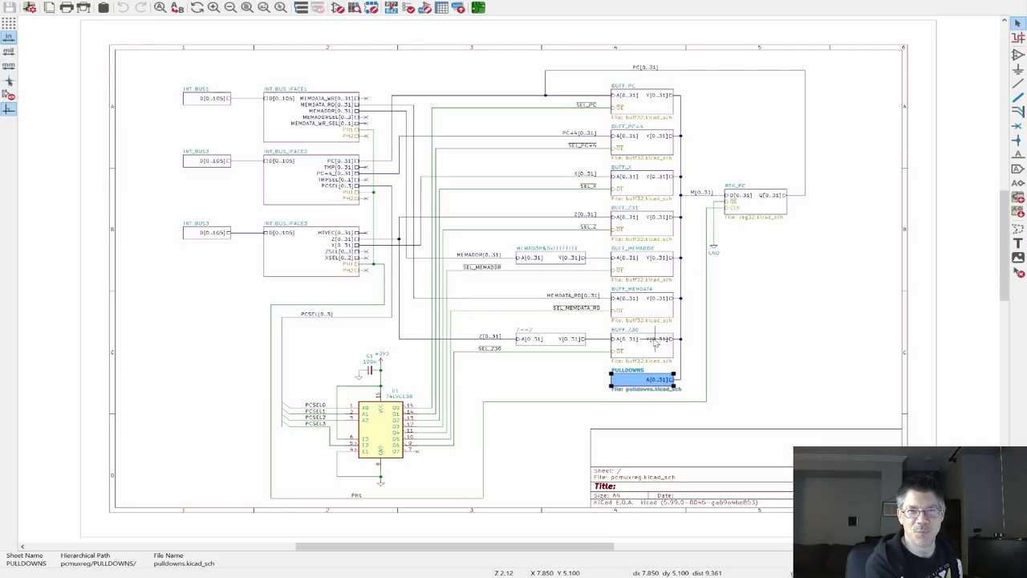
{"action": "mouse_move", "coordinate": [384, 401]}
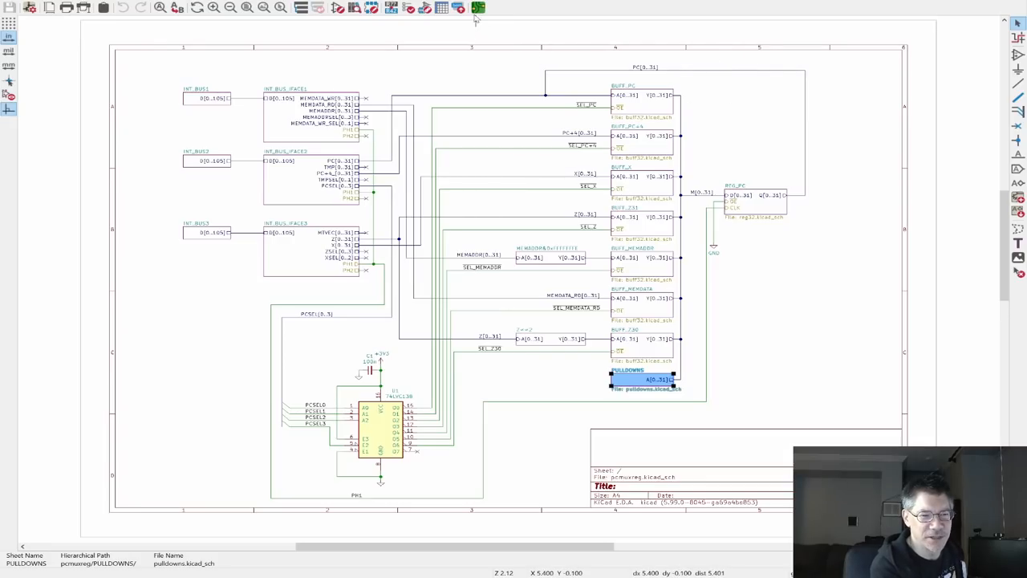
Switch to the PCB editor showing the routed PC REGISTER card layout.
{"action": "left_click", "coordinate": [479, 7]}
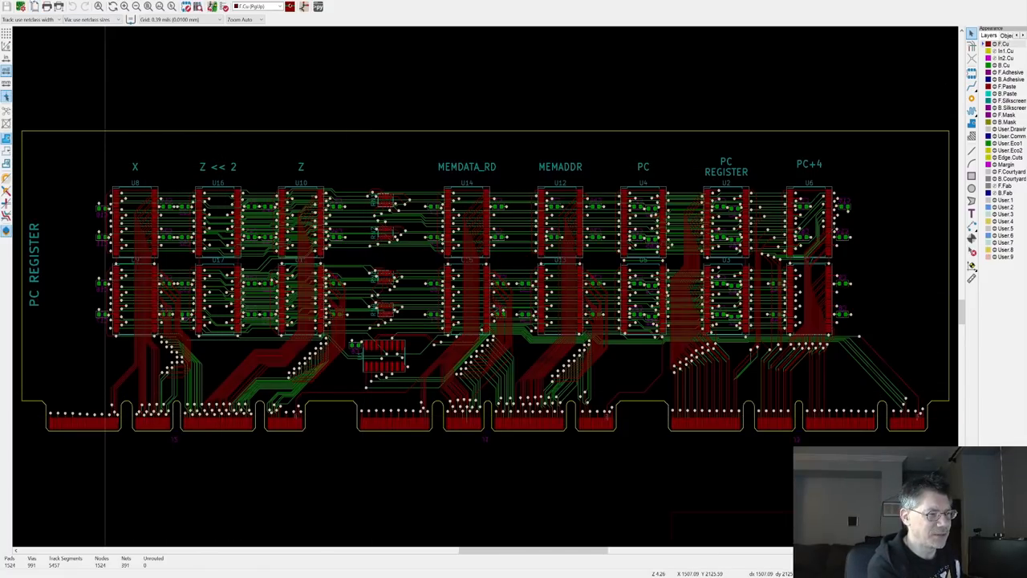
Show the PC REGISTER card rendered in the 3D Viewer.
{"action": "left_click", "coordinate": [318, 7]}
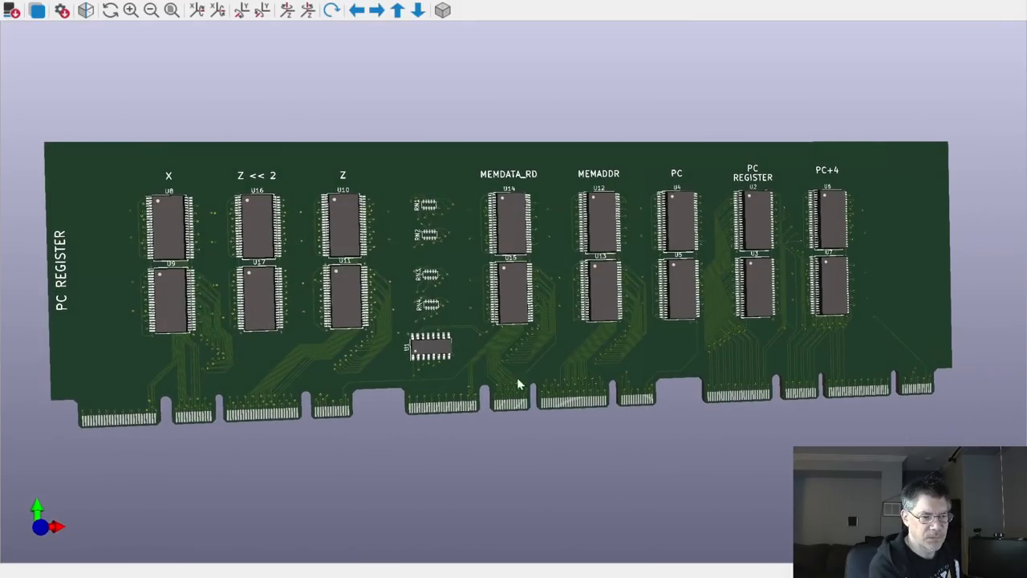
{"action": "mouse_move", "coordinate": [403, 295]}
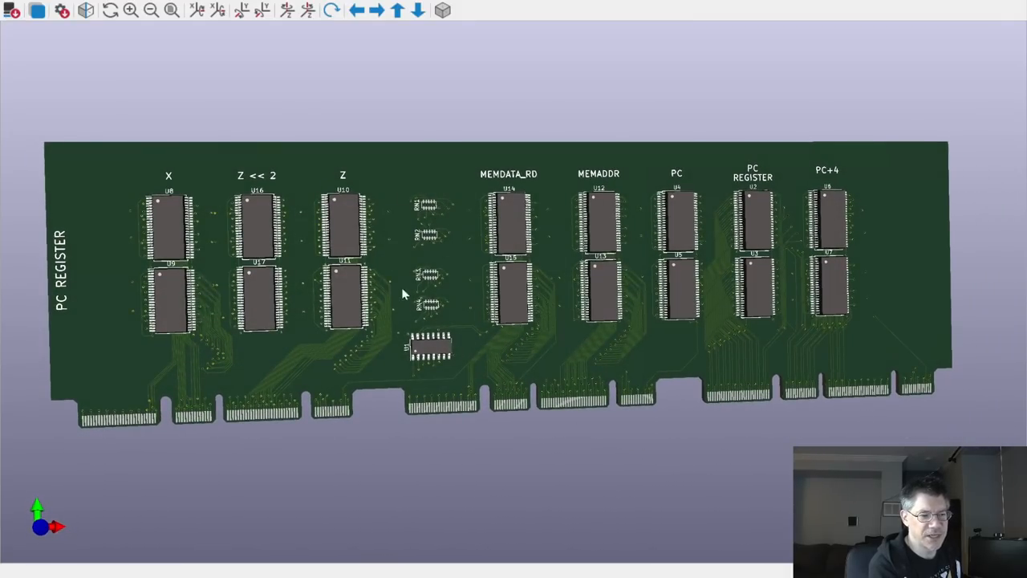
{"action": "mouse_move", "coordinate": [437, 317]}
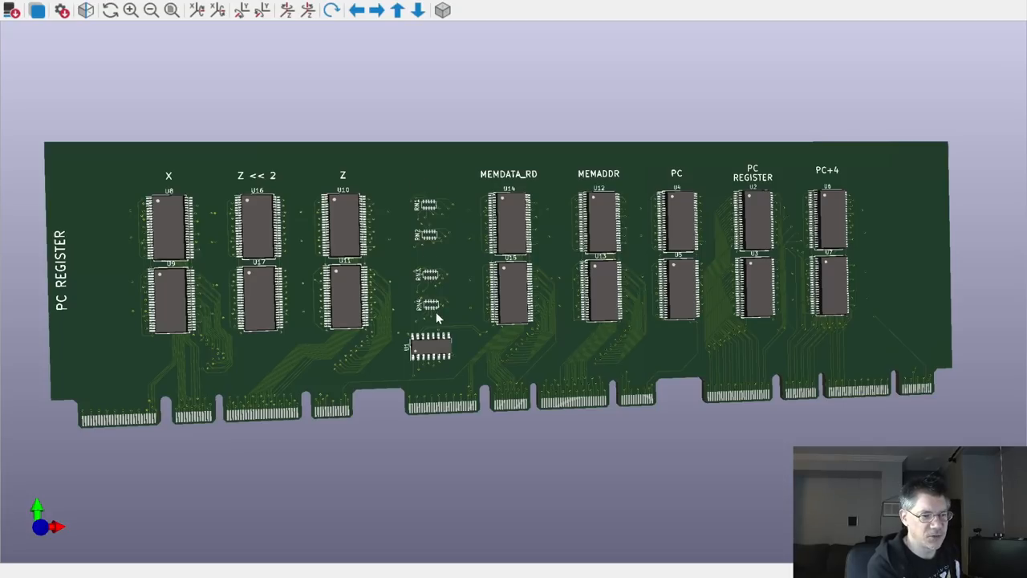
{"action": "mouse_move", "coordinate": [427, 318]}
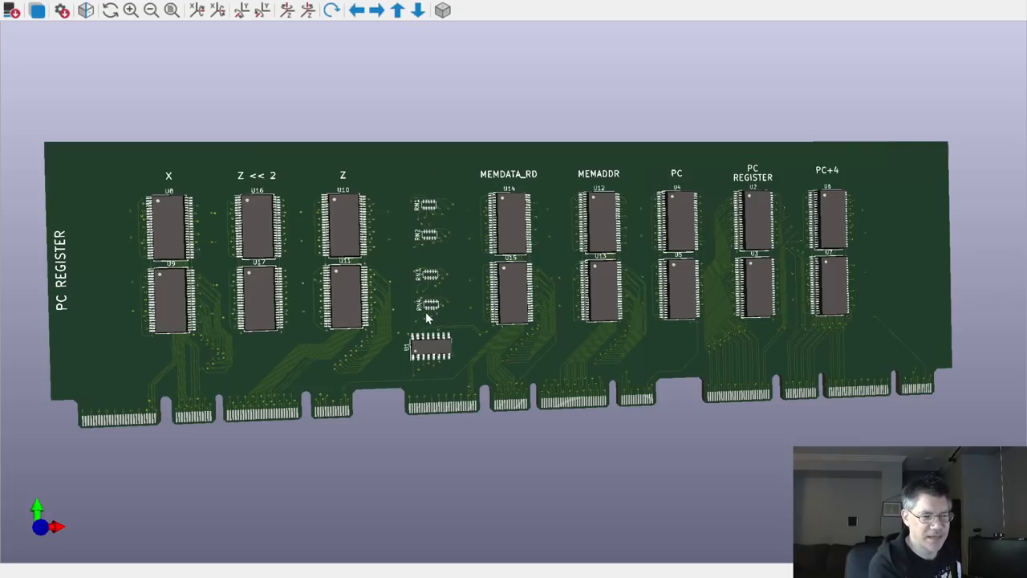
{"action": "mouse_move", "coordinate": [464, 305]}
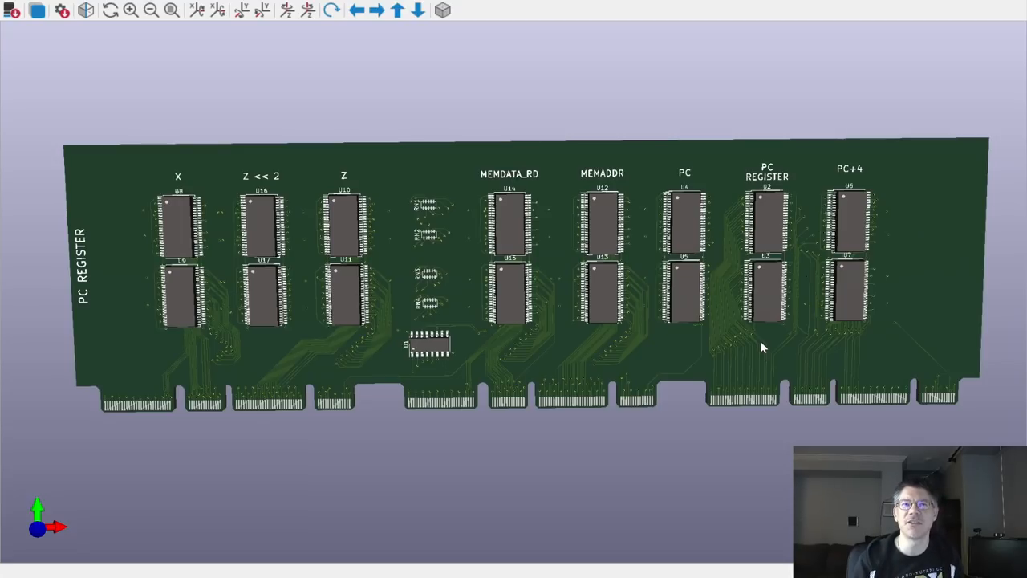
{"action": "mouse_move", "coordinate": [64, 313]}
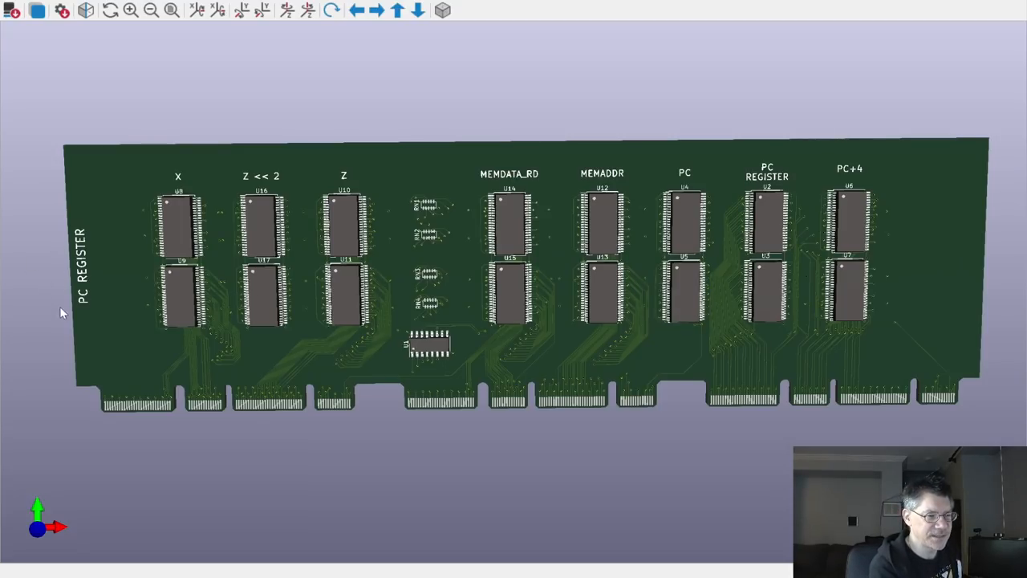
{"action": "mouse_move", "coordinate": [96, 313]}
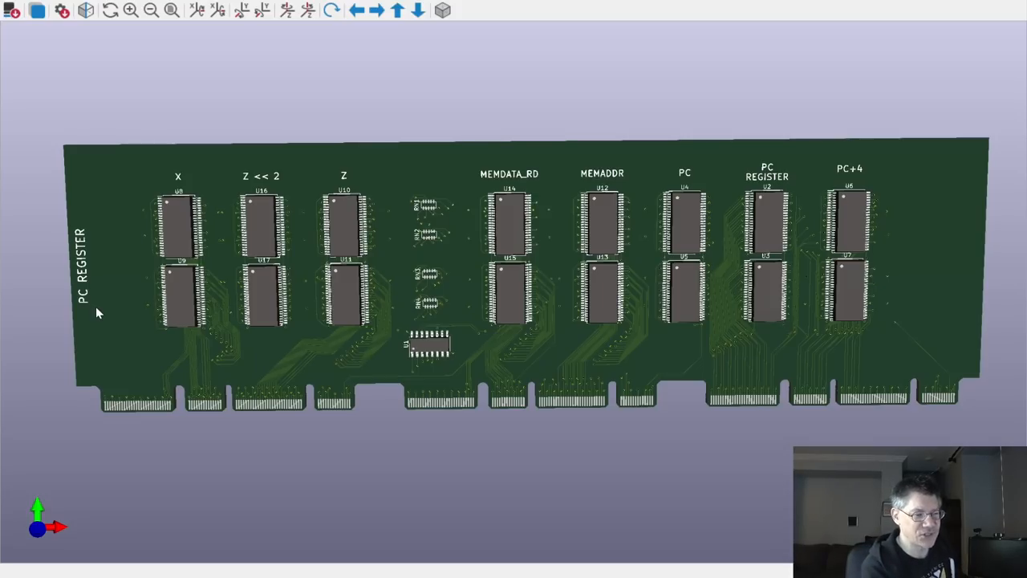
{"action": "mouse_move", "coordinate": [886, 395]}
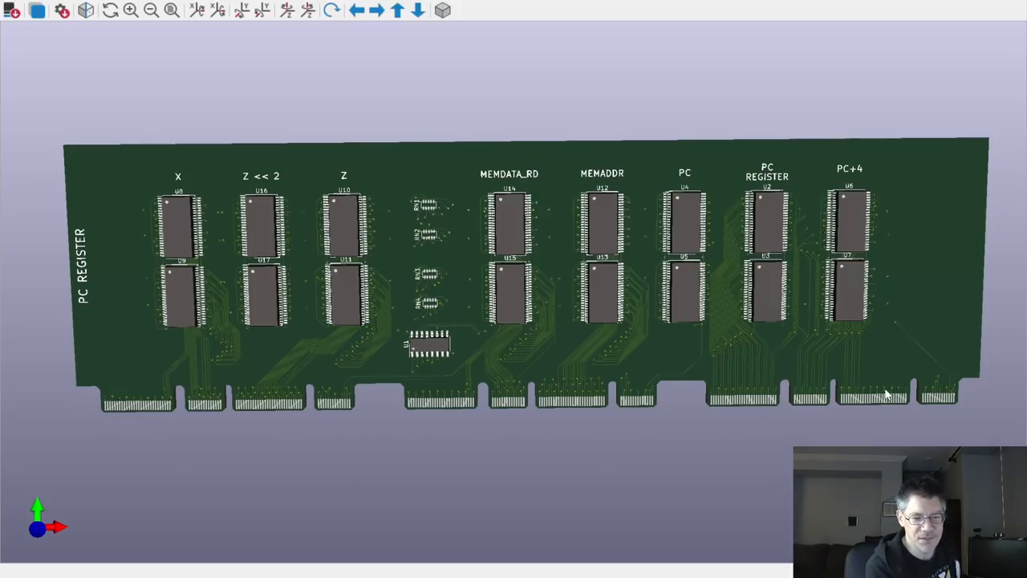
{"action": "mouse_move", "coordinate": [609, 430]}
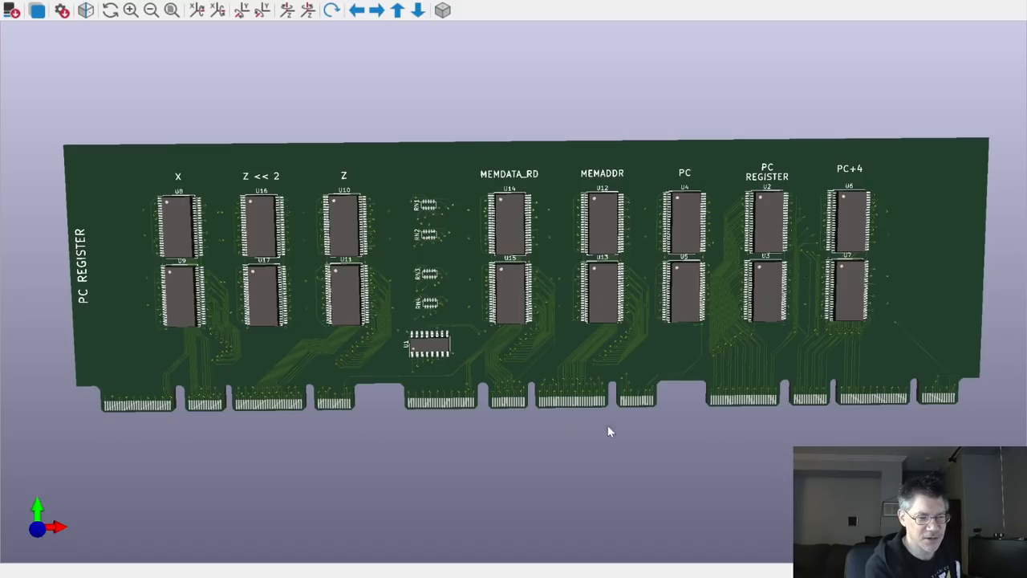
{"action": "mouse_move", "coordinate": [109, 427]}
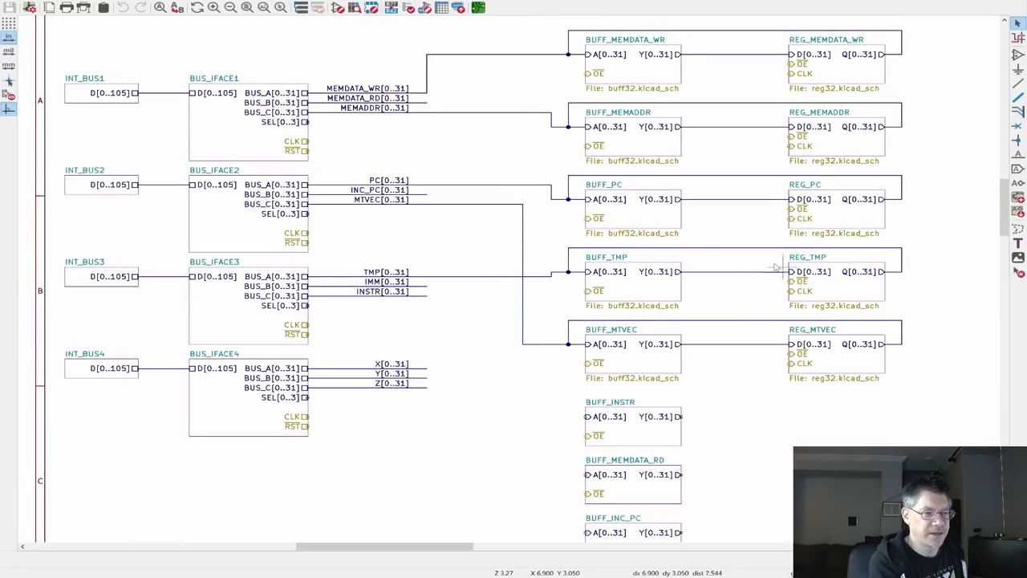
{"action": "mouse_move", "coordinate": [212, 151]}
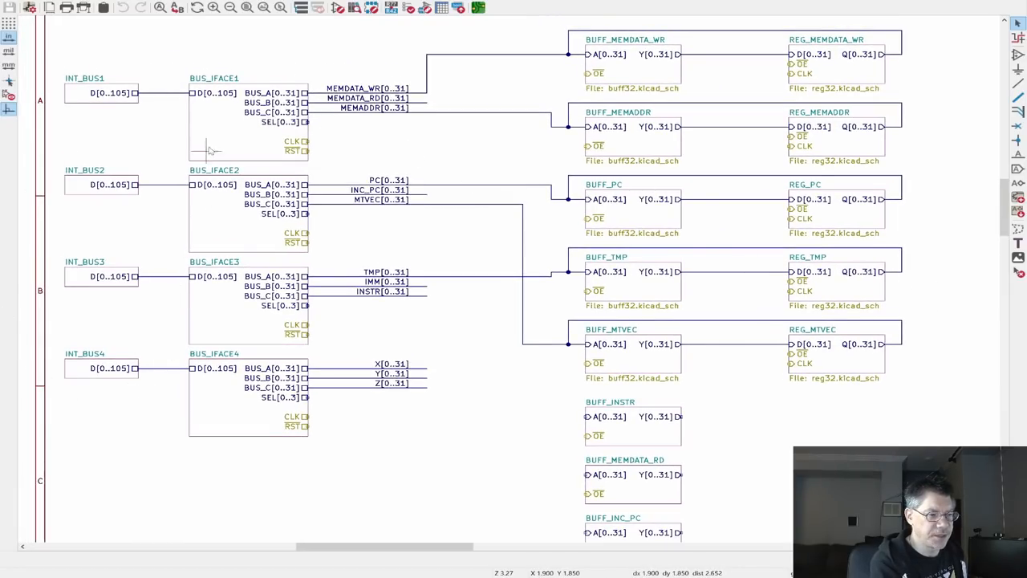
{"action": "mouse_move", "coordinate": [109, 378]}
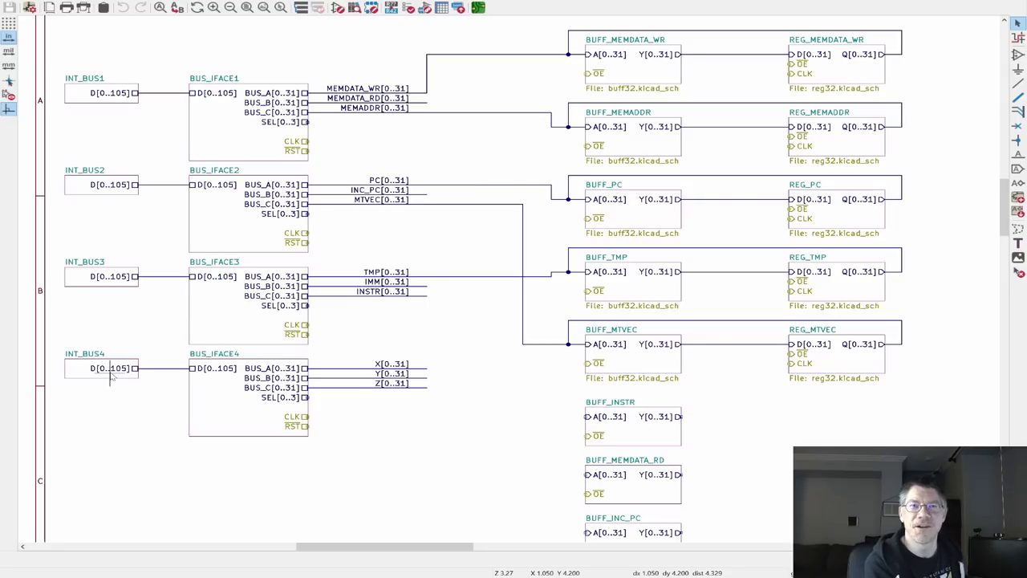
{"action": "mouse_move", "coordinate": [142, 328]}
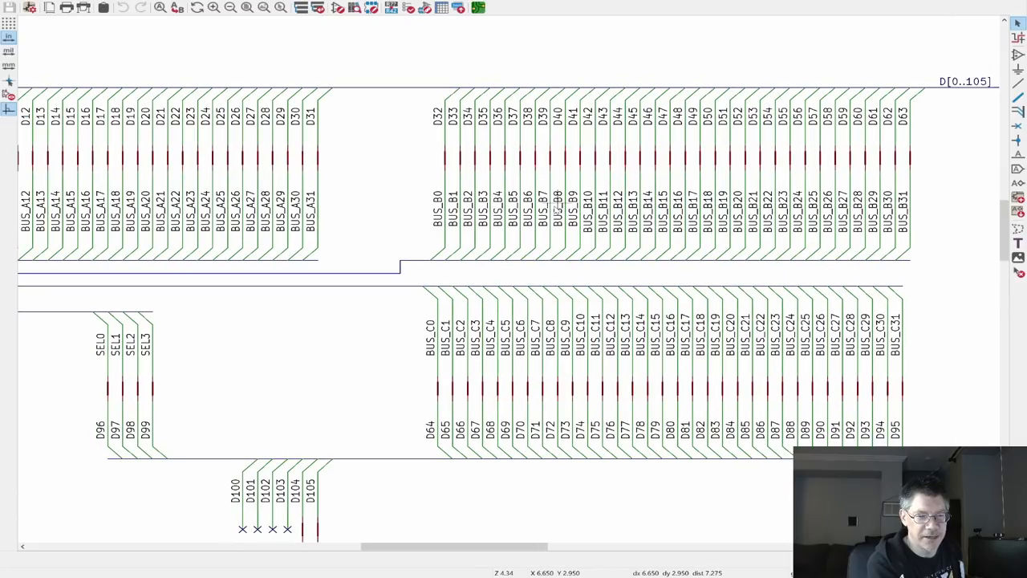
{"action": "mouse_move", "coordinate": [281, 228]}
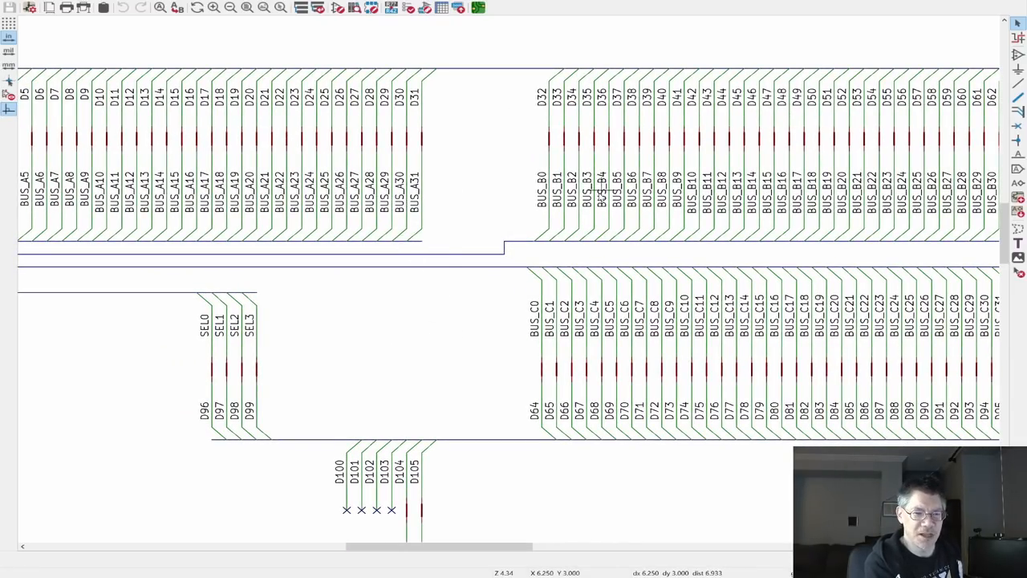
{"action": "mouse_move", "coordinate": [562, 377]}
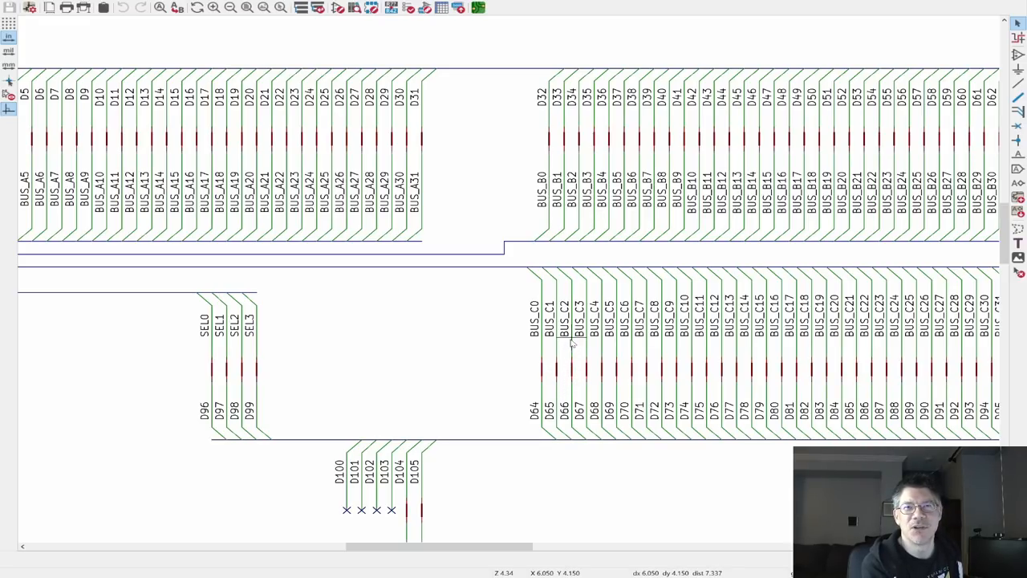
{"action": "mouse_move", "coordinate": [570, 337]}
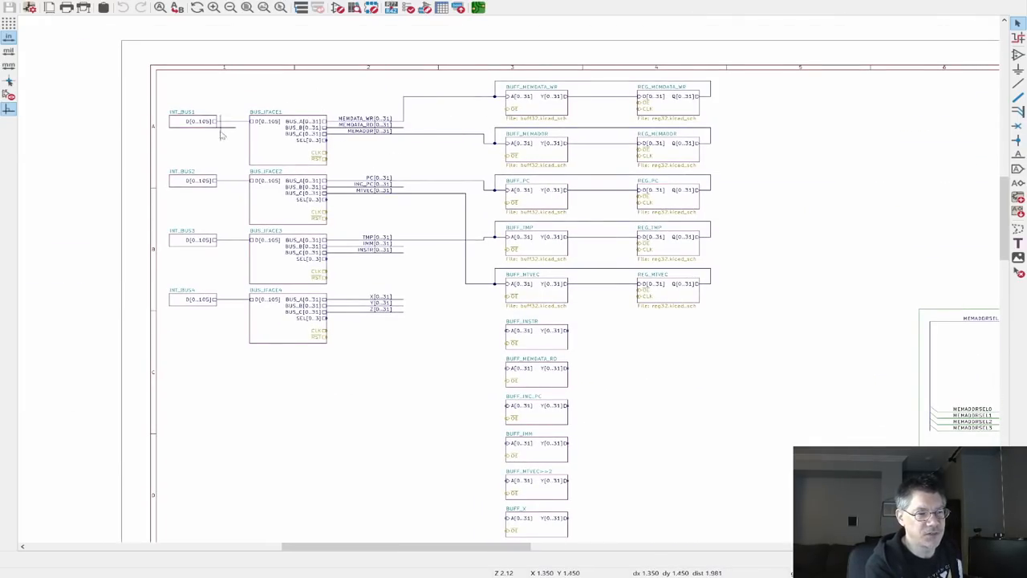
{"action": "mouse_move", "coordinate": [366, 136]}
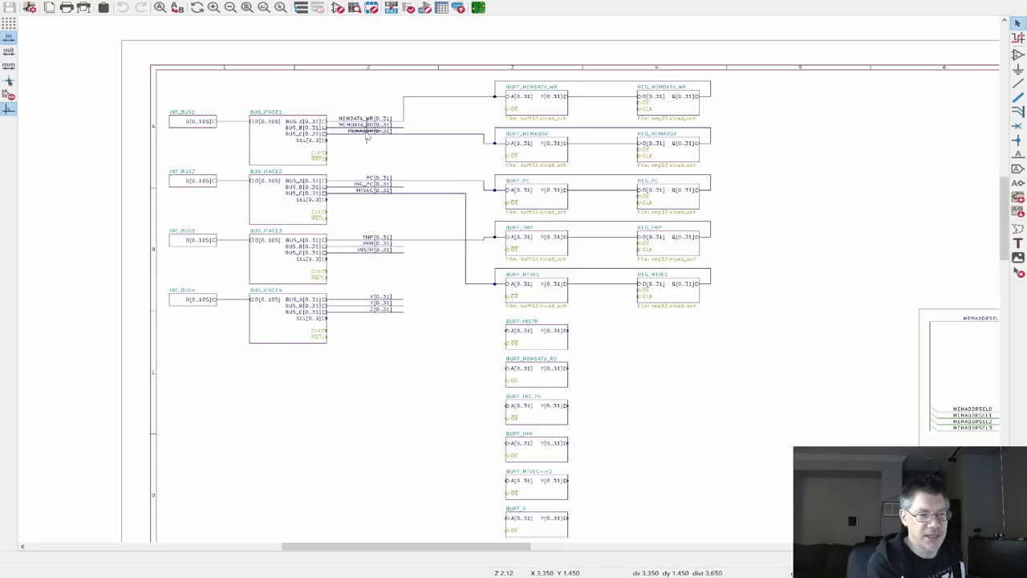
{"action": "mouse_move", "coordinate": [356, 232]}
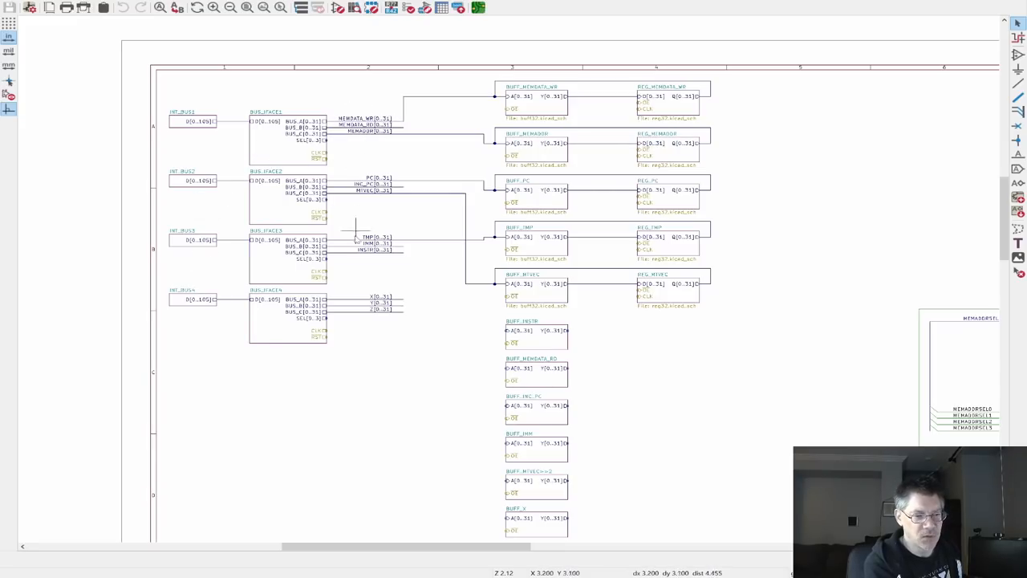
{"action": "mouse_move", "coordinate": [366, 153]}
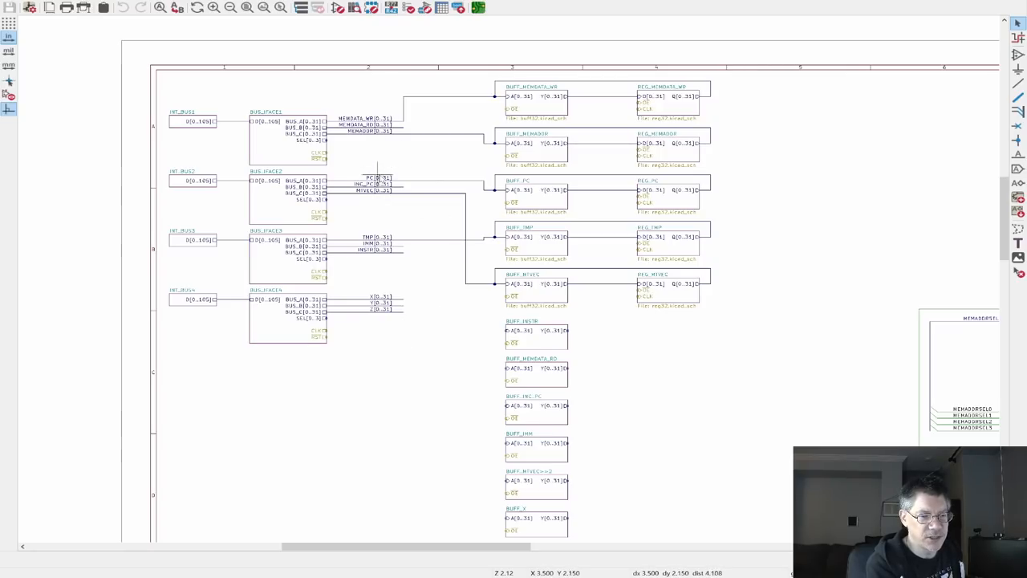
{"action": "mouse_move", "coordinate": [394, 324]}
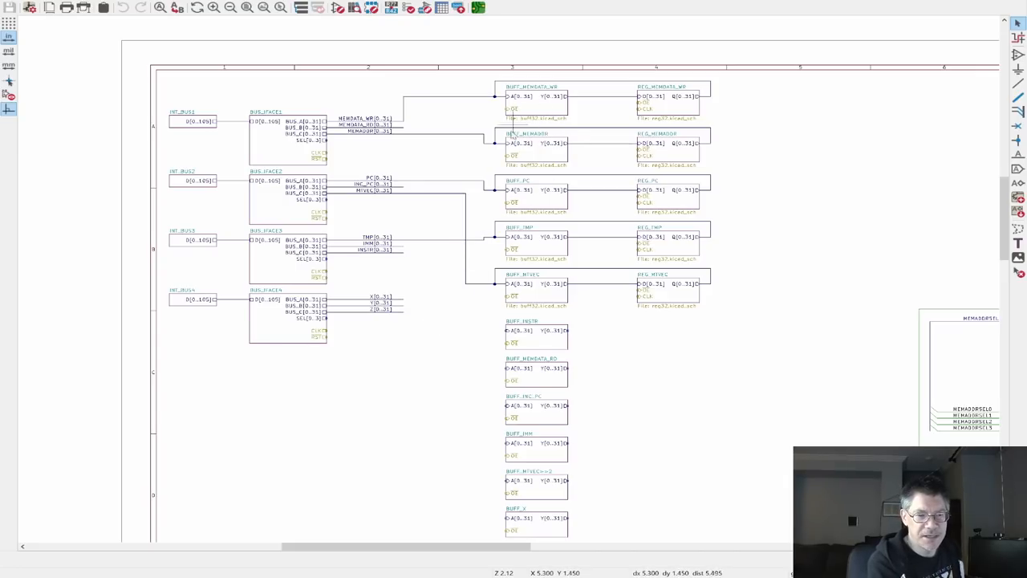
{"action": "mouse_move", "coordinate": [538, 369]}
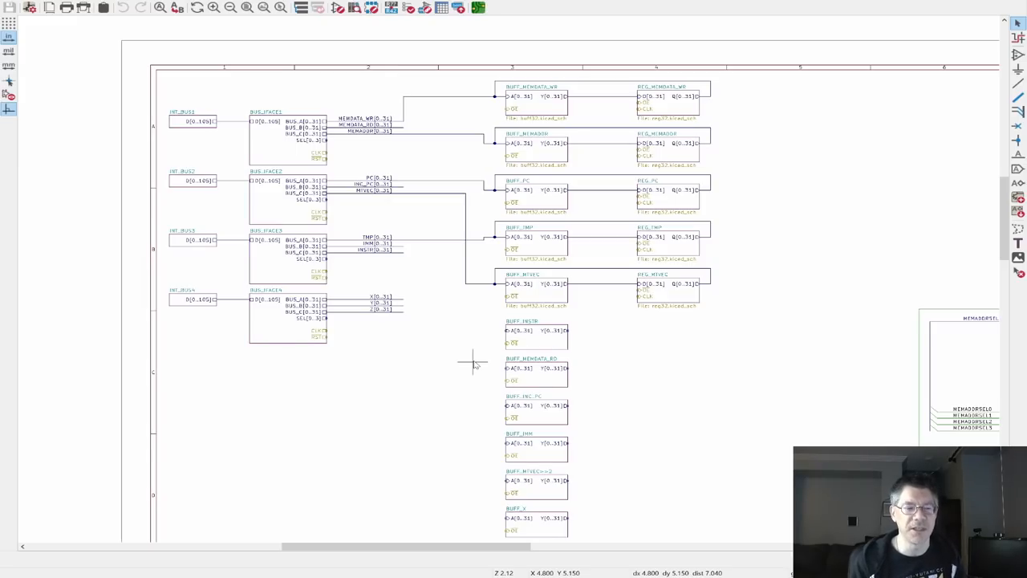
{"action": "mouse_move", "coordinate": [603, 337]}
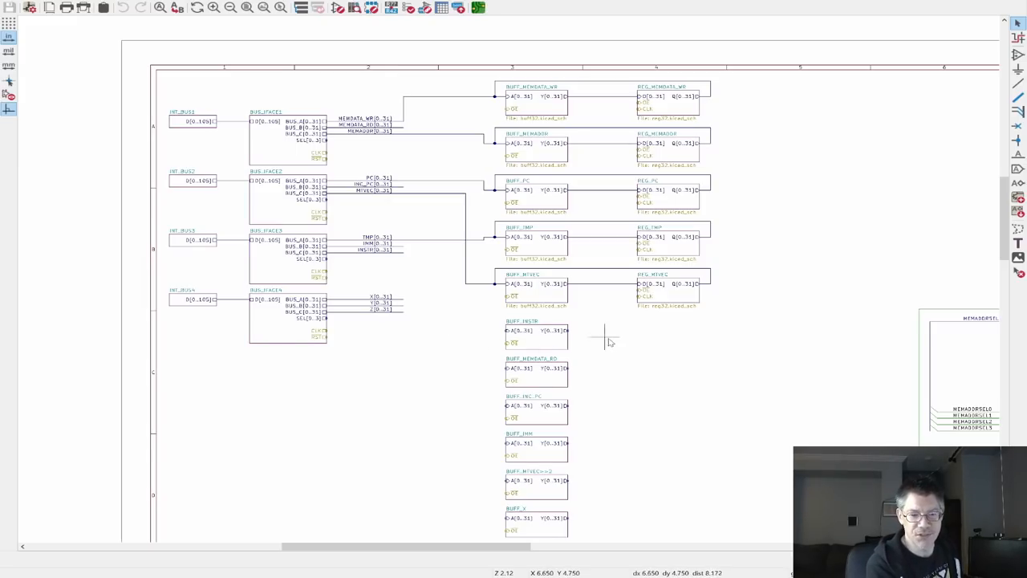
{"action": "mouse_move", "coordinate": [642, 68]}
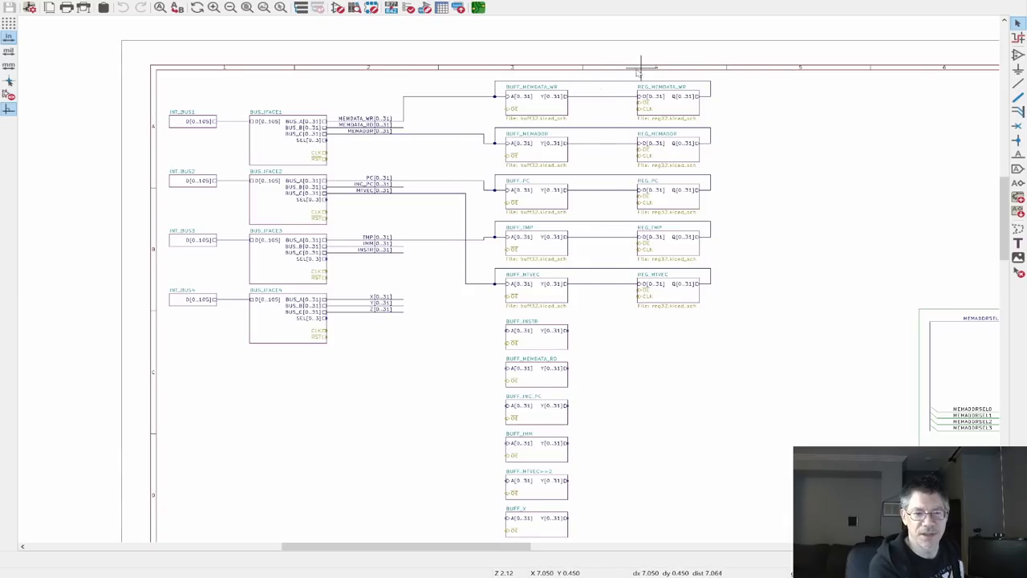
{"action": "mouse_move", "coordinate": [680, 332]}
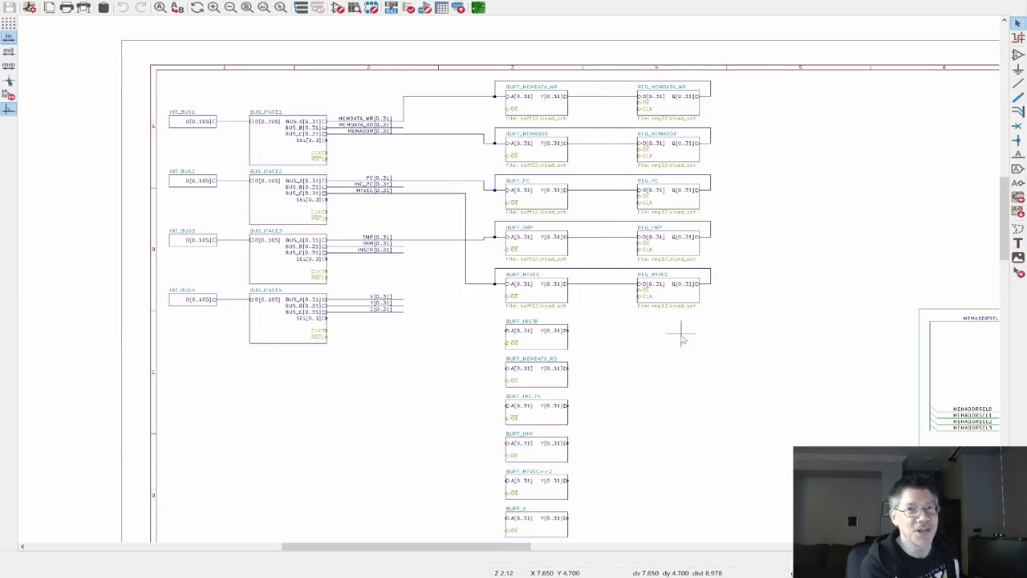
{"action": "mouse_move", "coordinate": [674, 145]}
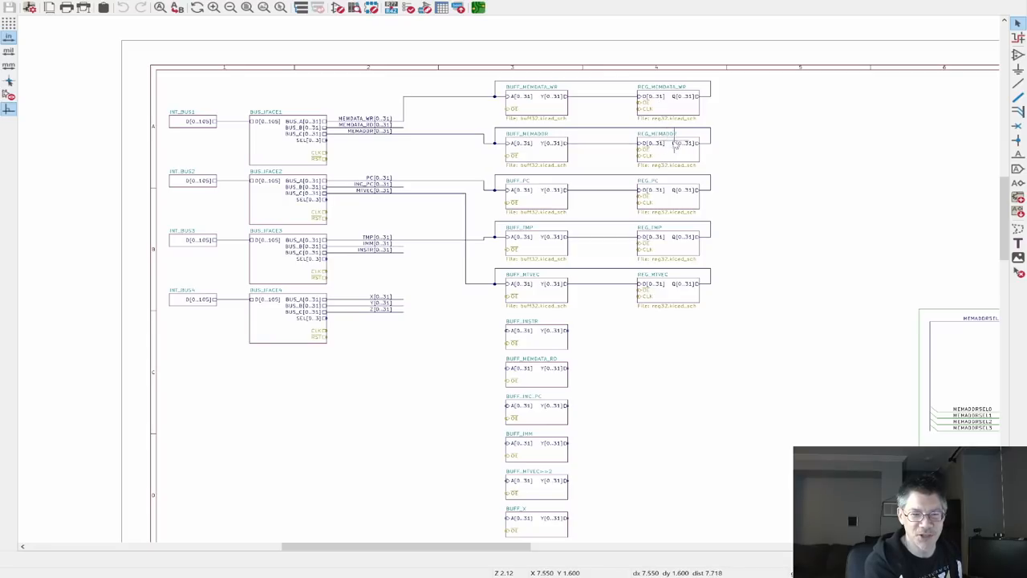
{"action": "mouse_move", "coordinate": [690, 145]}
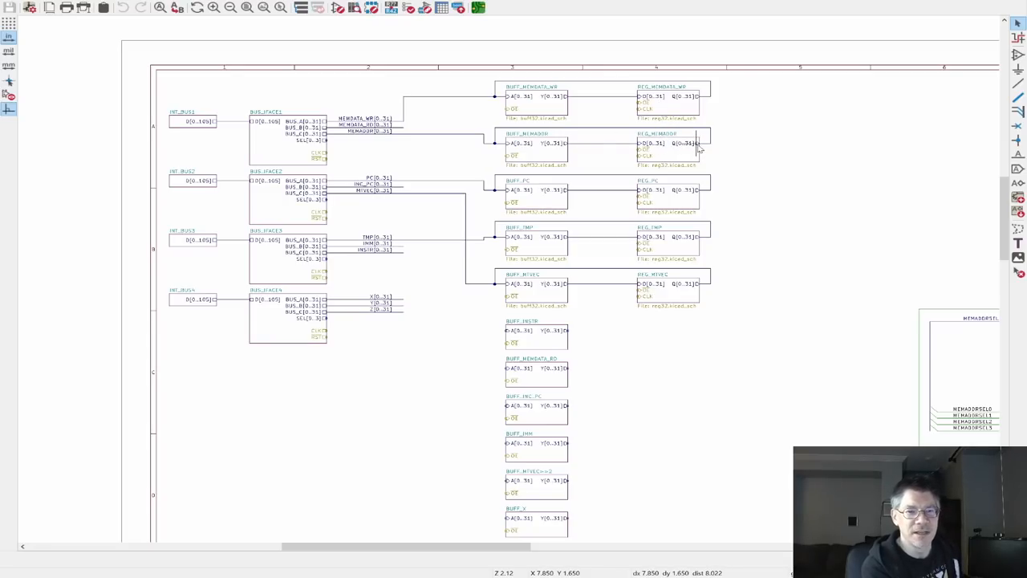
{"action": "mouse_move", "coordinate": [742, 292]}
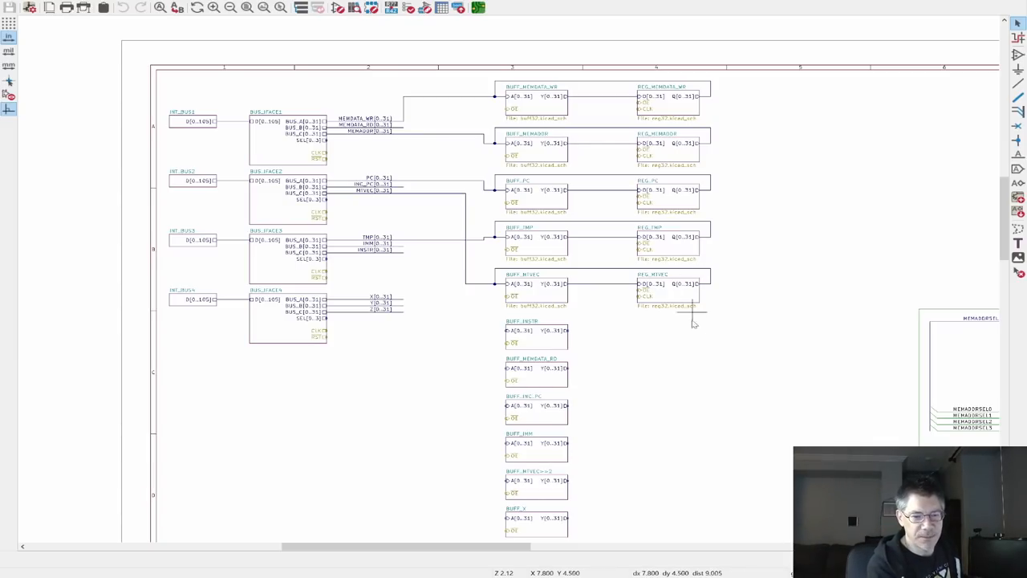
{"action": "scroll", "scroll_direction": "down", "scroll_amount": 3}
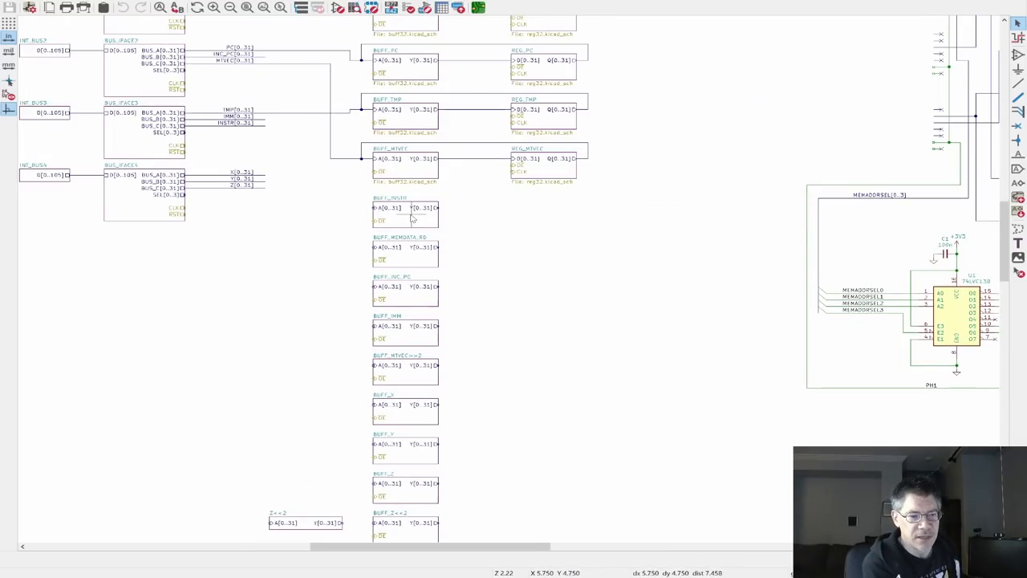
{"action": "left_click", "coordinate": [405, 212]}
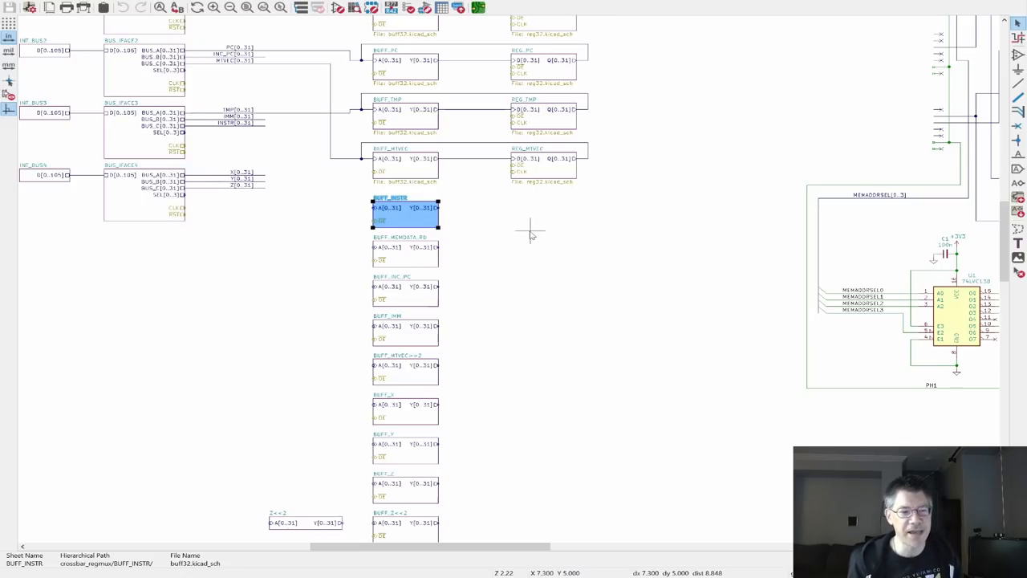
{"action": "mouse_move", "coordinate": [443, 215]}
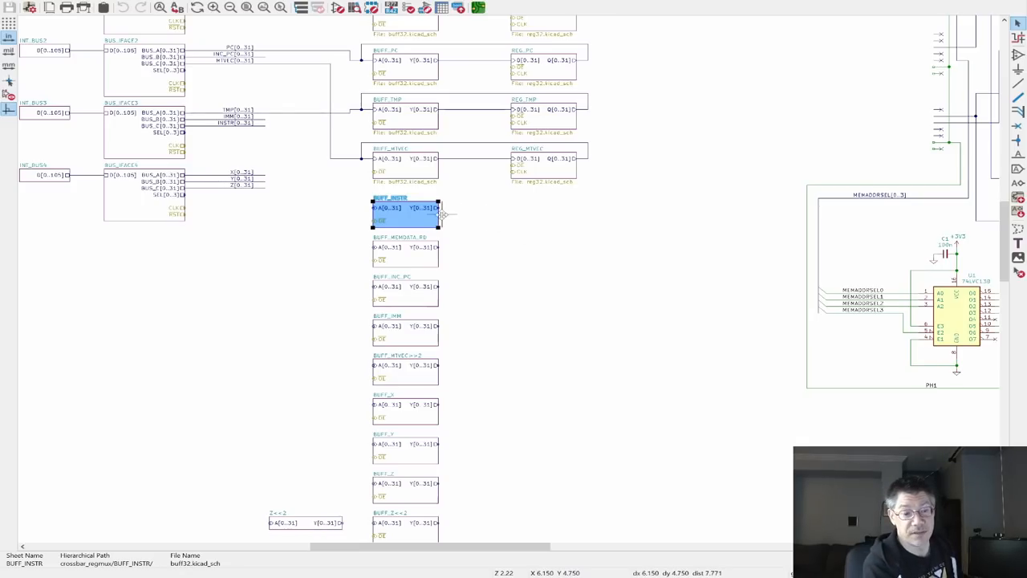
{"action": "left_click", "coordinate": [456, 222]}
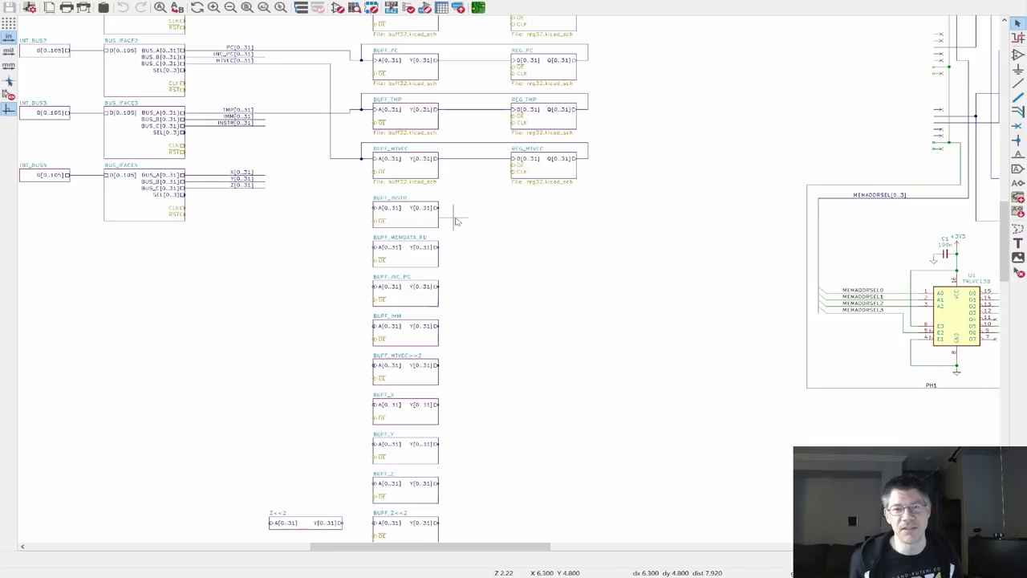